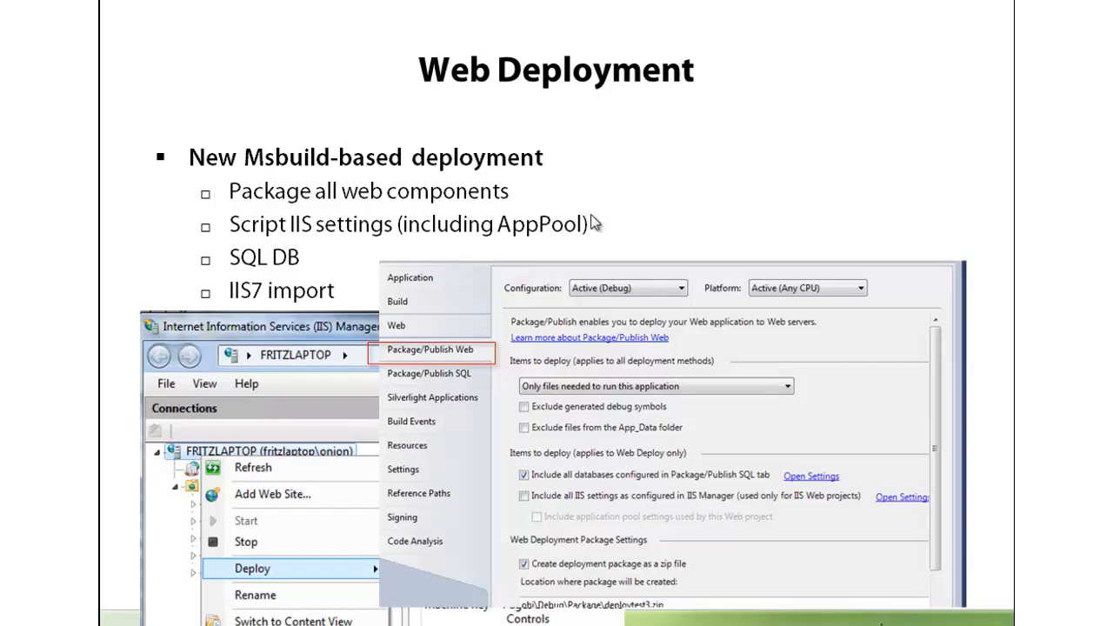
pyautogui.moveTo(356, 257)
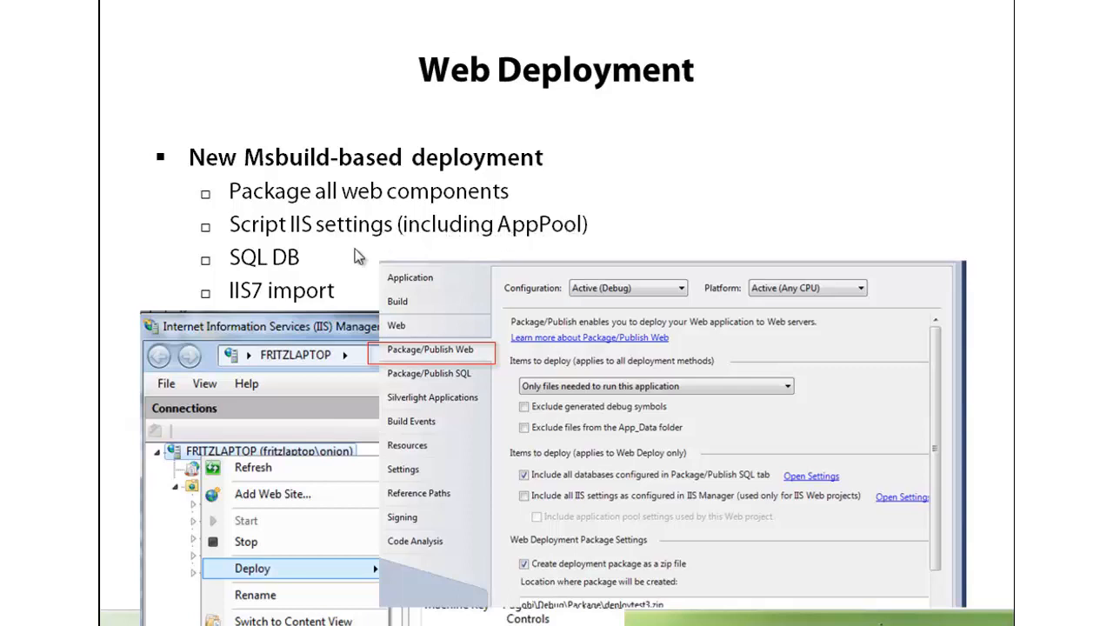
pyautogui.moveTo(339, 262)
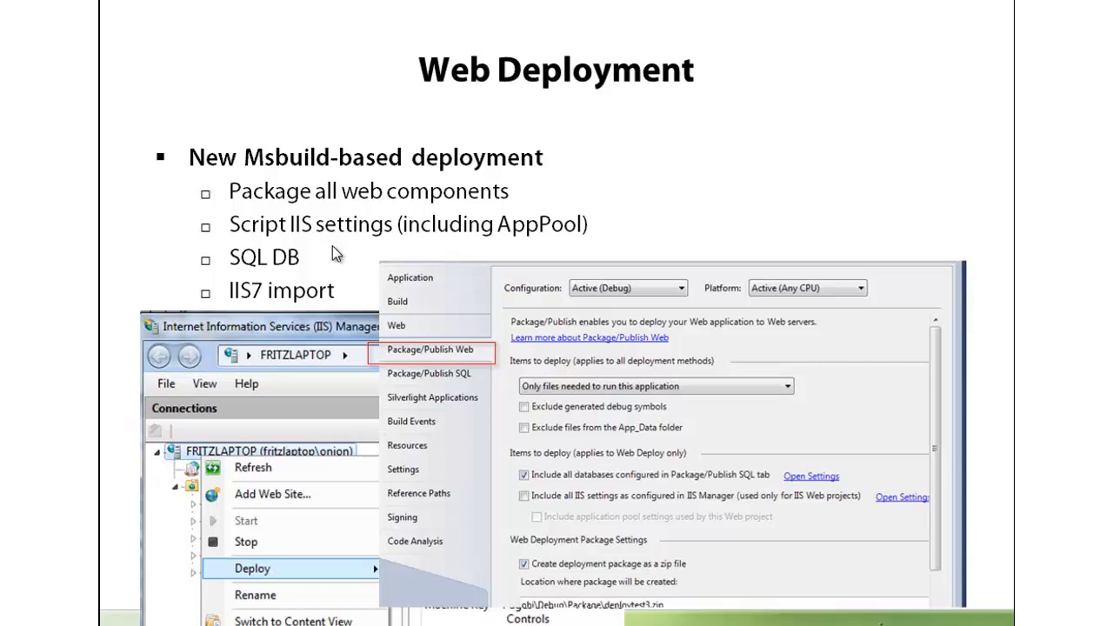
pyautogui.moveTo(316, 284)
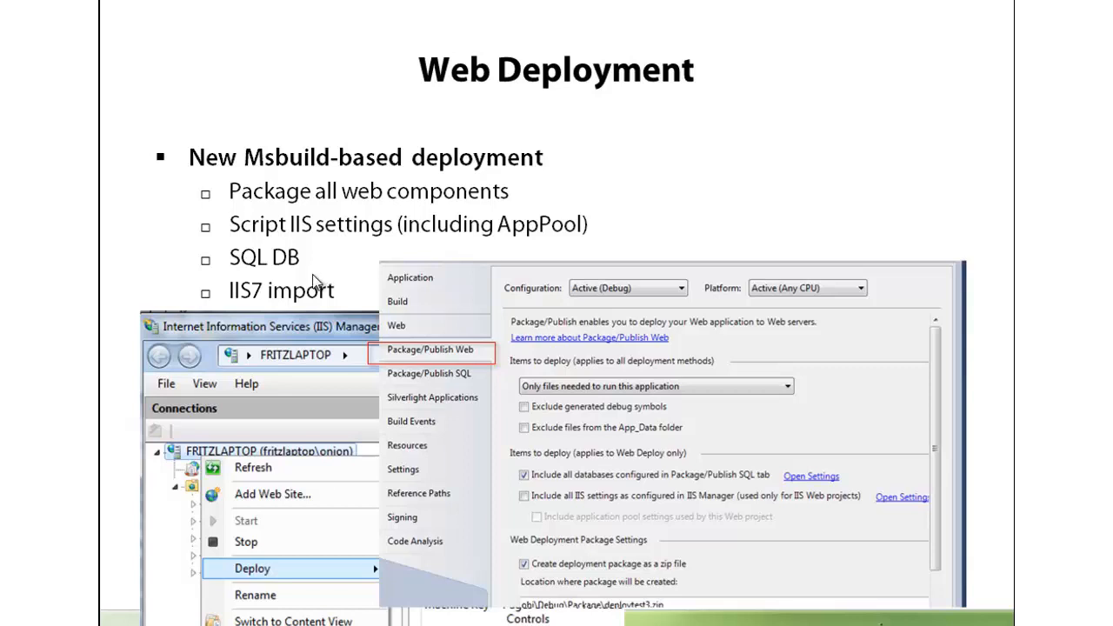
pyautogui.moveTo(311, 278)
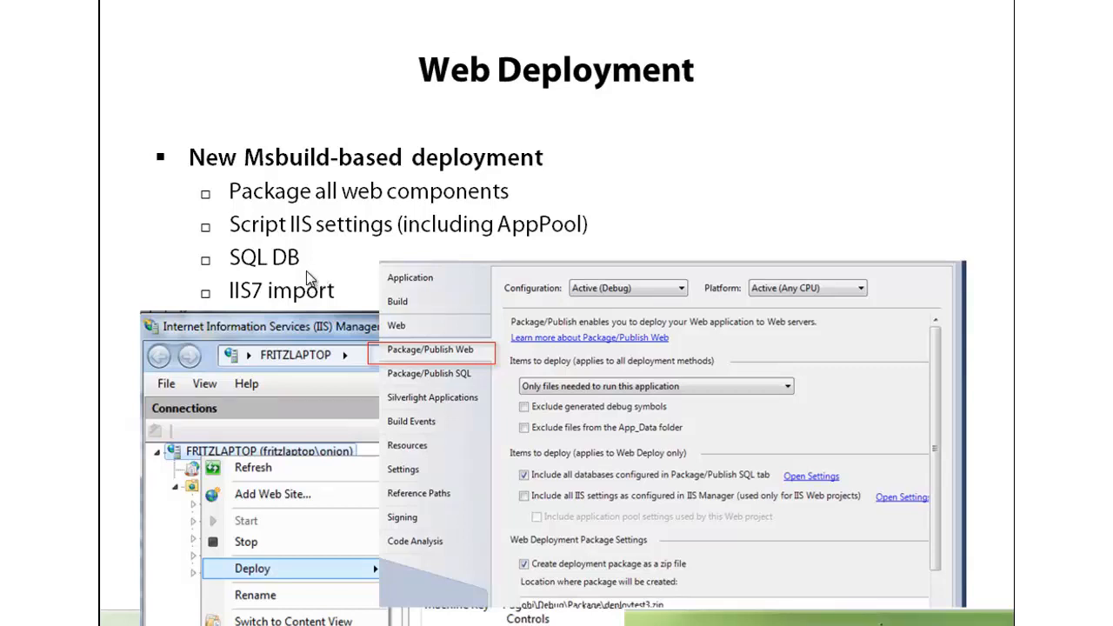
pyautogui.moveTo(331, 278)
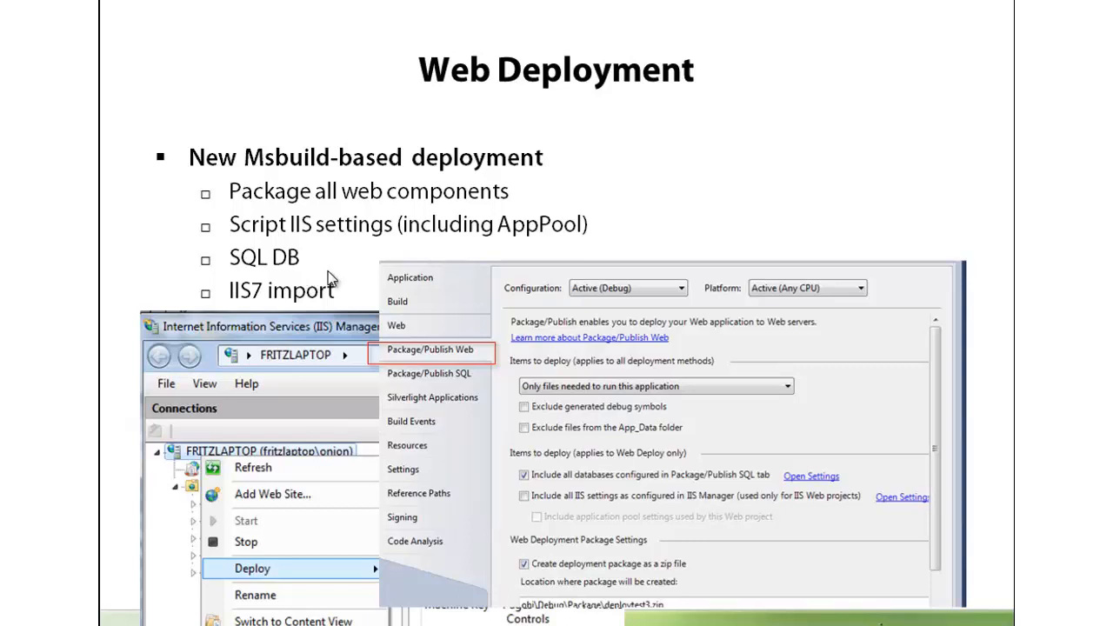
pyautogui.moveTo(312, 509)
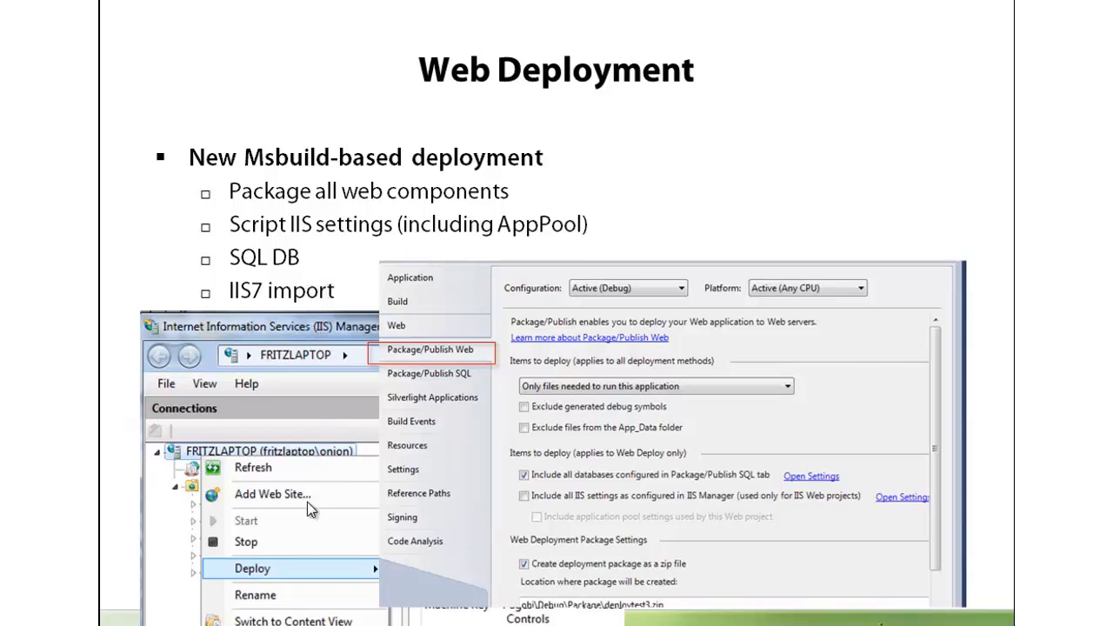
pyautogui.moveTo(581, 446)
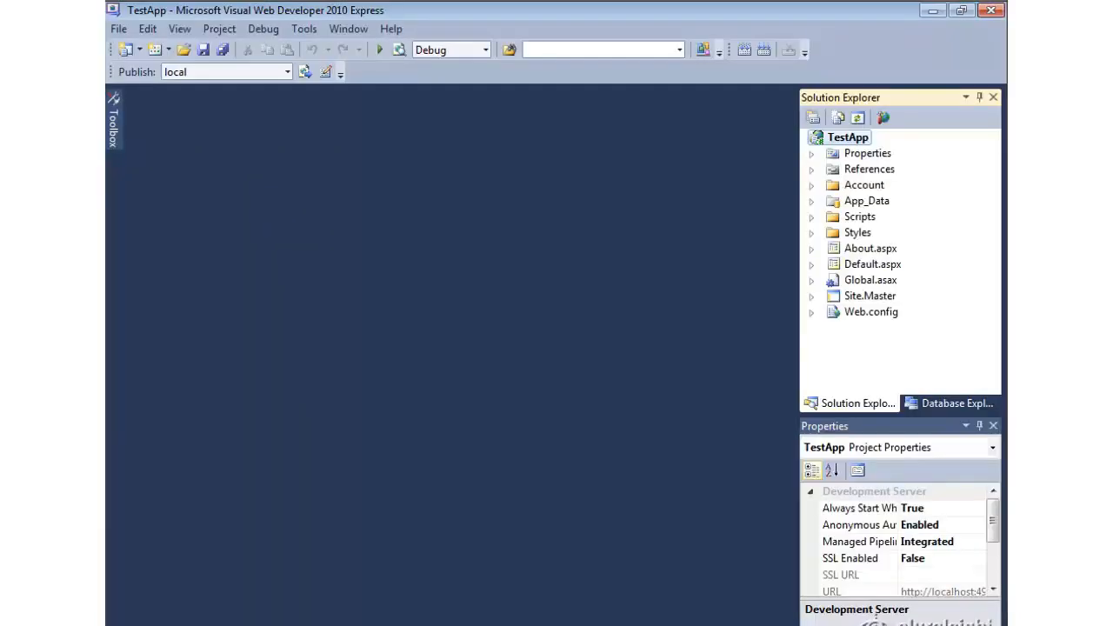
pyautogui.moveTo(677, 610)
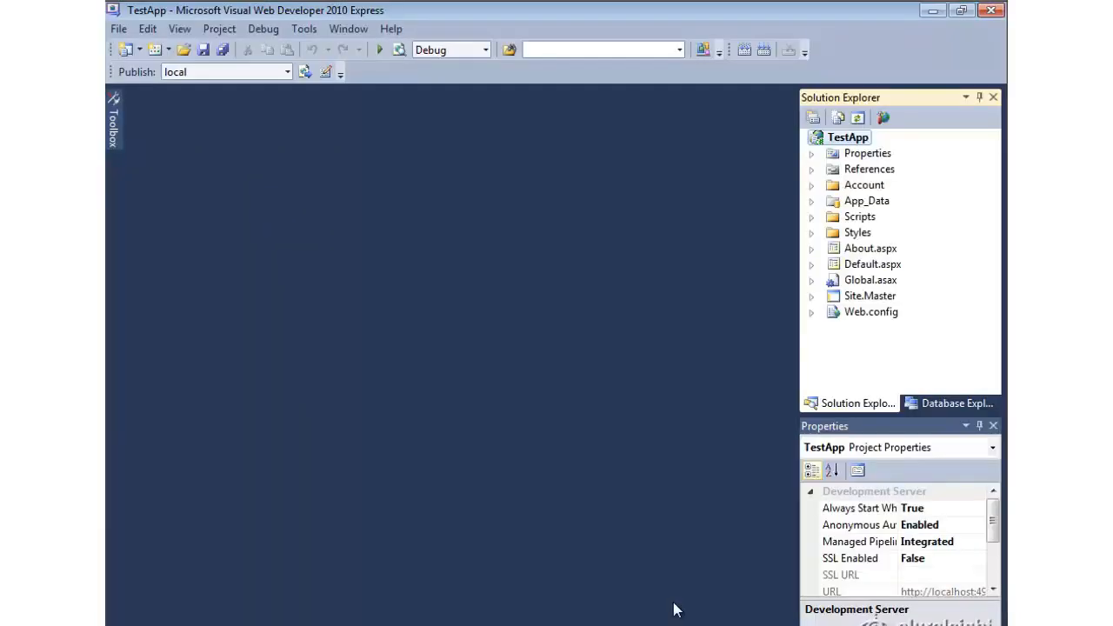
pyautogui.moveTo(671, 531)
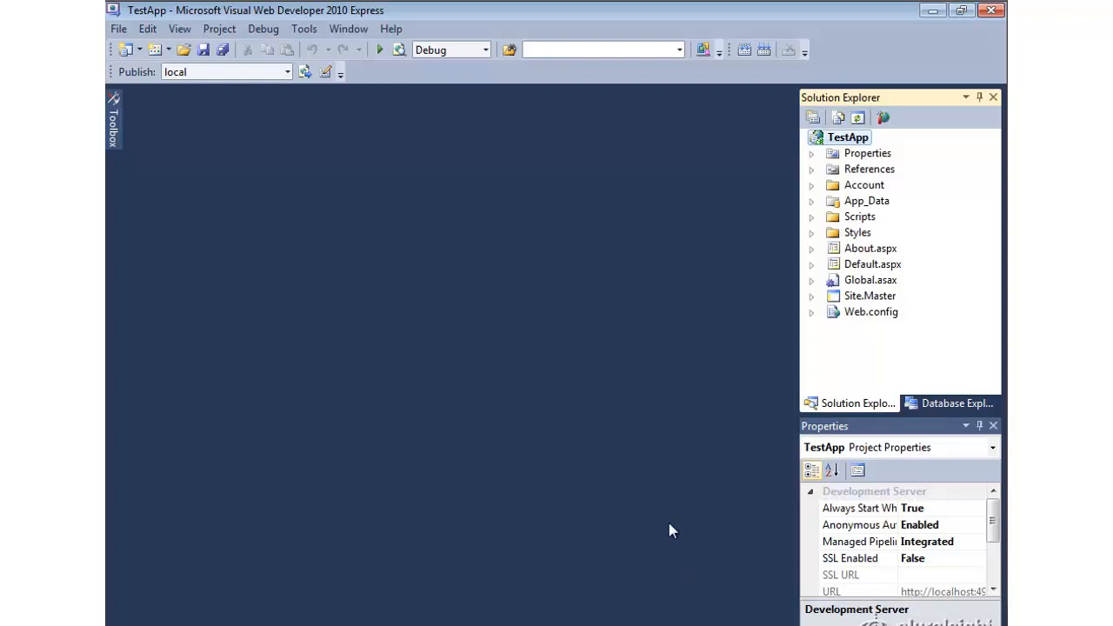
pyautogui.moveTo(643, 398)
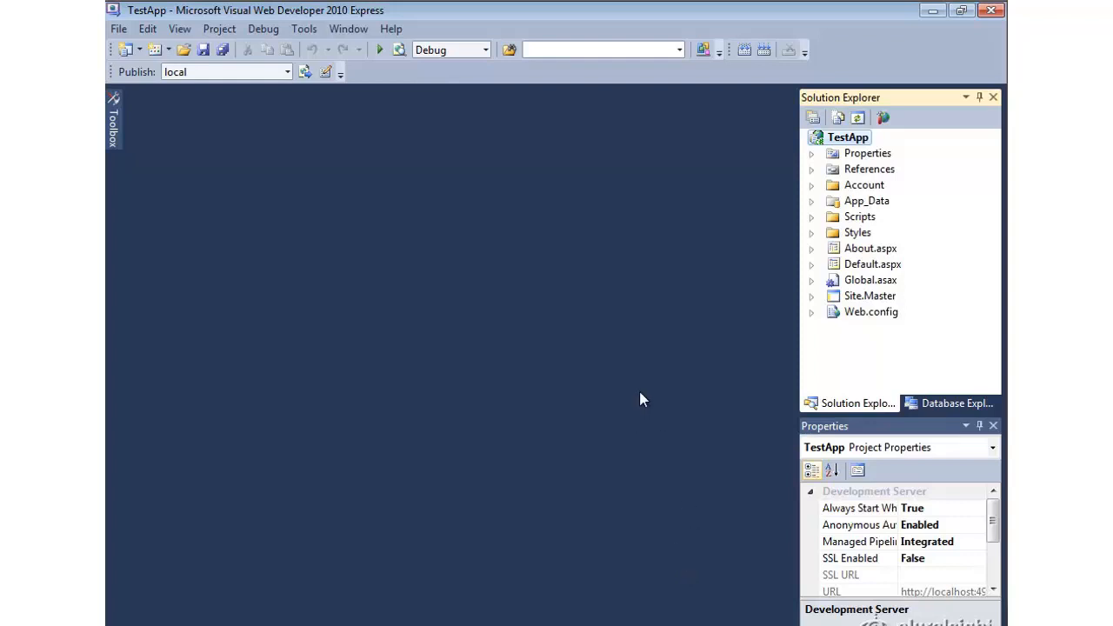
pyautogui.moveTo(828, 148)
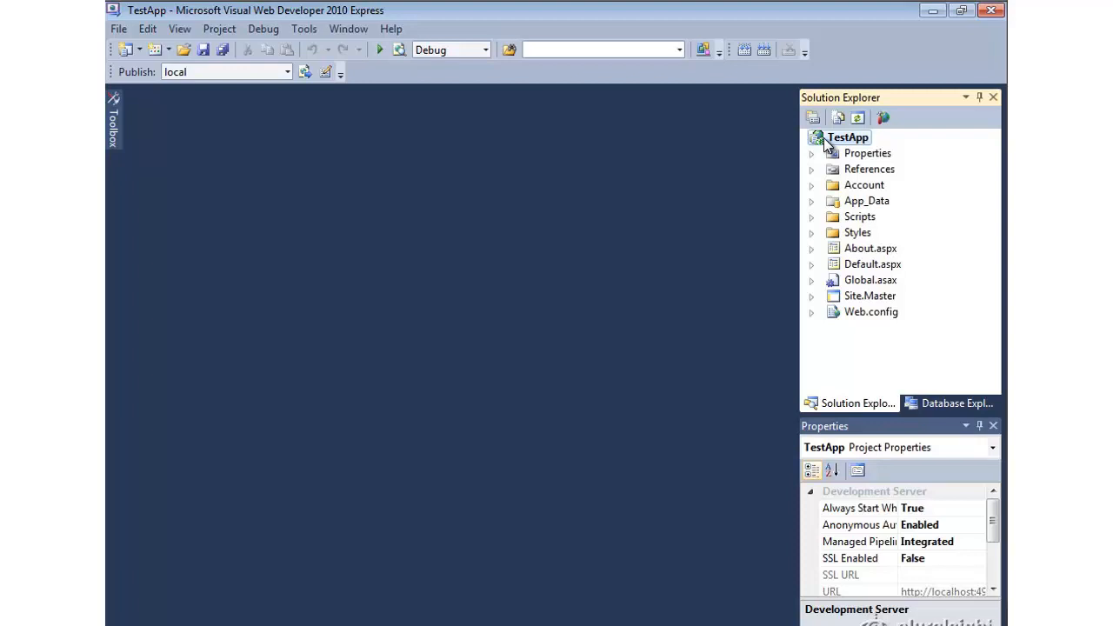
# - Open TestApp's project Properties to show the Package/Publish Web settings
pyautogui.rightClick(847, 137)
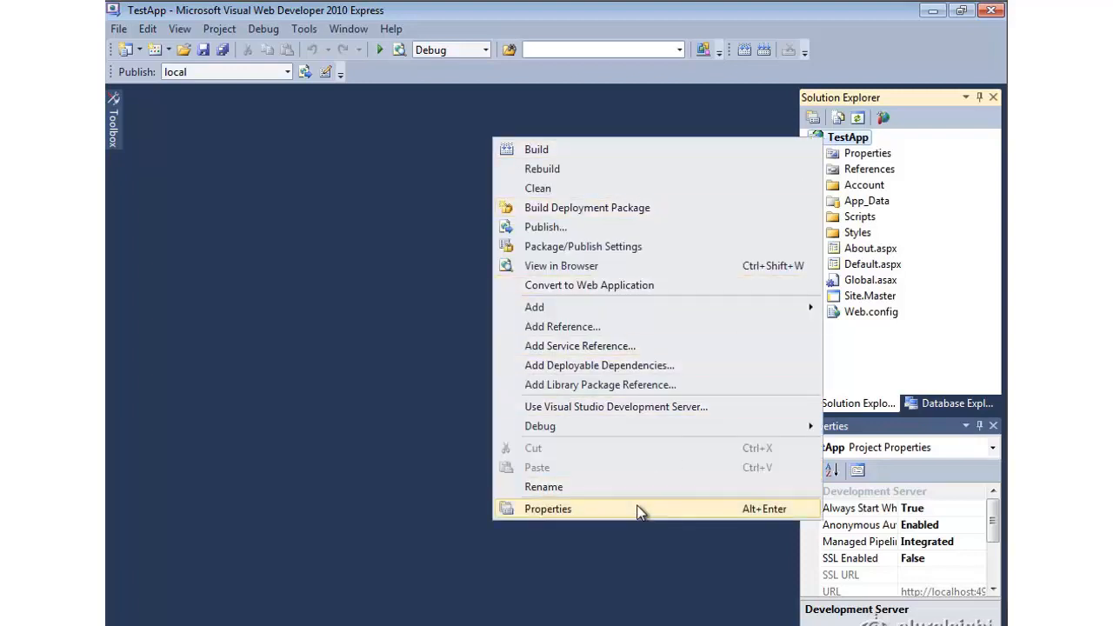
pyautogui.click(547, 508)
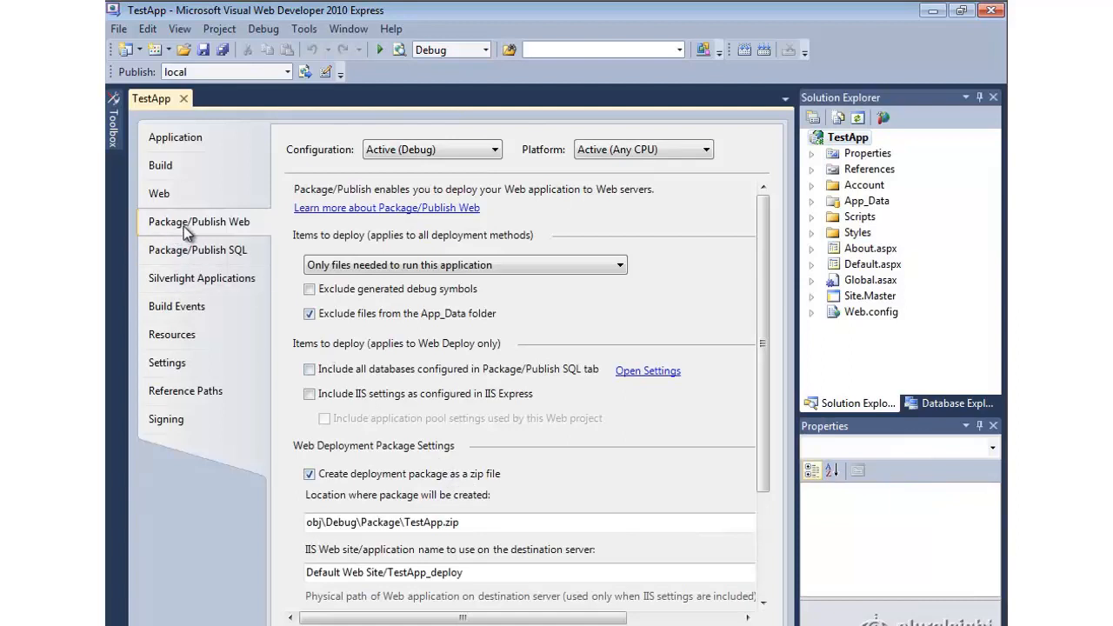
pyautogui.moveTo(711, 223)
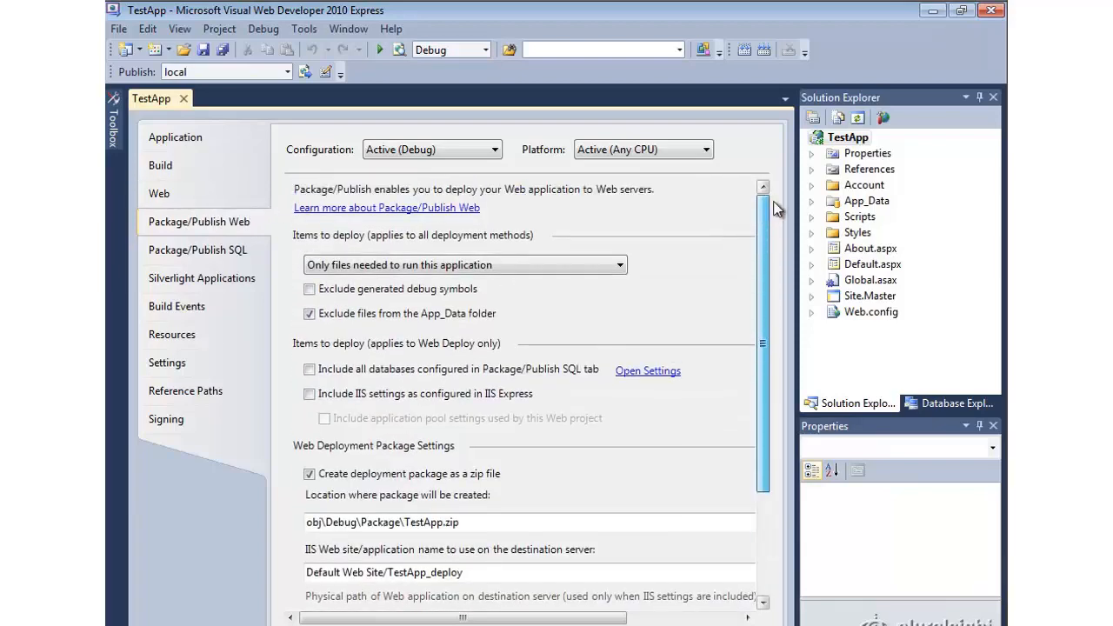
pyautogui.moveTo(715, 296)
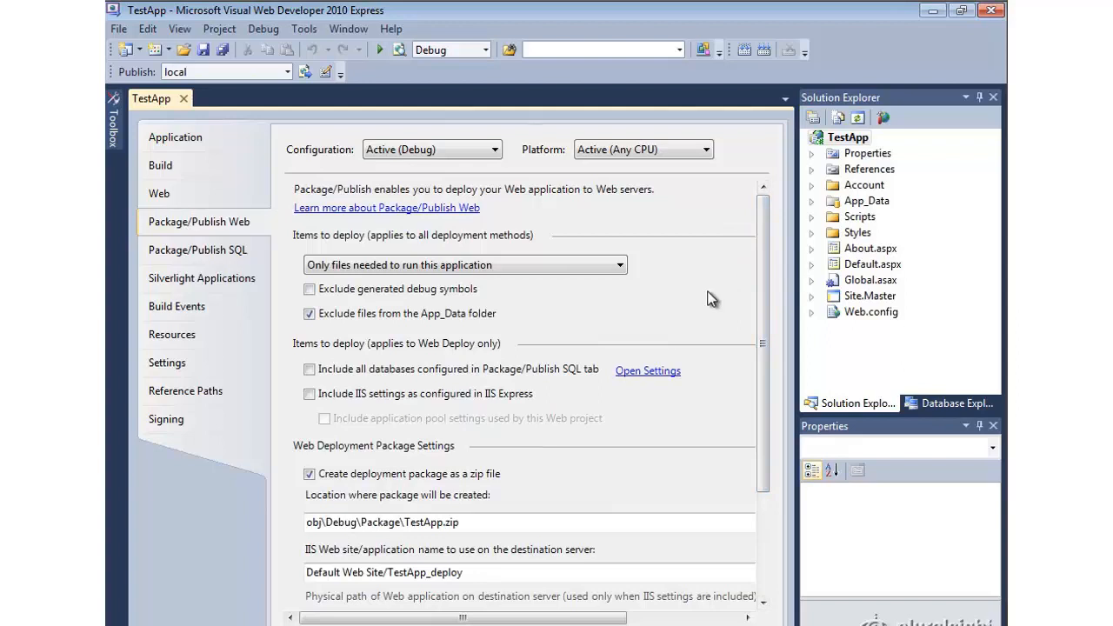
pyautogui.moveTo(656, 291)
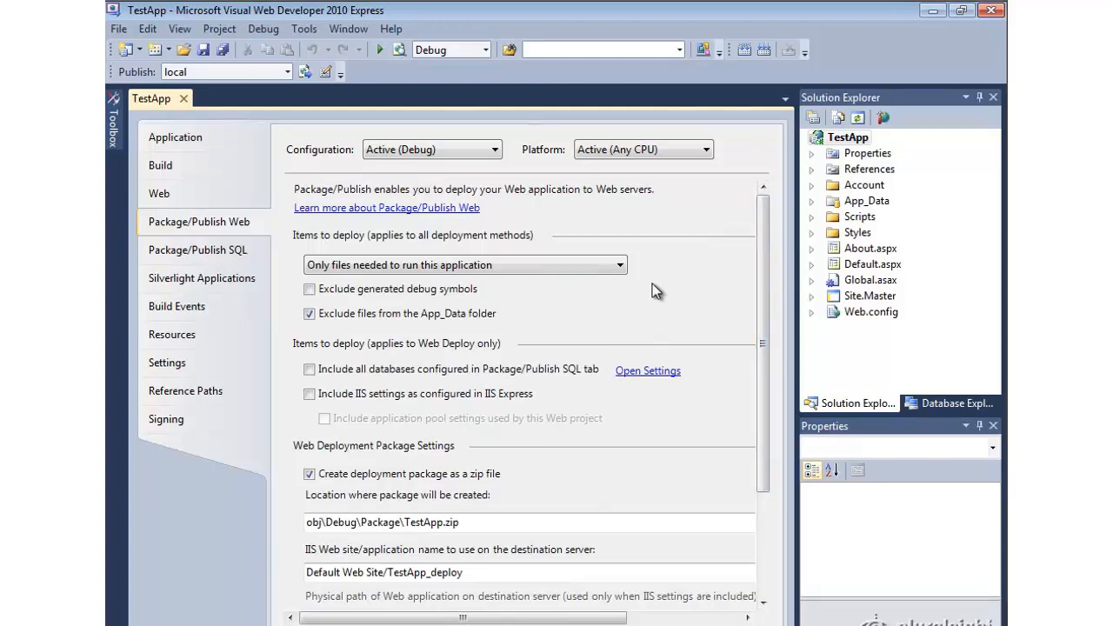
# - Keep 'Only files needed to run this application' and uncheck 'Exclude files from the App_Data folder'
pyautogui.click(617, 265)
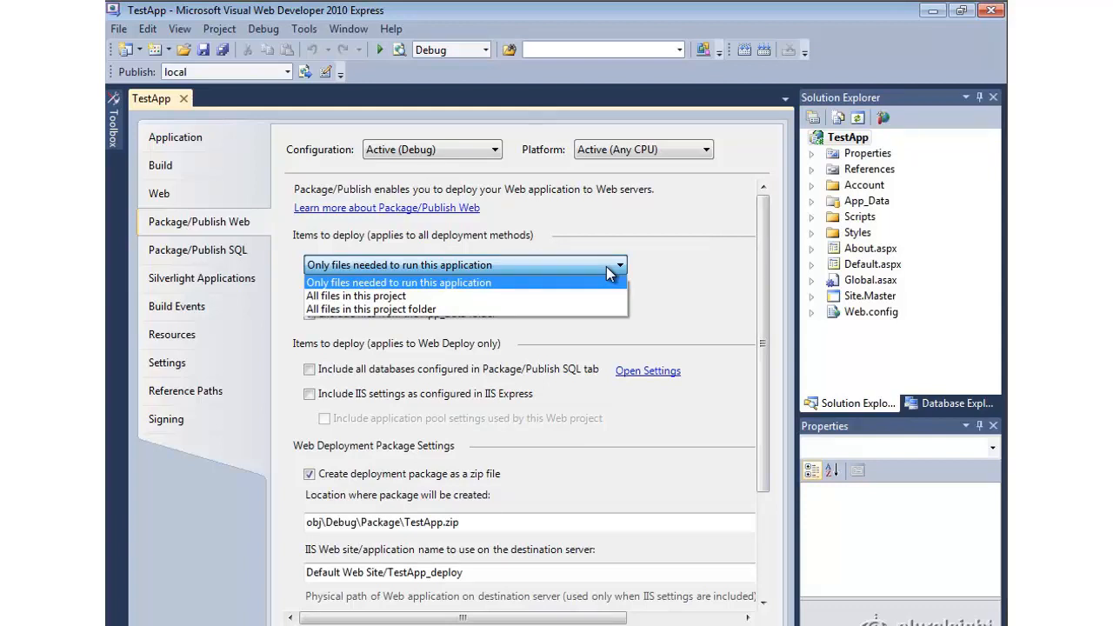
pyautogui.click(400, 281)
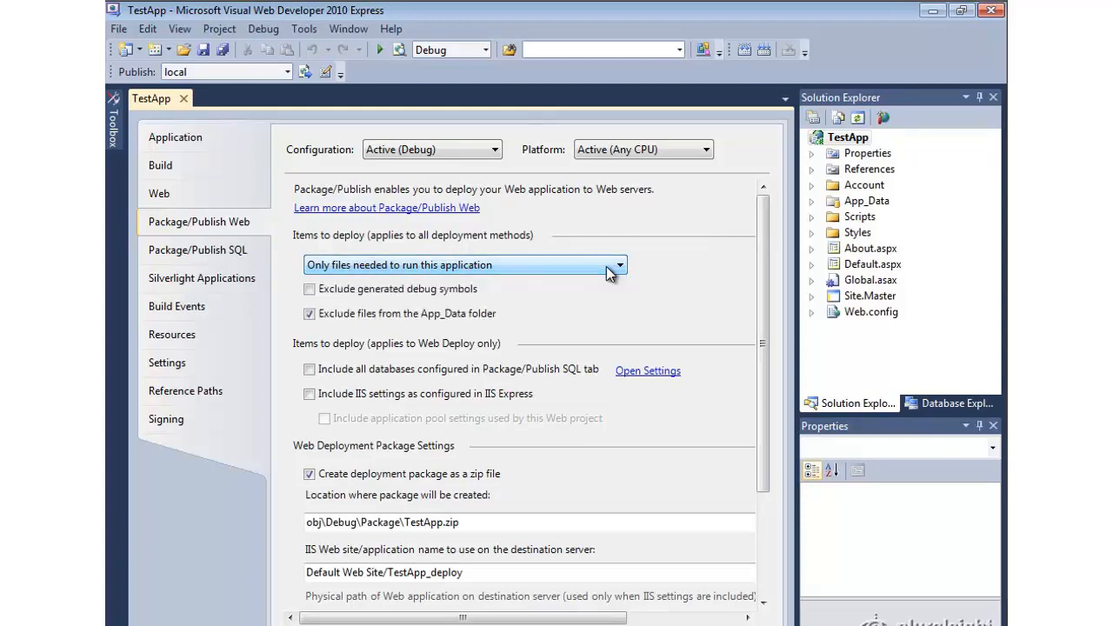
pyautogui.moveTo(422, 326)
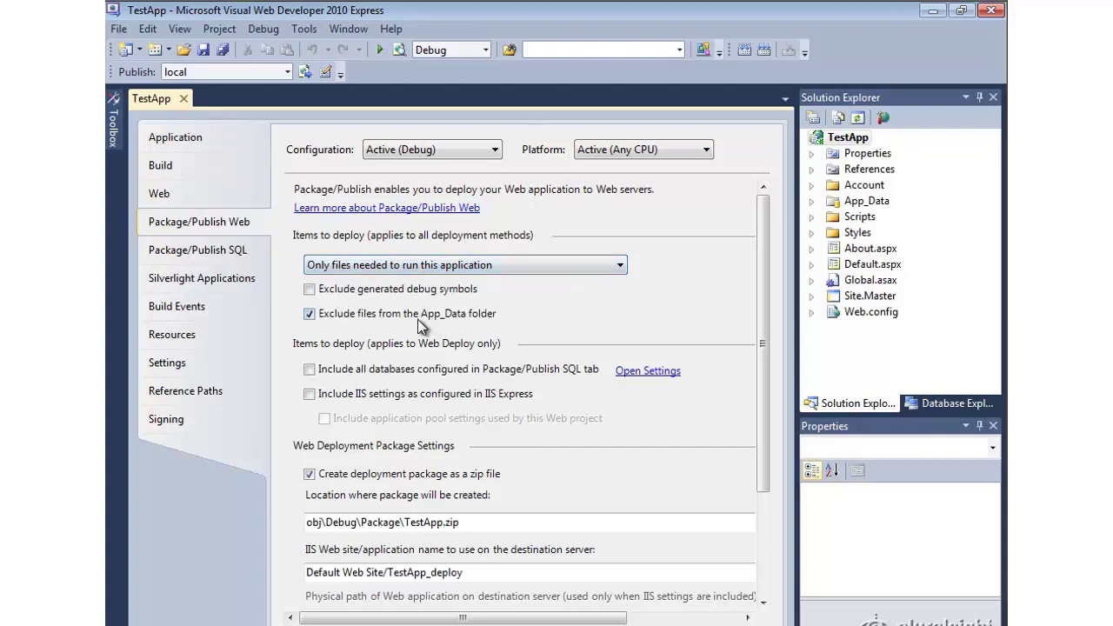
pyautogui.moveTo(470, 323)
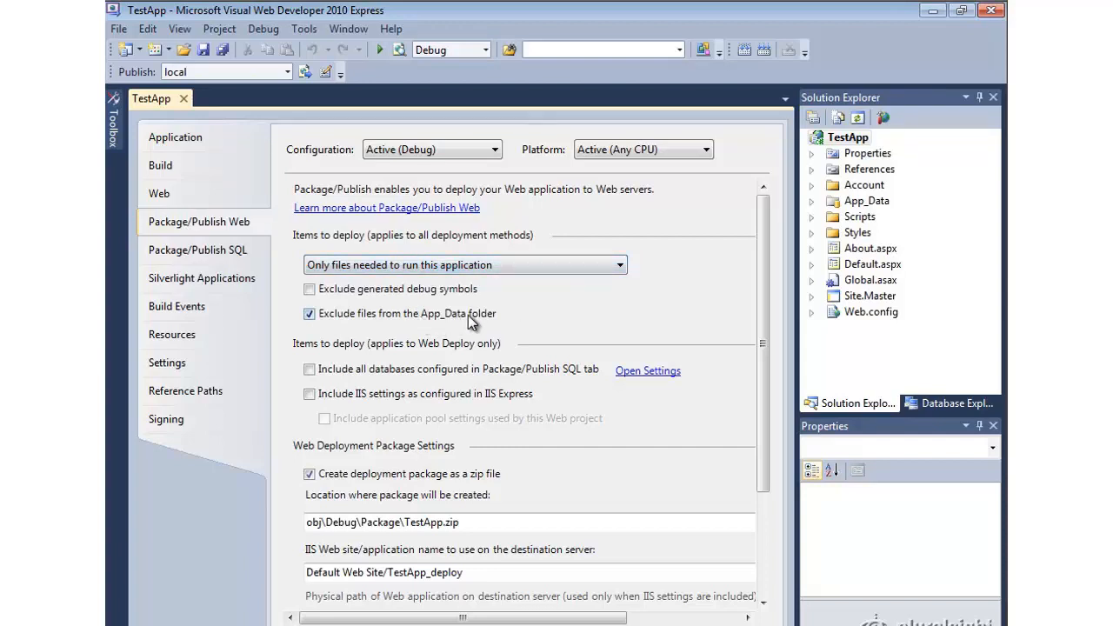
pyautogui.moveTo(366, 331)
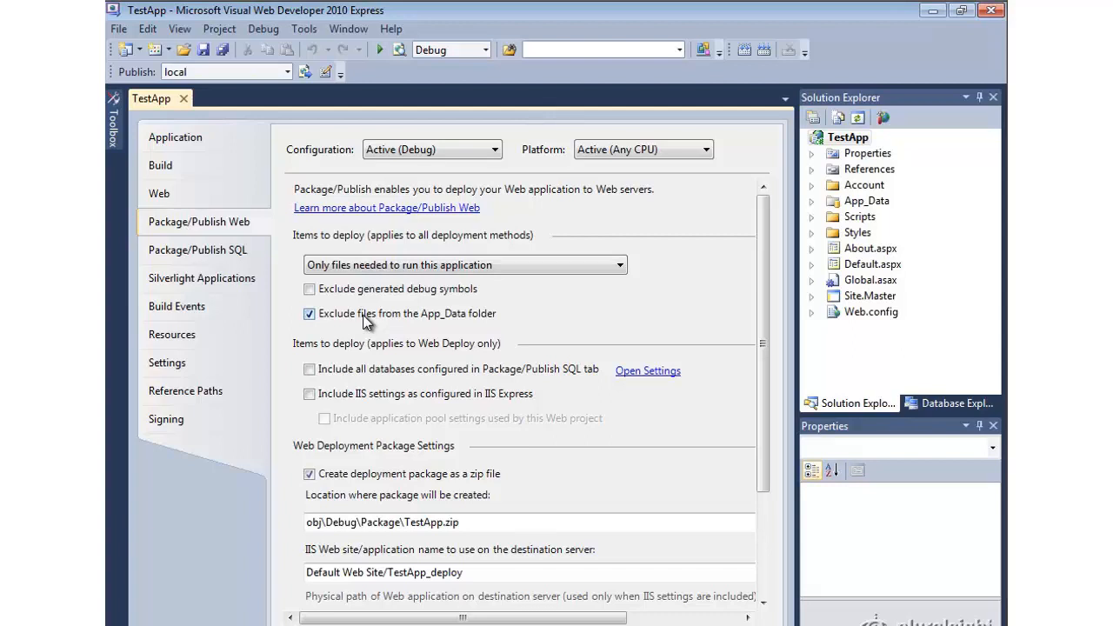
pyautogui.moveTo(336, 326)
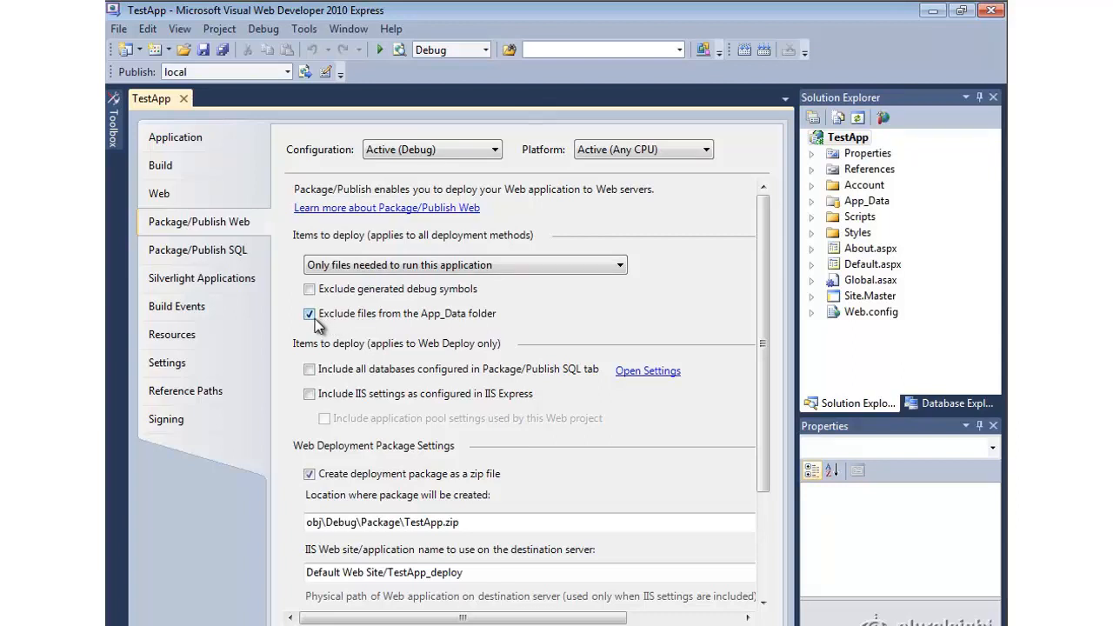
pyautogui.click(310, 313)
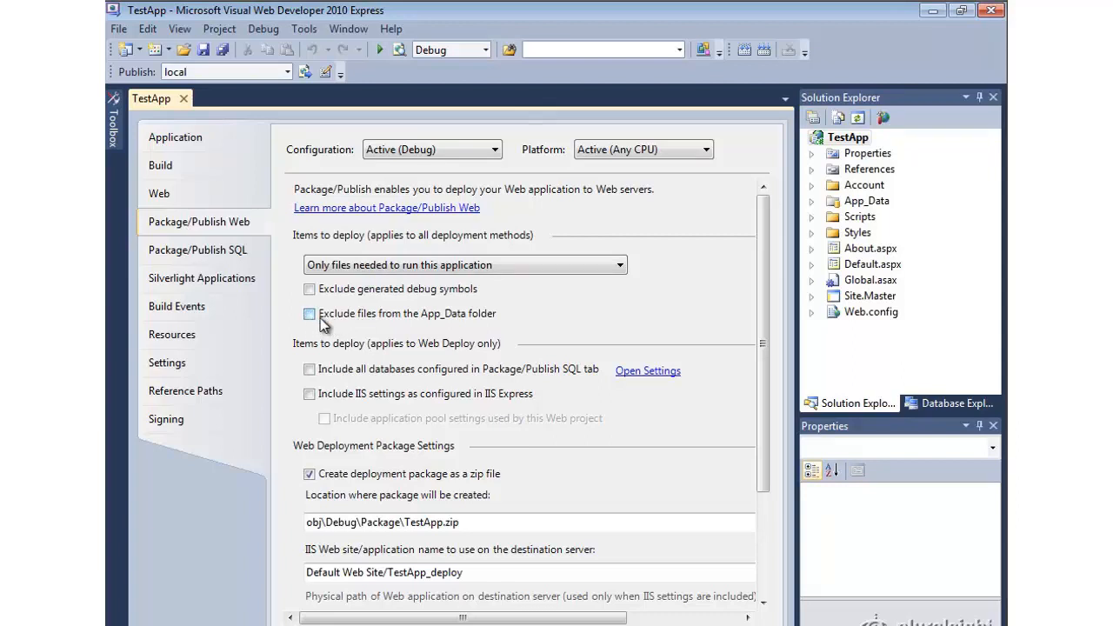
pyautogui.click(309, 313)
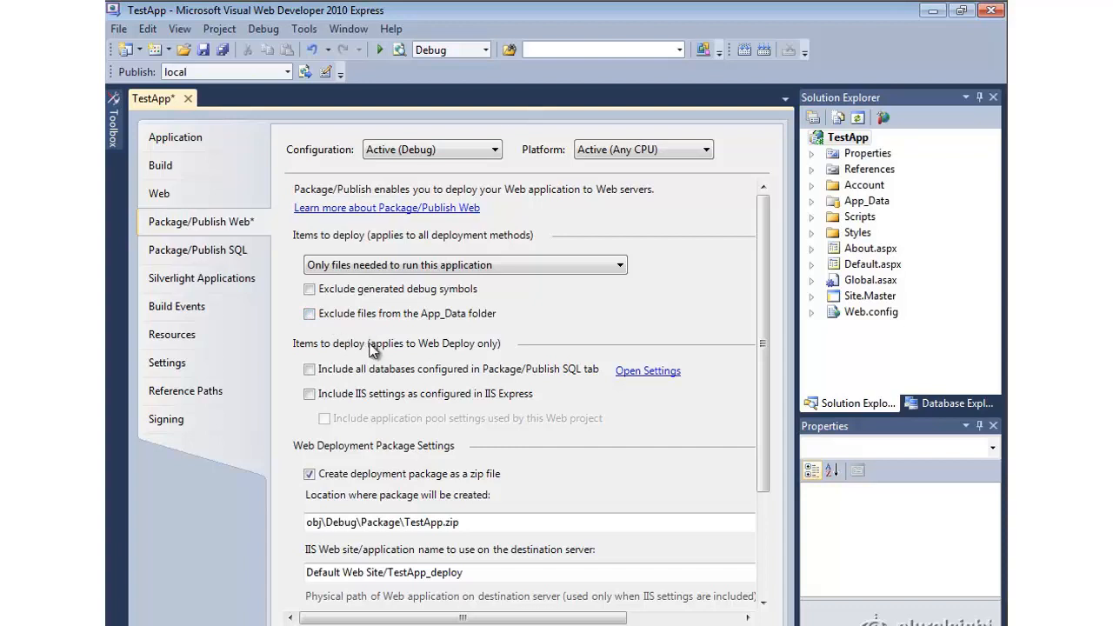
pyautogui.moveTo(763, 311)
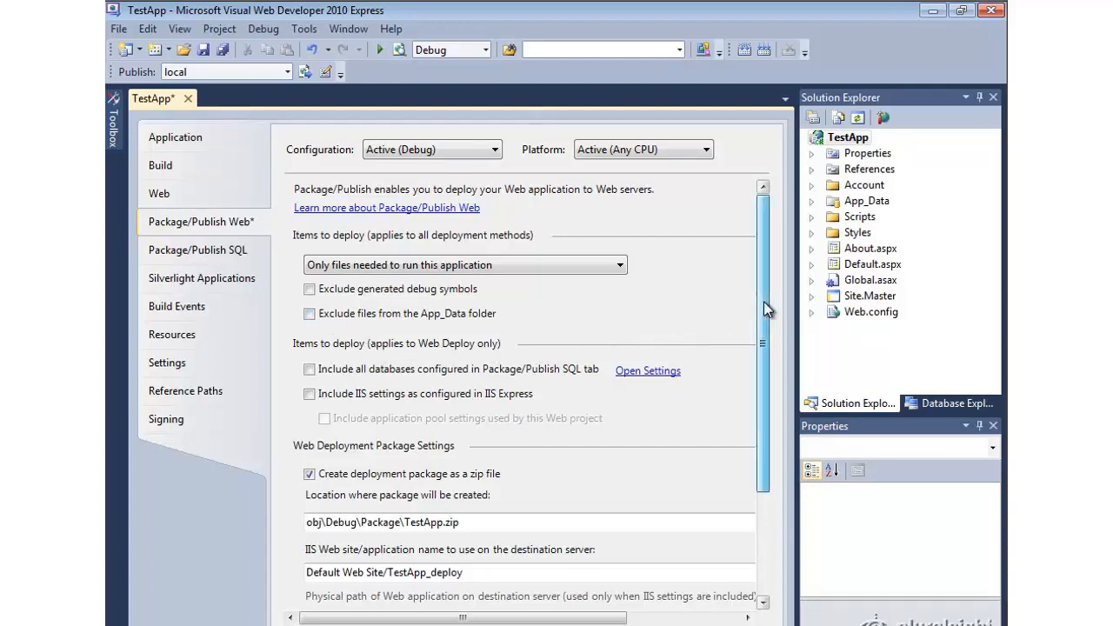
# - Uncheck 'Include IIS settings as configured in IIS Express' and review the TestApp.zip package settings
pyautogui.scroll(-3)
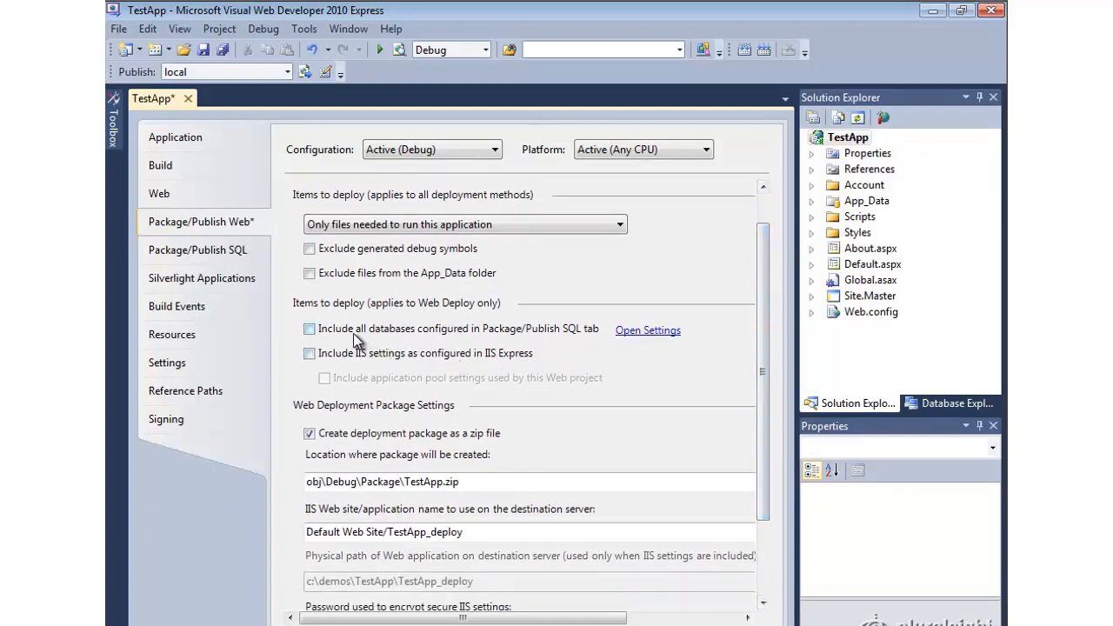
pyautogui.moveTo(511, 338)
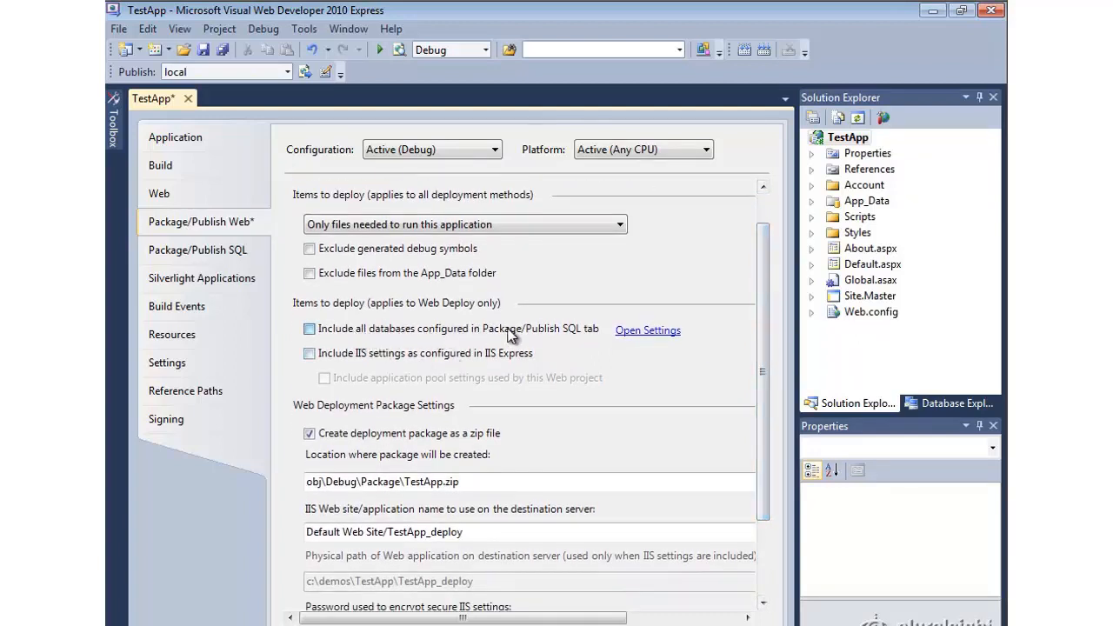
pyautogui.moveTo(567, 360)
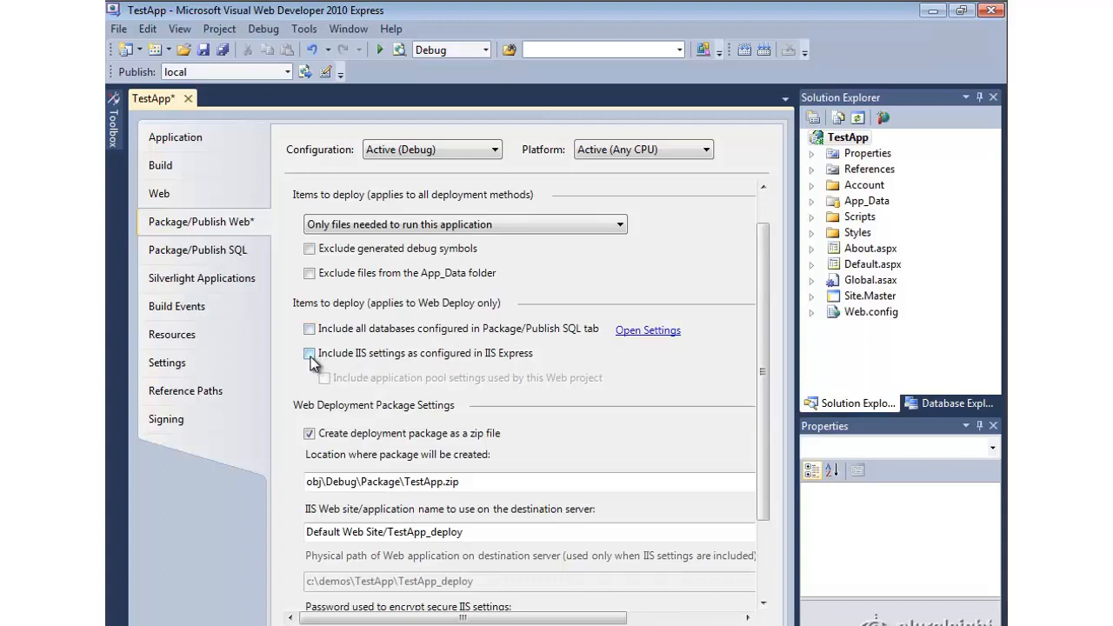
pyautogui.click(309, 353)
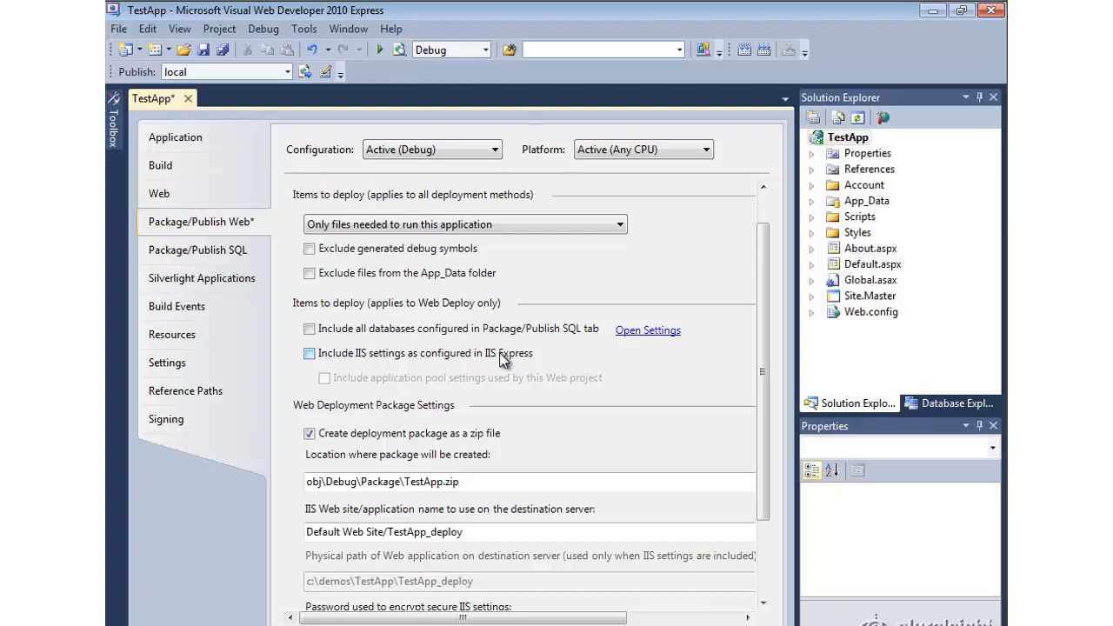
pyautogui.moveTo(591, 372)
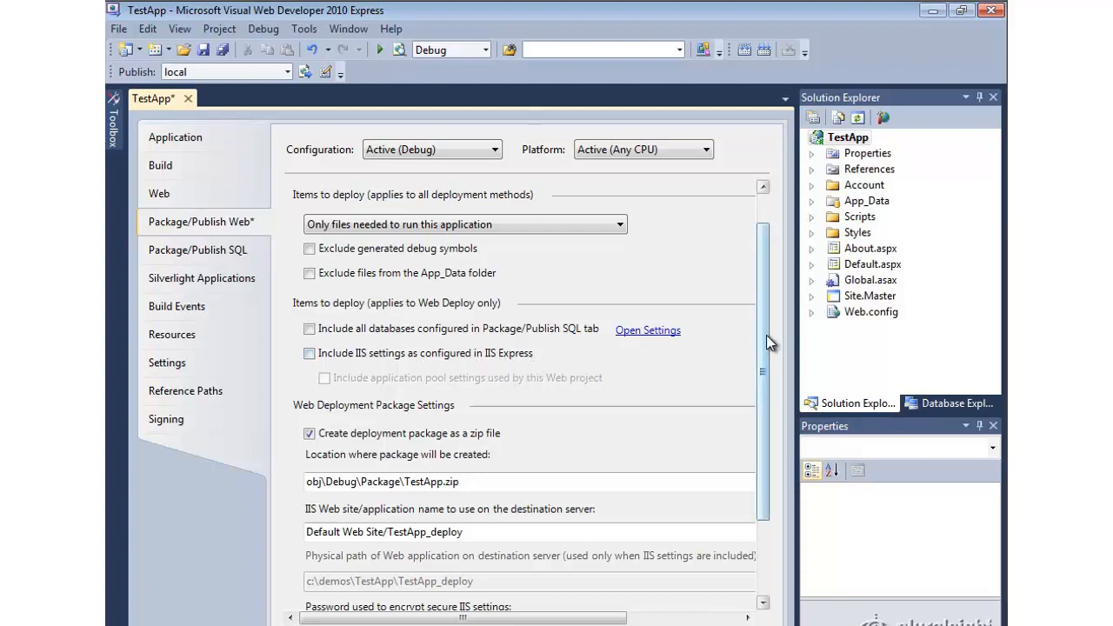
pyautogui.scroll(-3)
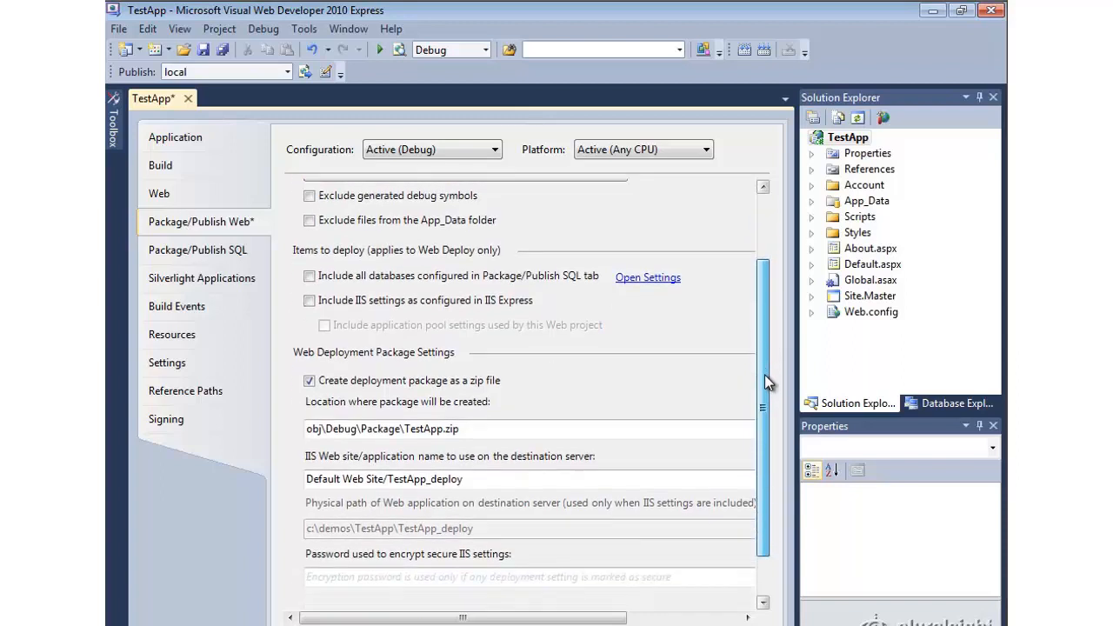
pyautogui.scroll(-3)
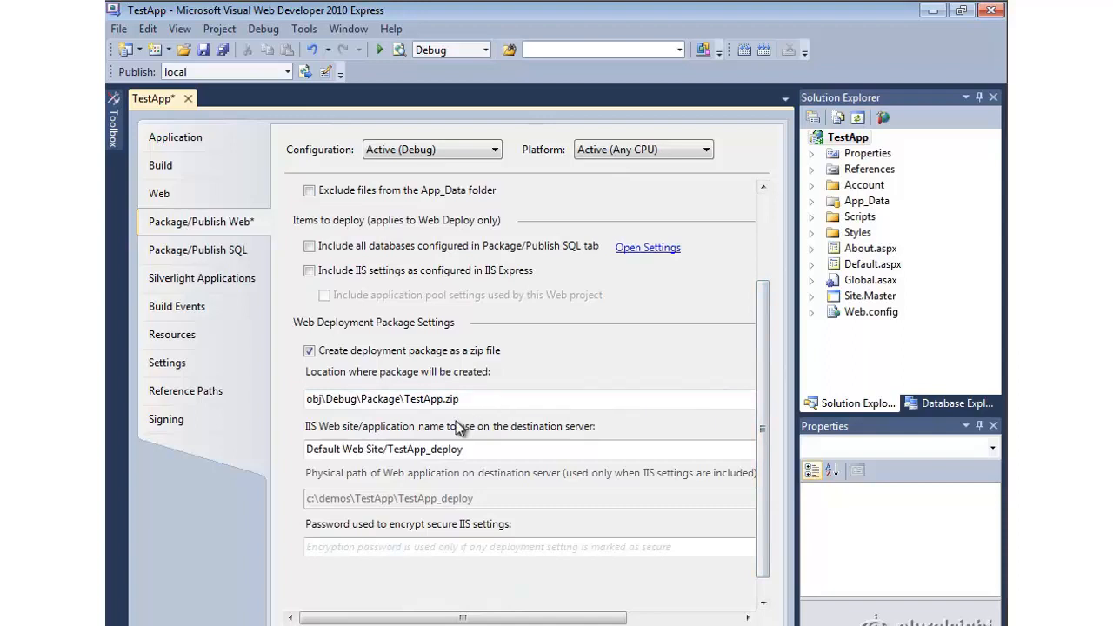
pyautogui.click(409, 398)
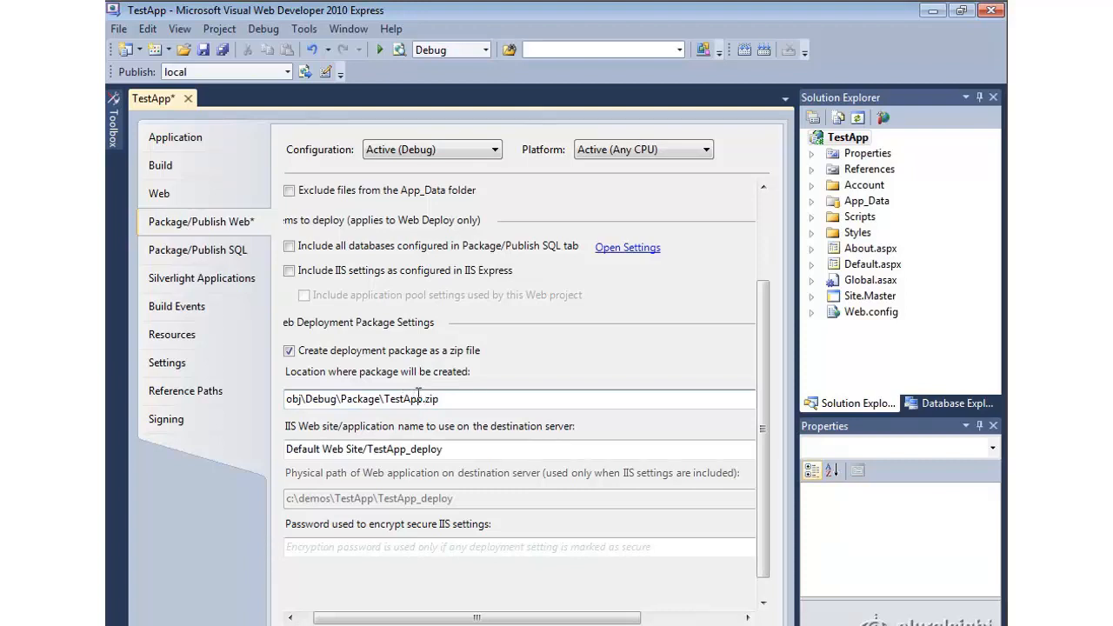
pyautogui.moveTo(205, 50)
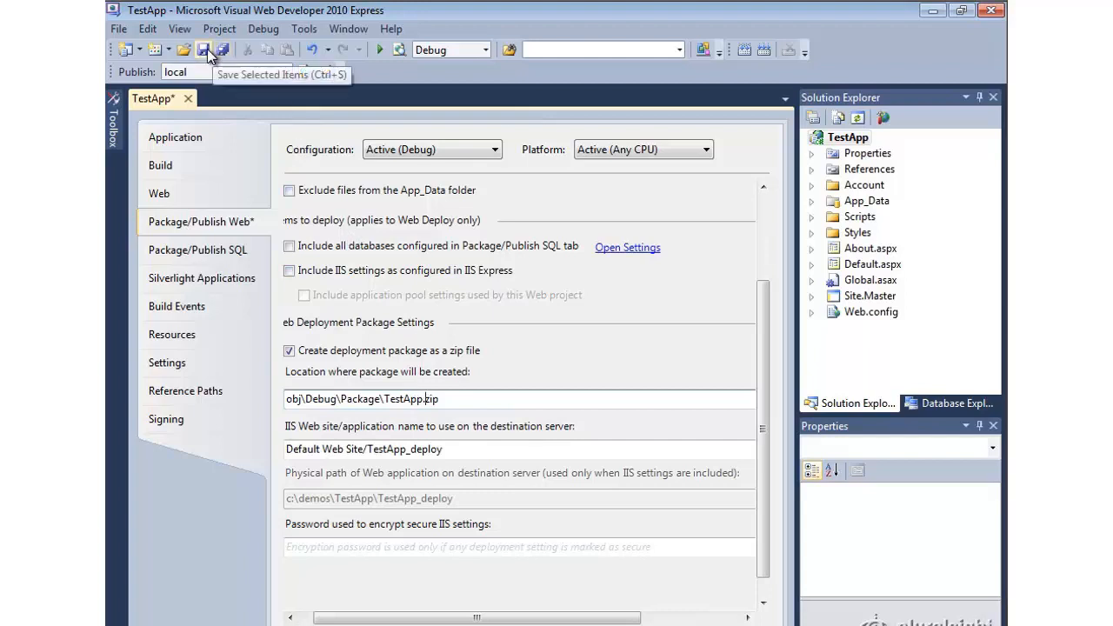
# - Save the package settings and expand obj > Debug > Package in Solution Explorer
pyautogui.click(205, 49)
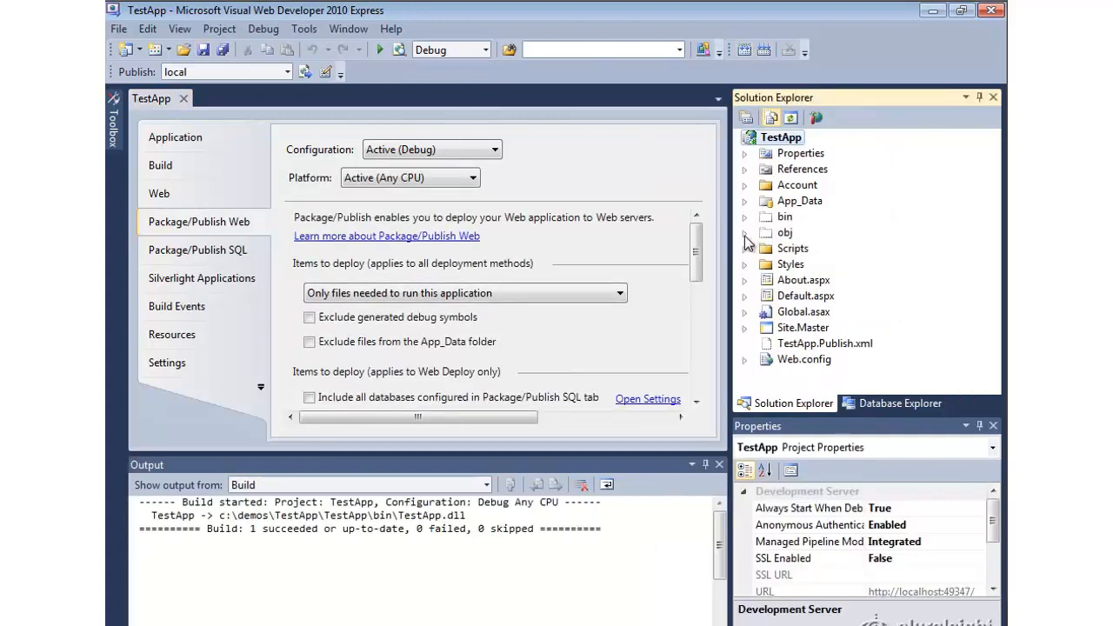
pyautogui.click(745, 232)
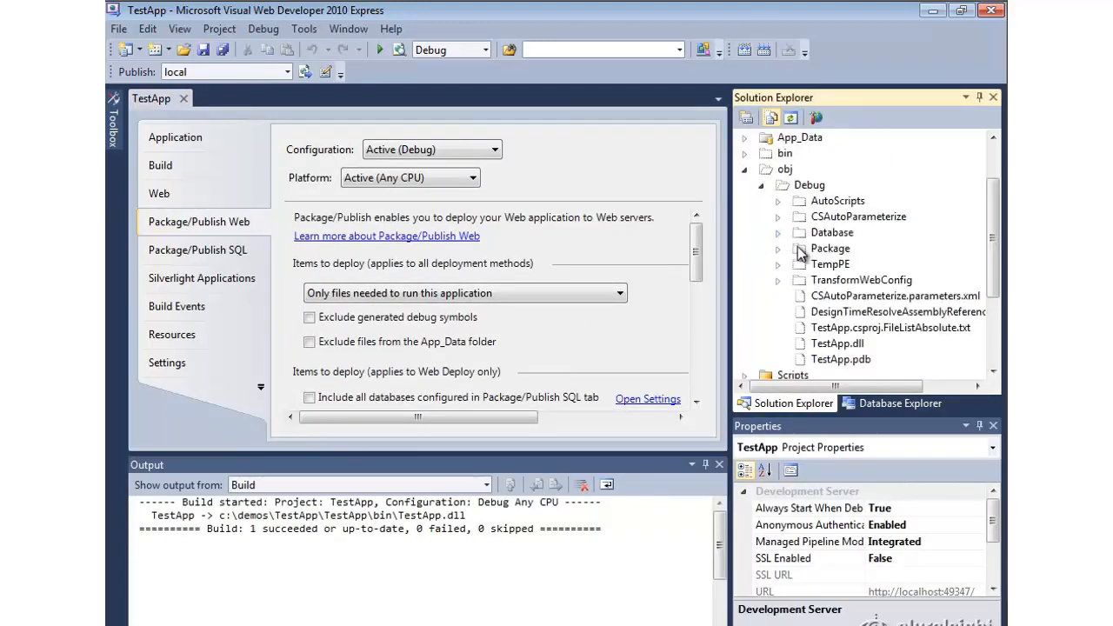
pyautogui.click(829, 248)
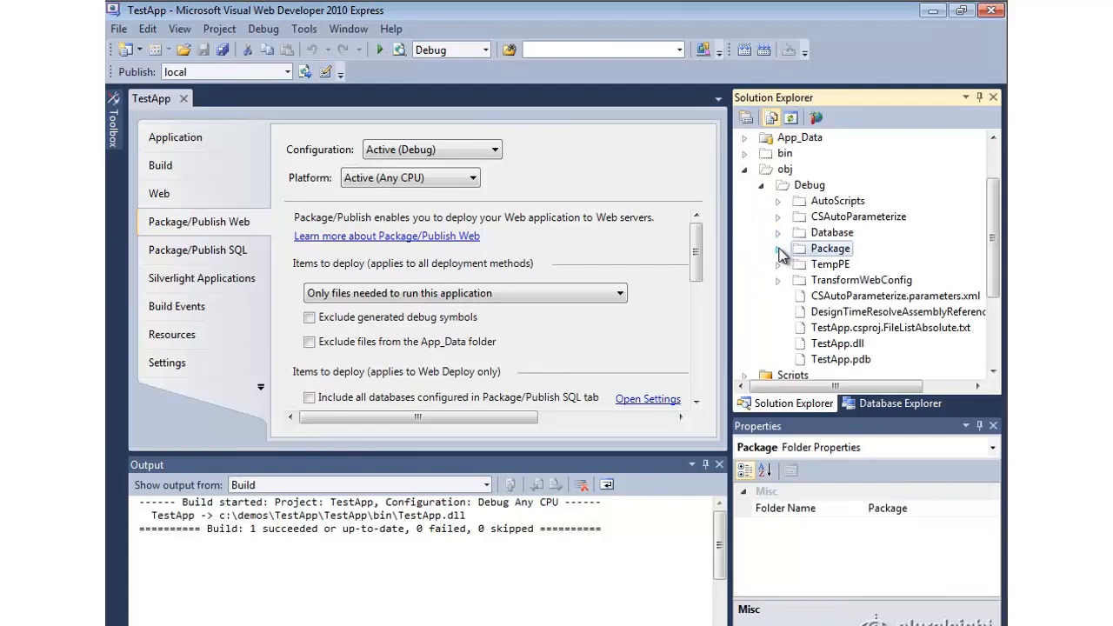
pyautogui.click(778, 248)
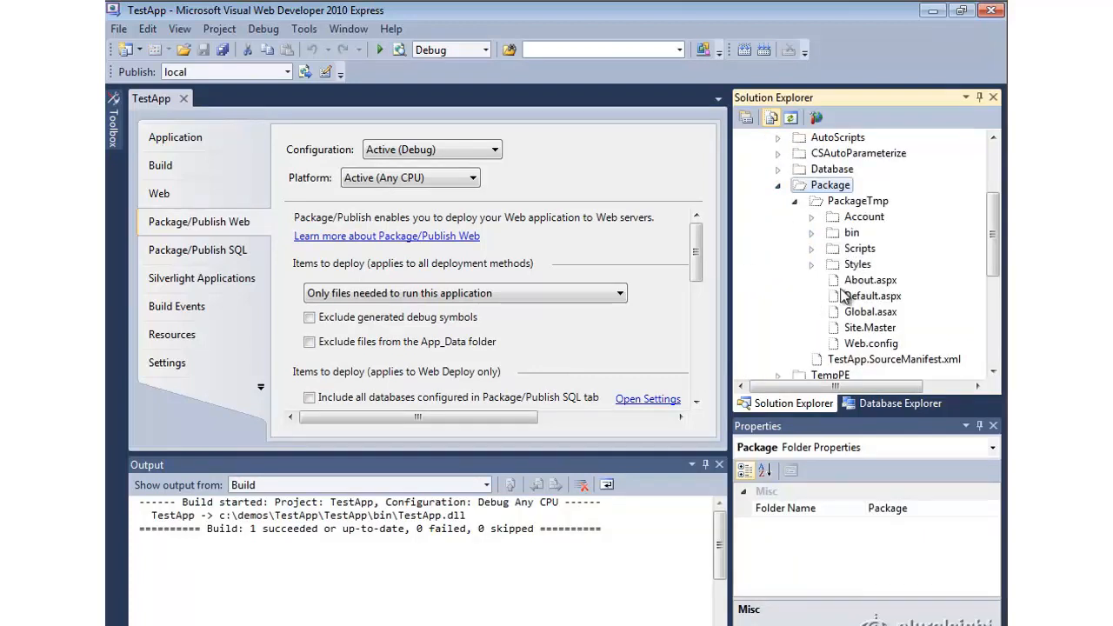
pyautogui.moveTo(843, 300)
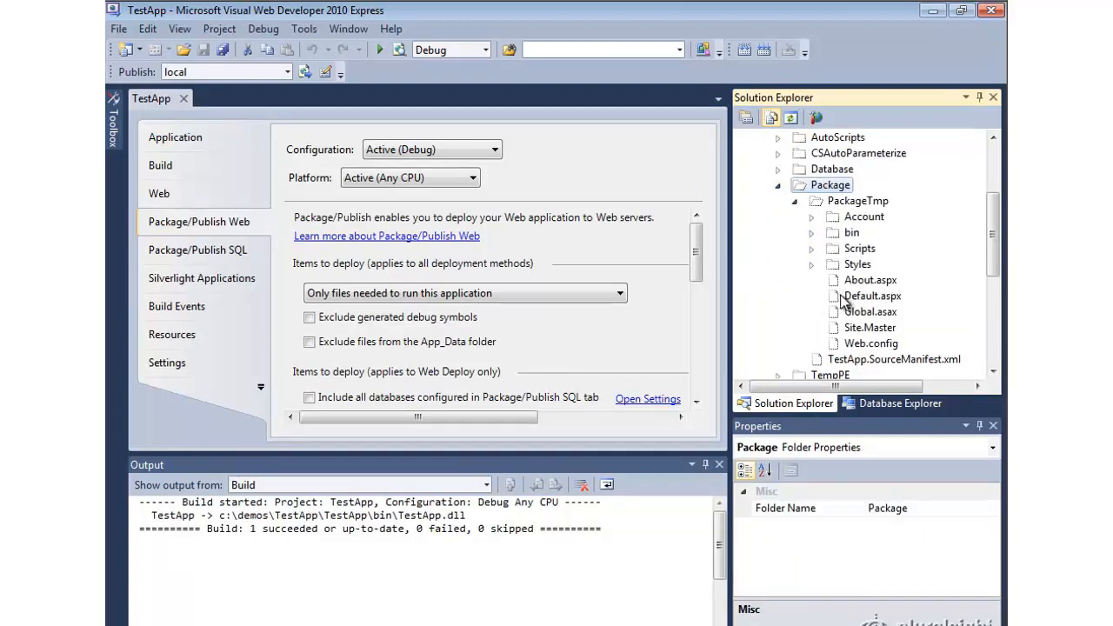
pyautogui.moveTo(830, 291)
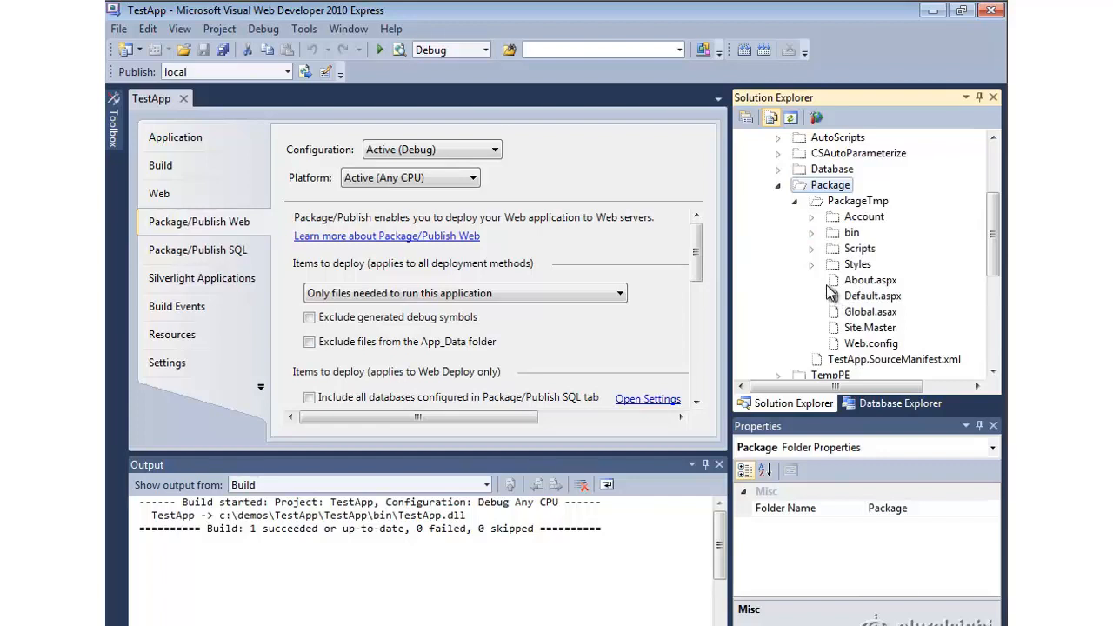
pyautogui.moveTo(823, 299)
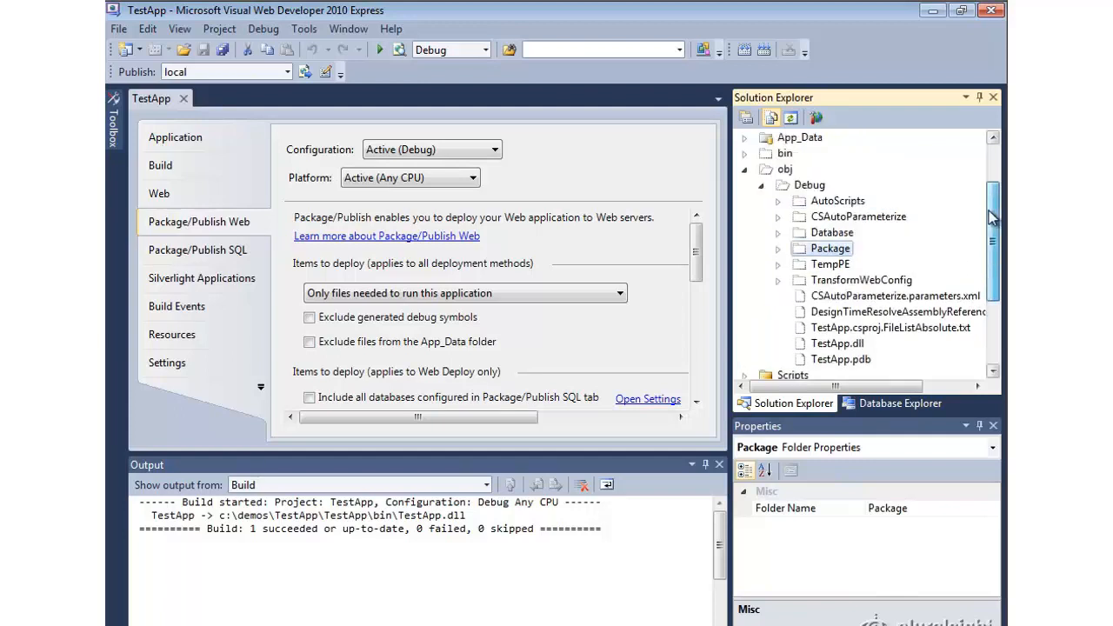
pyautogui.scroll(3)
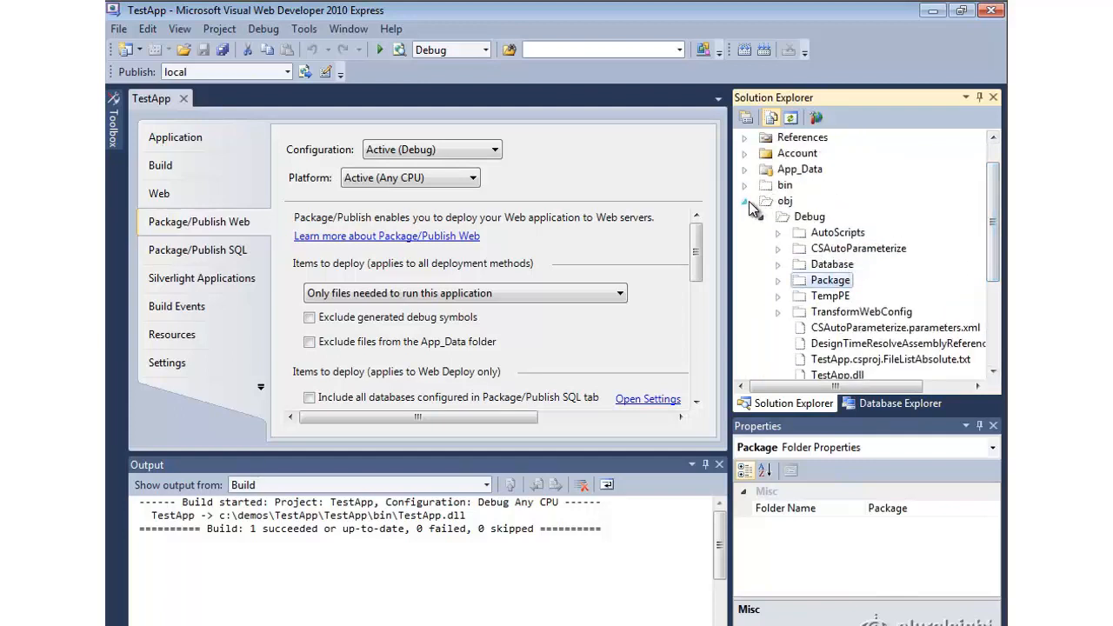
# - Collapse the obj folder in Solution Explorer
pyautogui.click(745, 217)
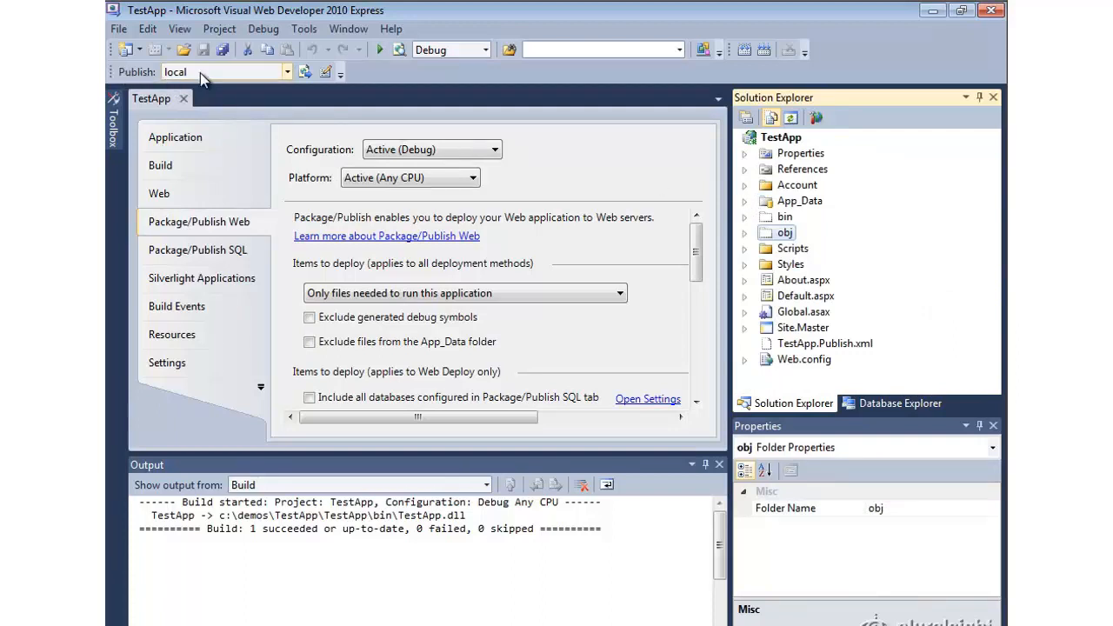
pyautogui.moveTo(143, 83)
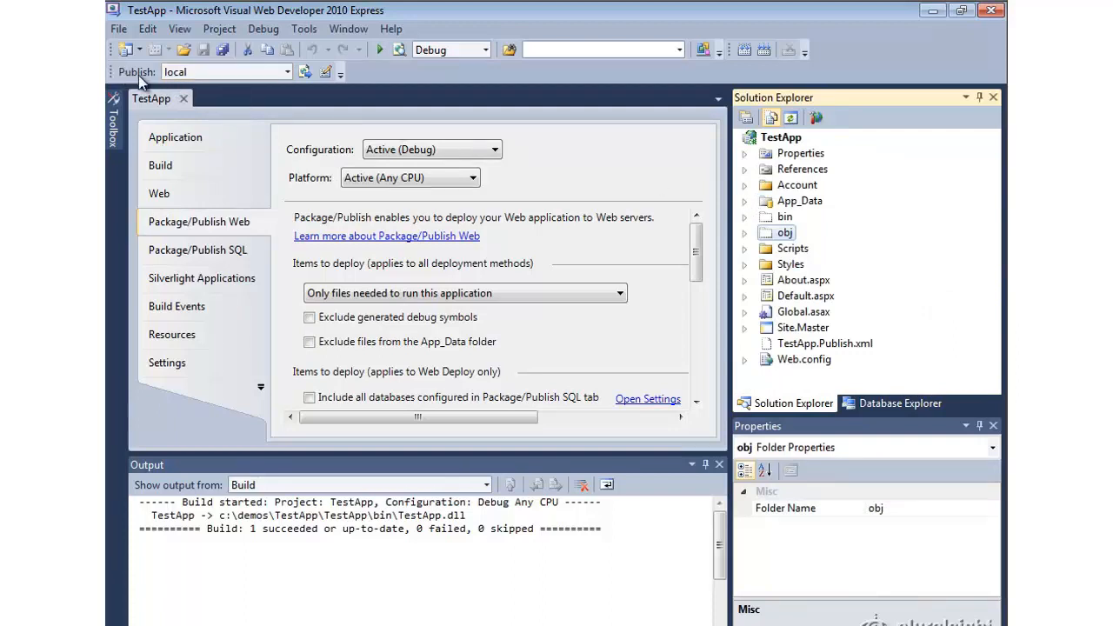
pyautogui.moveTo(305, 72)
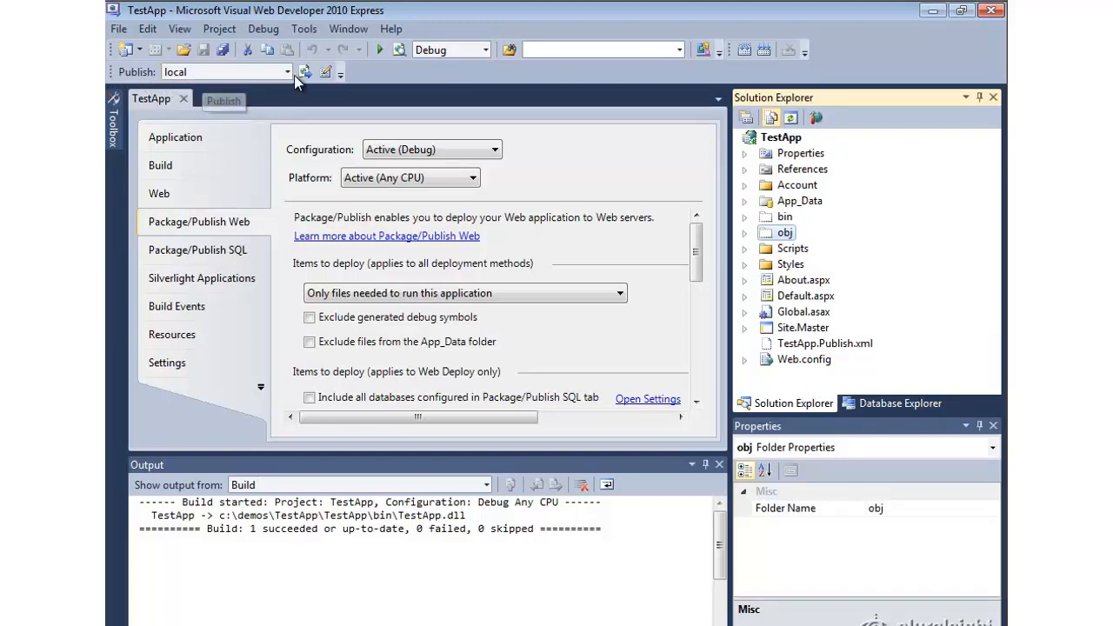
pyautogui.moveTo(304, 71)
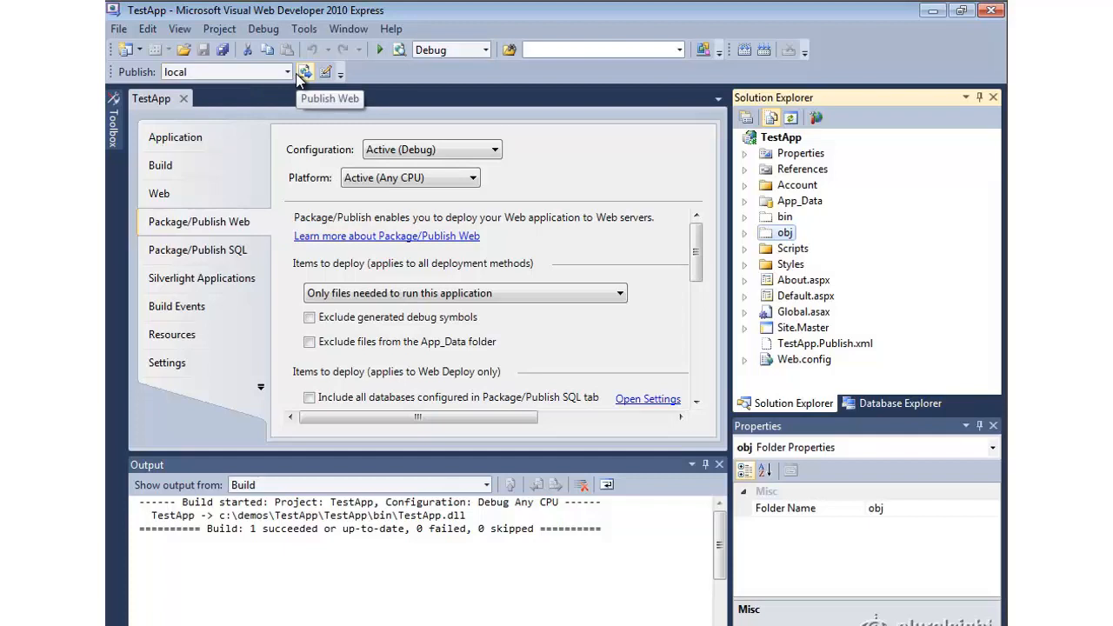
pyautogui.moveTo(304, 261)
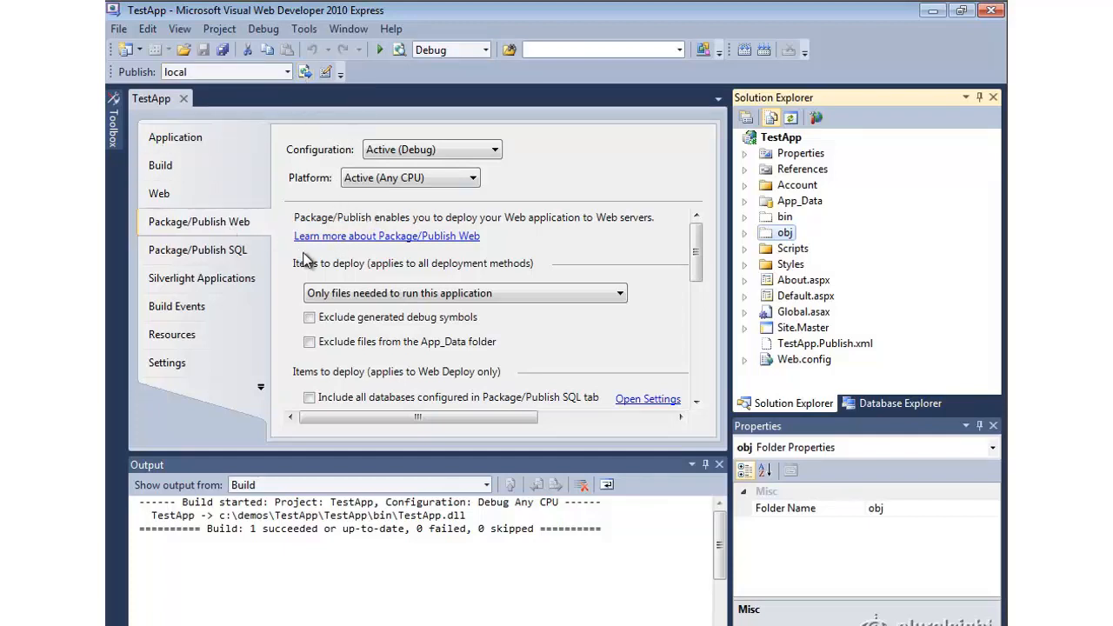
pyautogui.moveTo(289, 72)
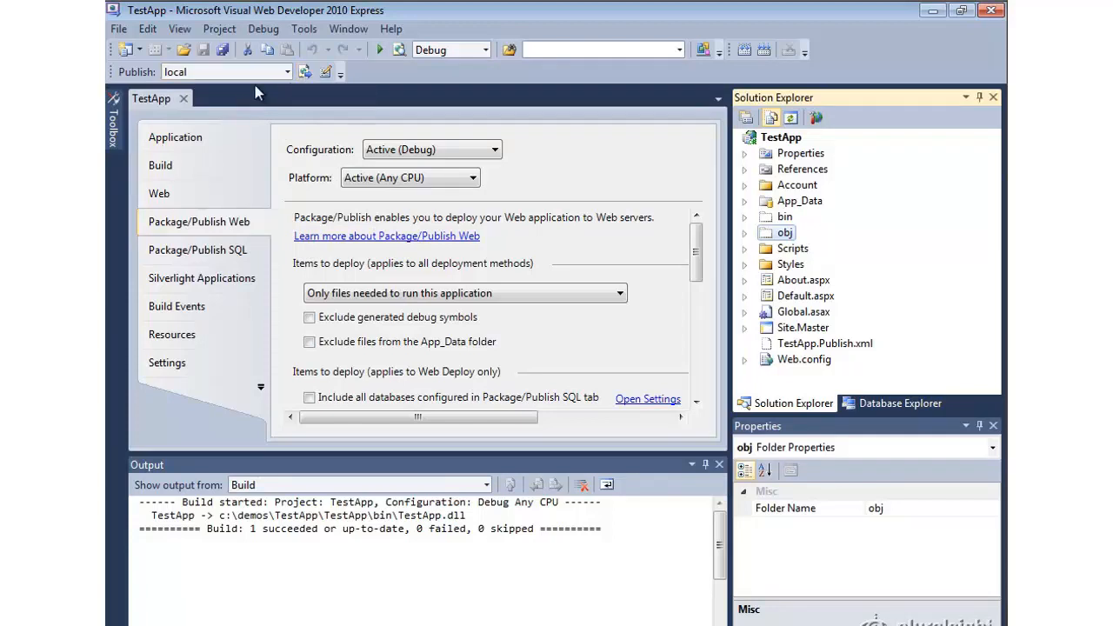
pyautogui.moveTo(235, 87)
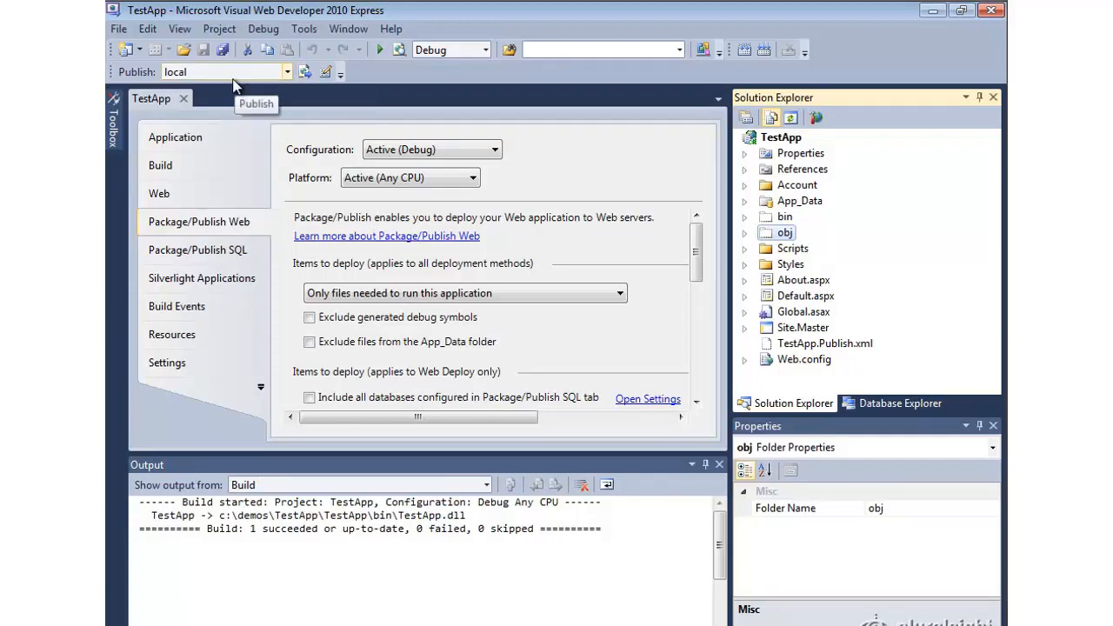
pyautogui.moveTo(265, 93)
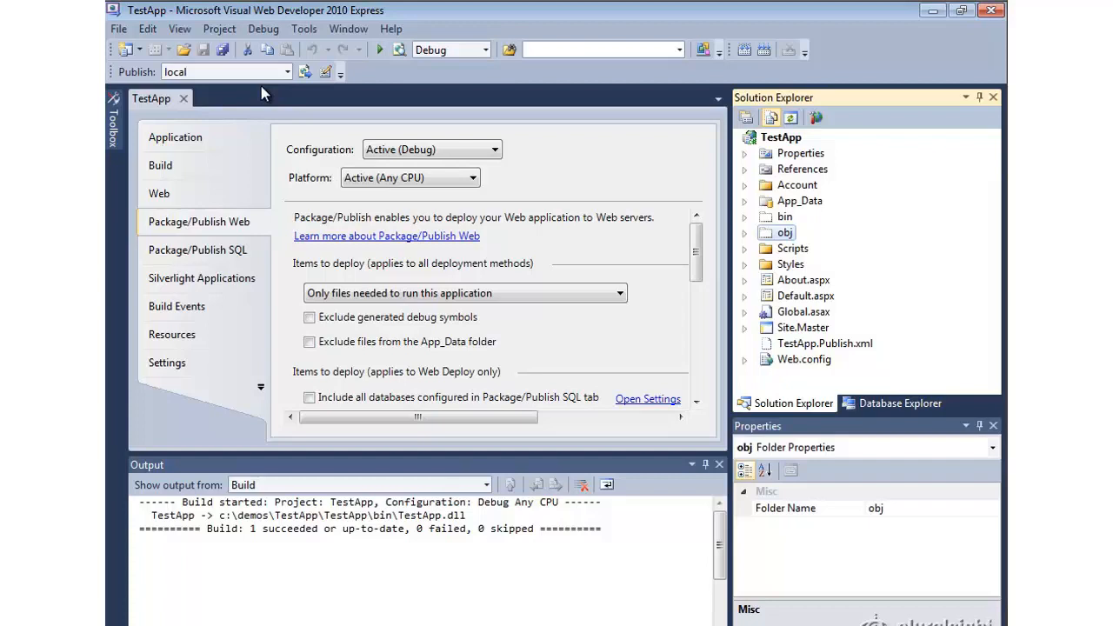
pyautogui.moveTo(317, 93)
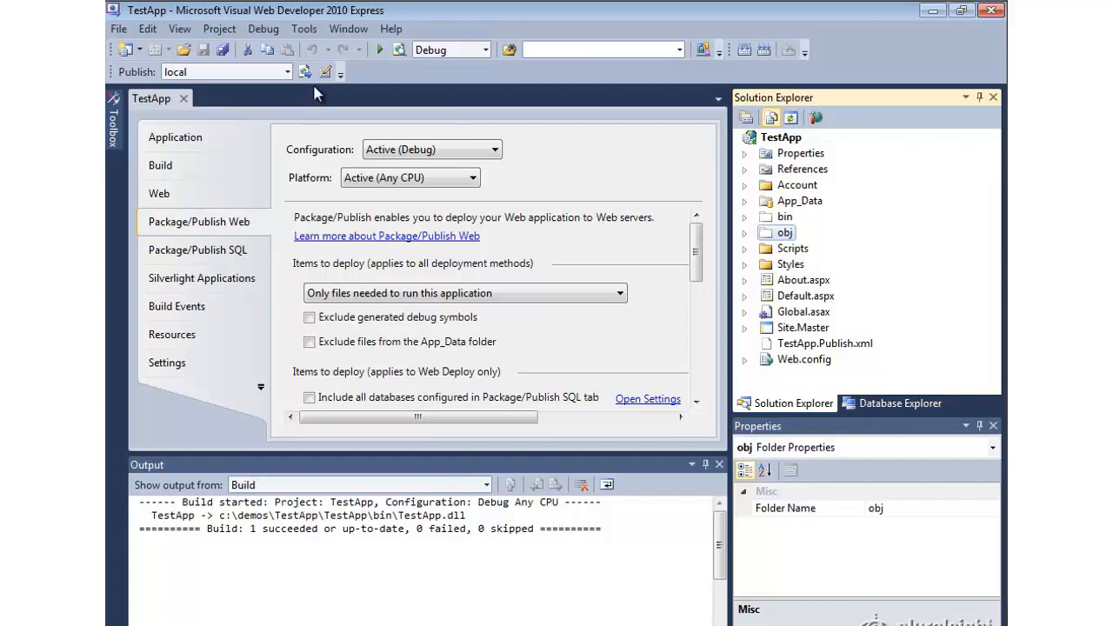
# - In Publish Web, keep Web Deploy as the method to localhost, Default Web Site/TestApp
pyautogui.click(304, 71)
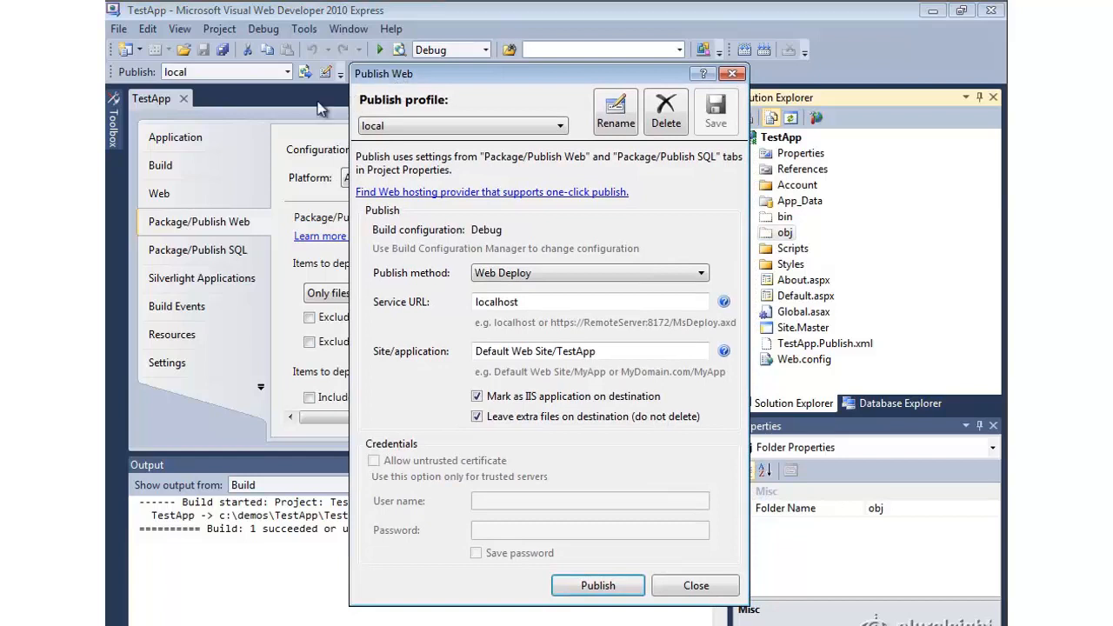
pyautogui.moveTo(193, 80)
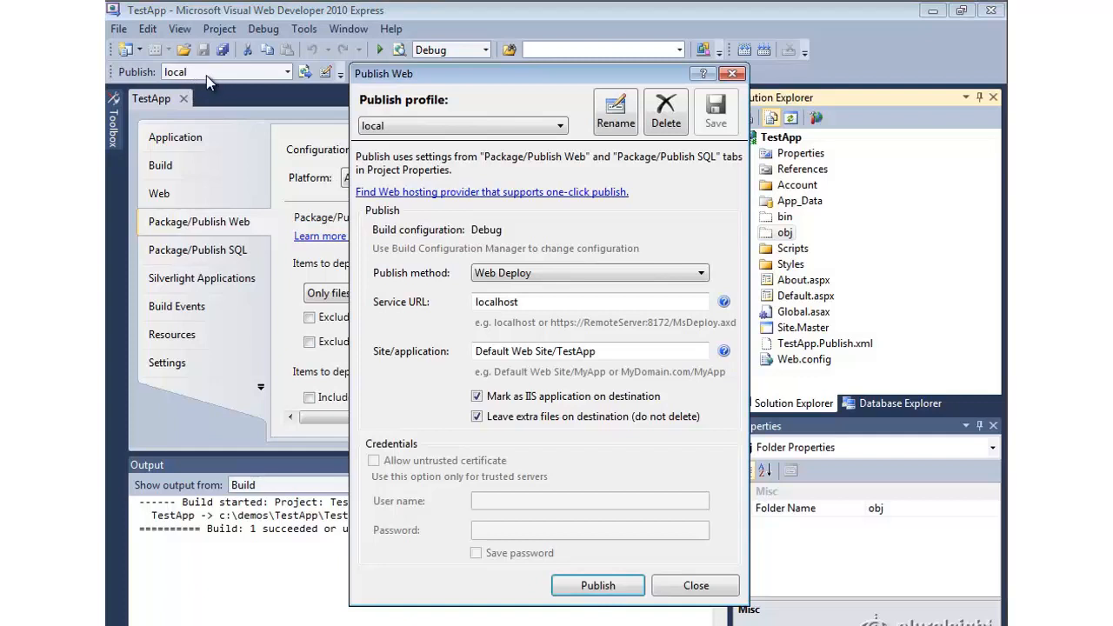
pyautogui.moveTo(229, 85)
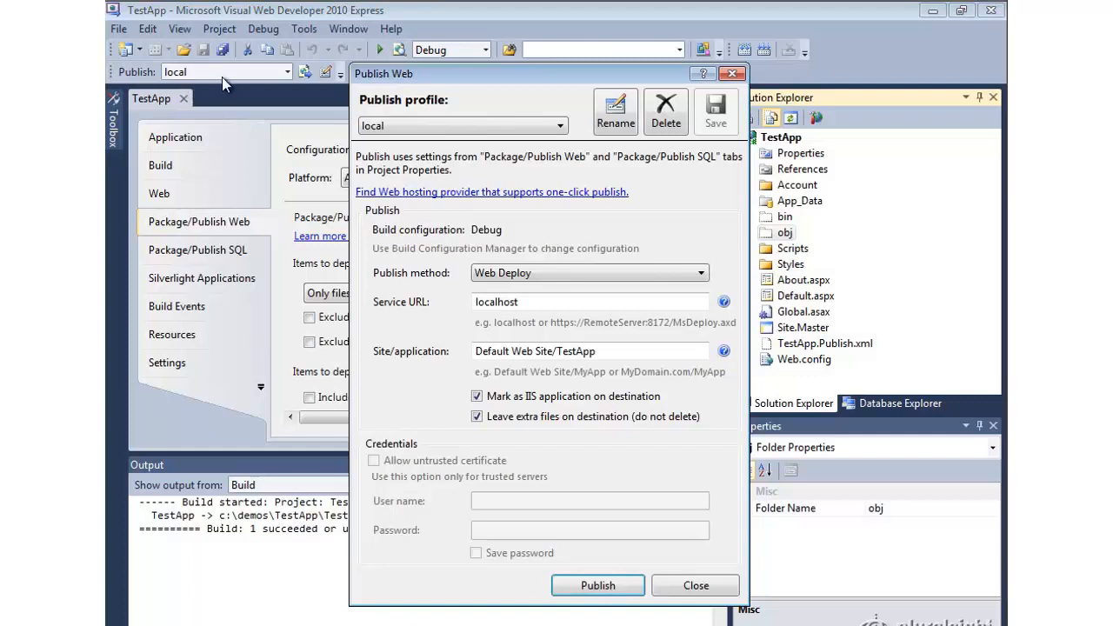
pyautogui.moveTo(469, 330)
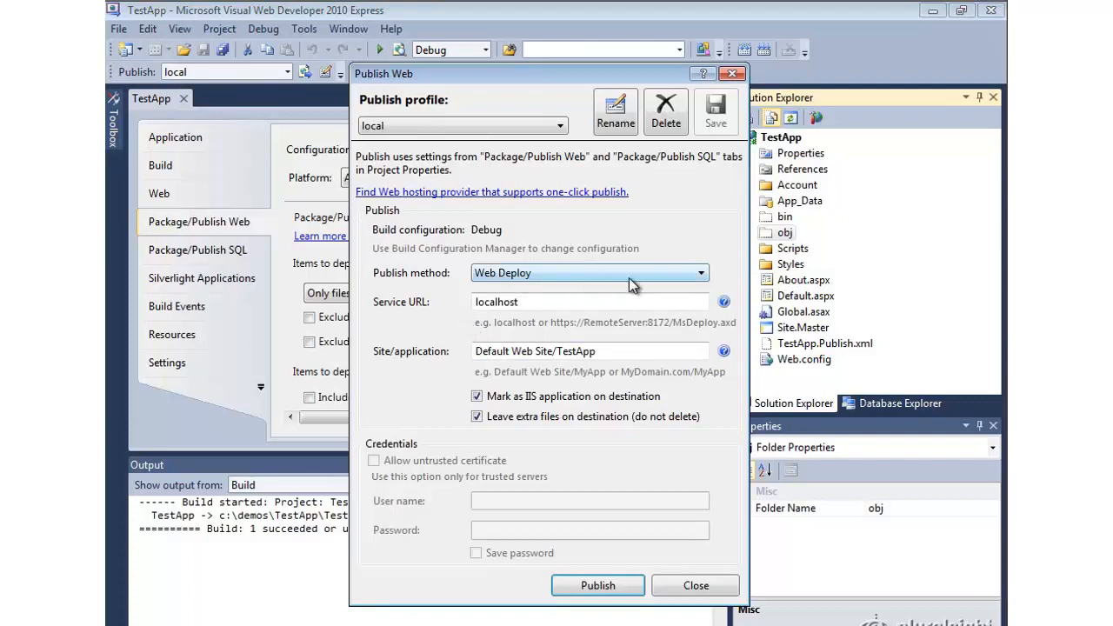
pyautogui.click(700, 273)
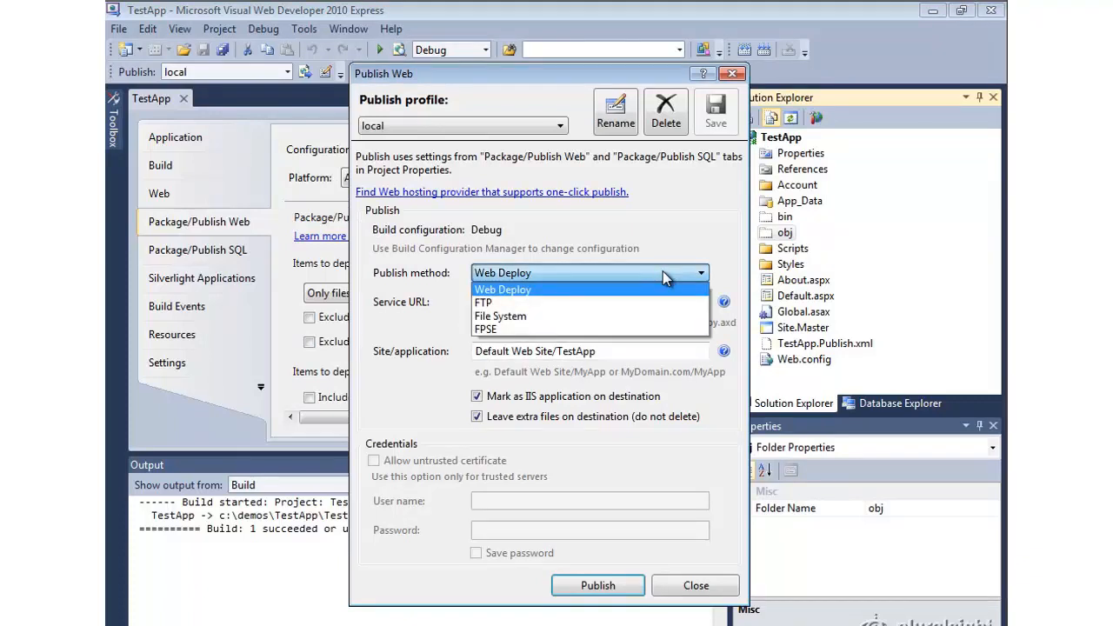
pyautogui.moveTo(503, 292)
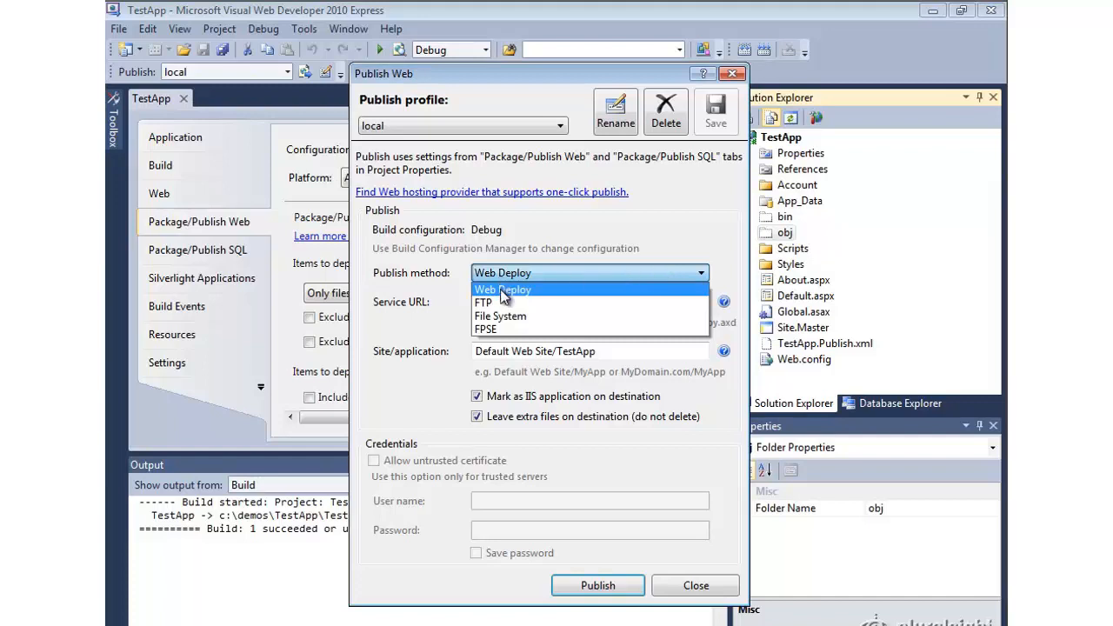
pyautogui.moveTo(485, 329)
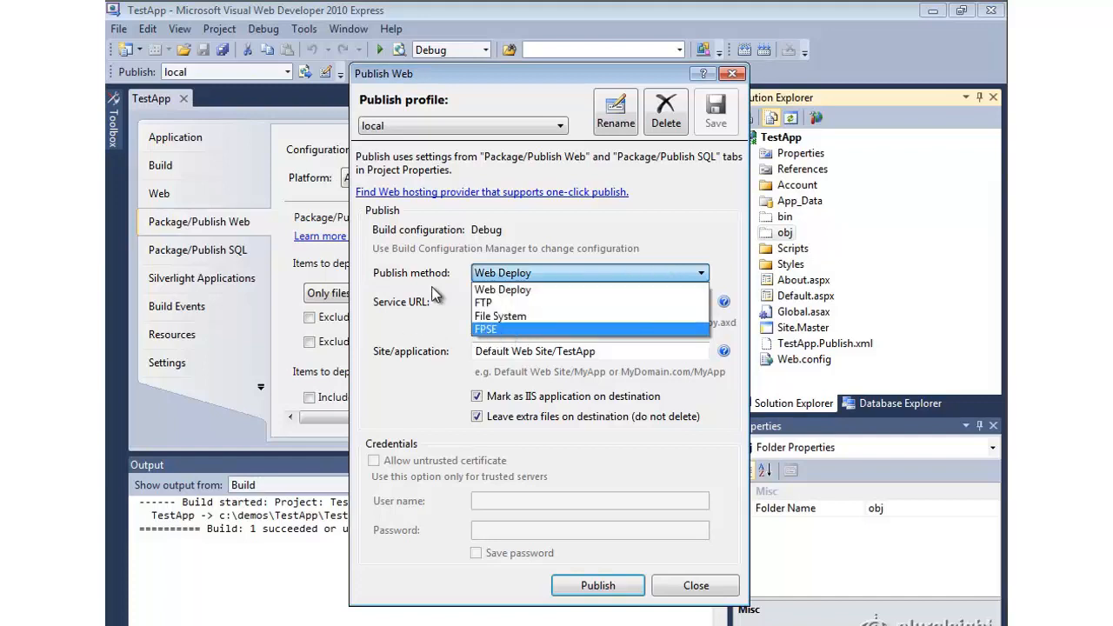
pyautogui.moveTo(537, 275)
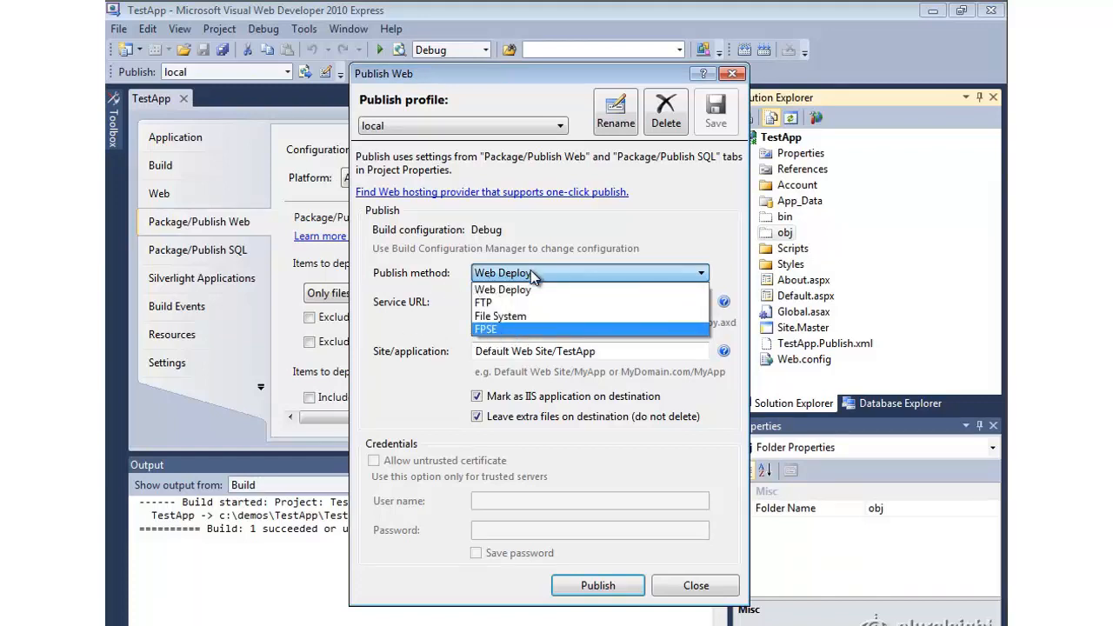
pyautogui.click(502, 288)
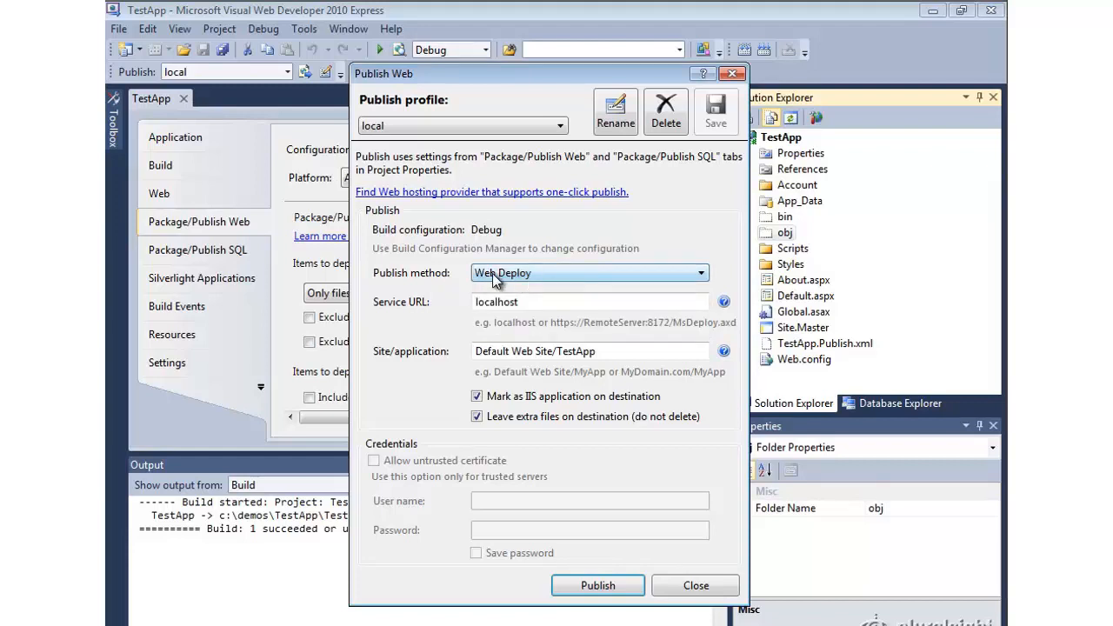
pyautogui.moveTo(502, 287)
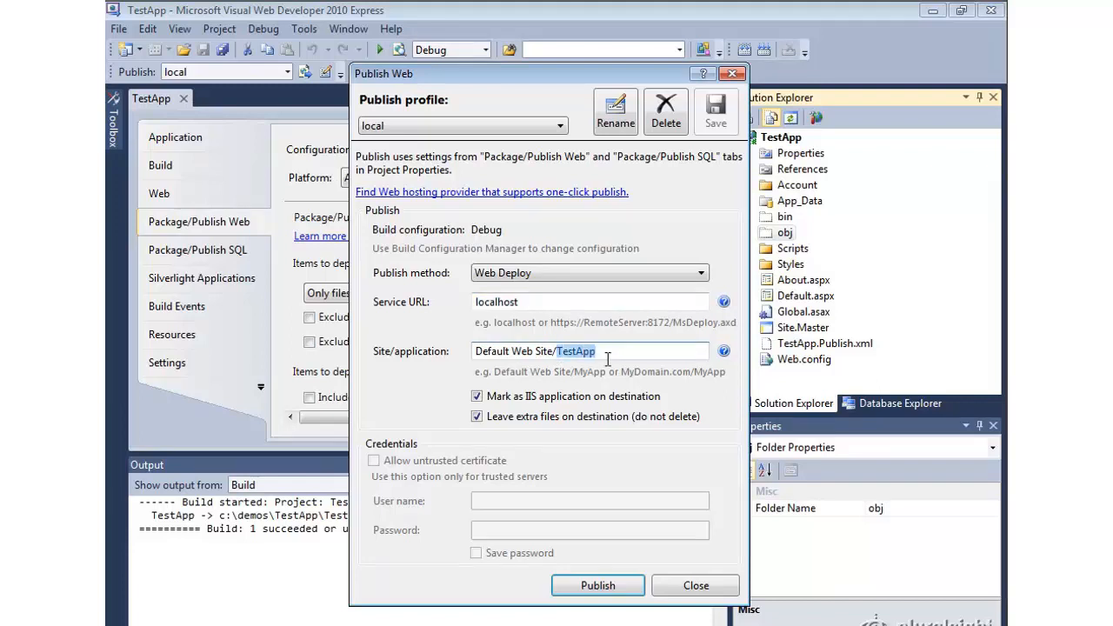
pyautogui.moveTo(426, 494)
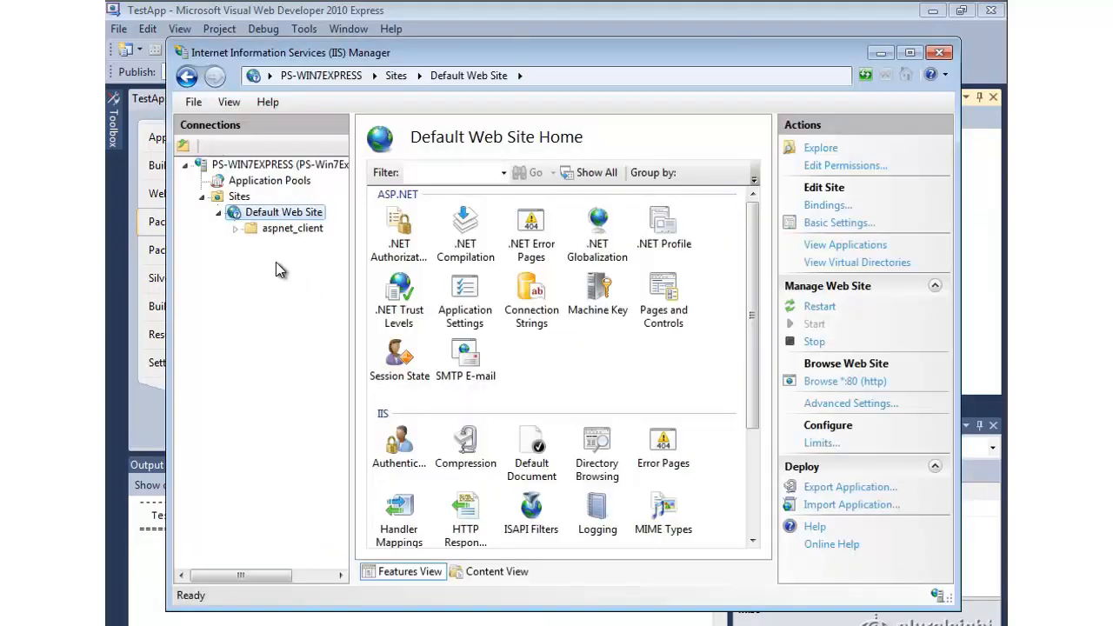
pyautogui.moveTo(247, 258)
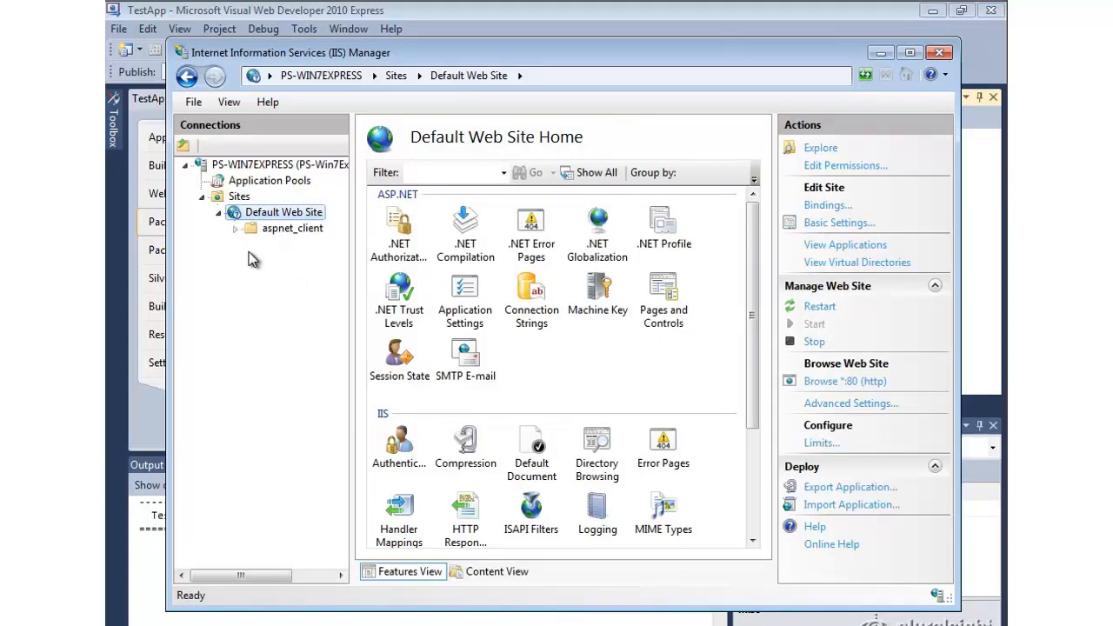
pyautogui.moveTo(865, 39)
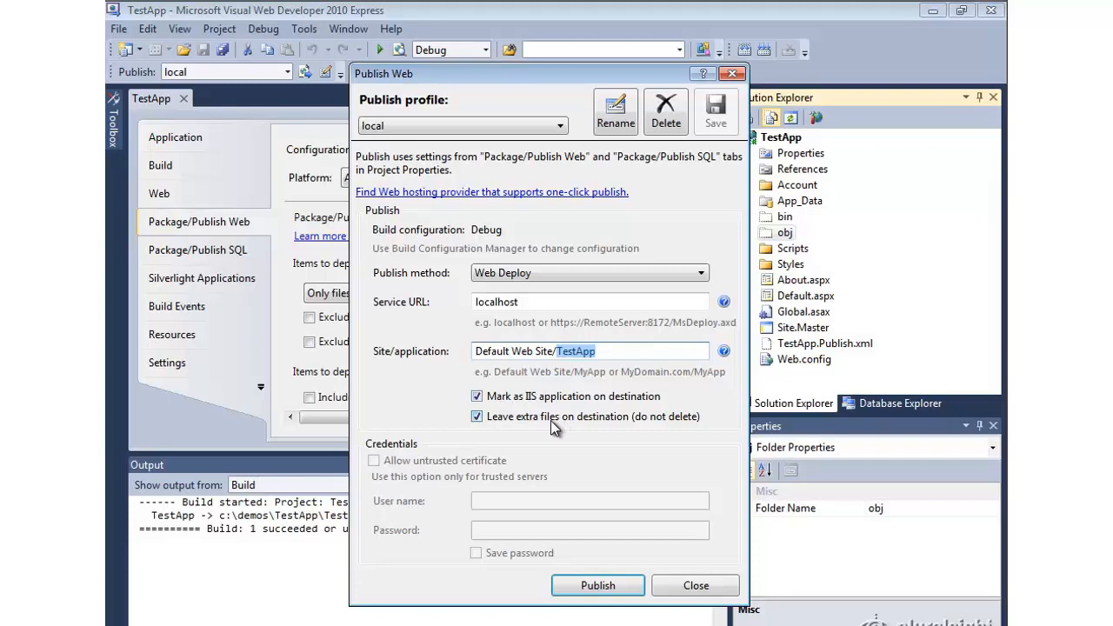
pyautogui.moveTo(527, 451)
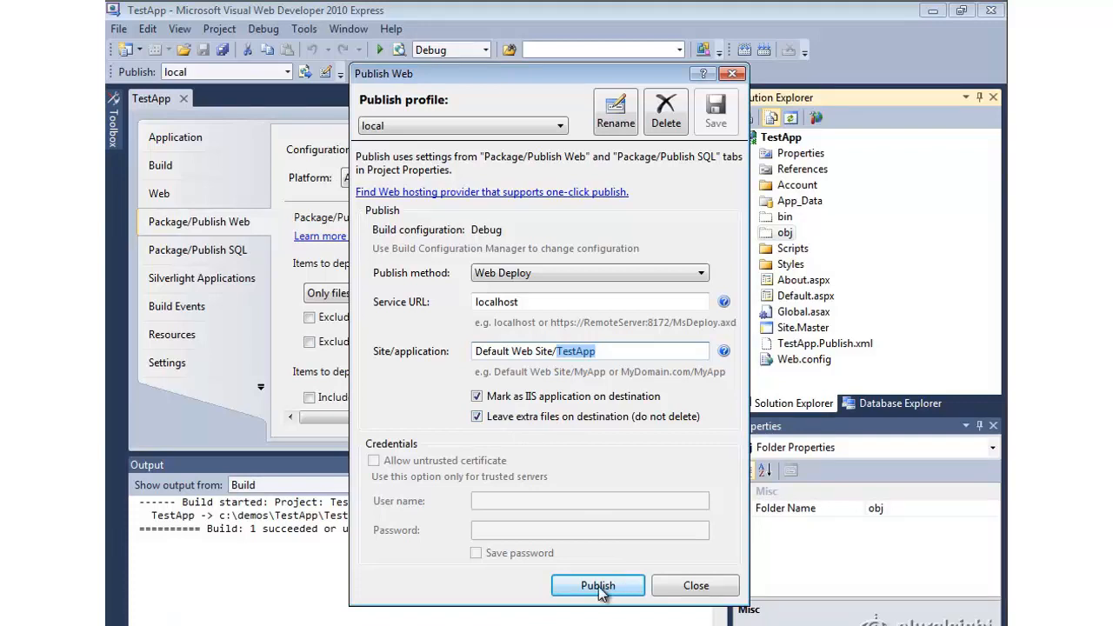
pyautogui.click(598, 585)
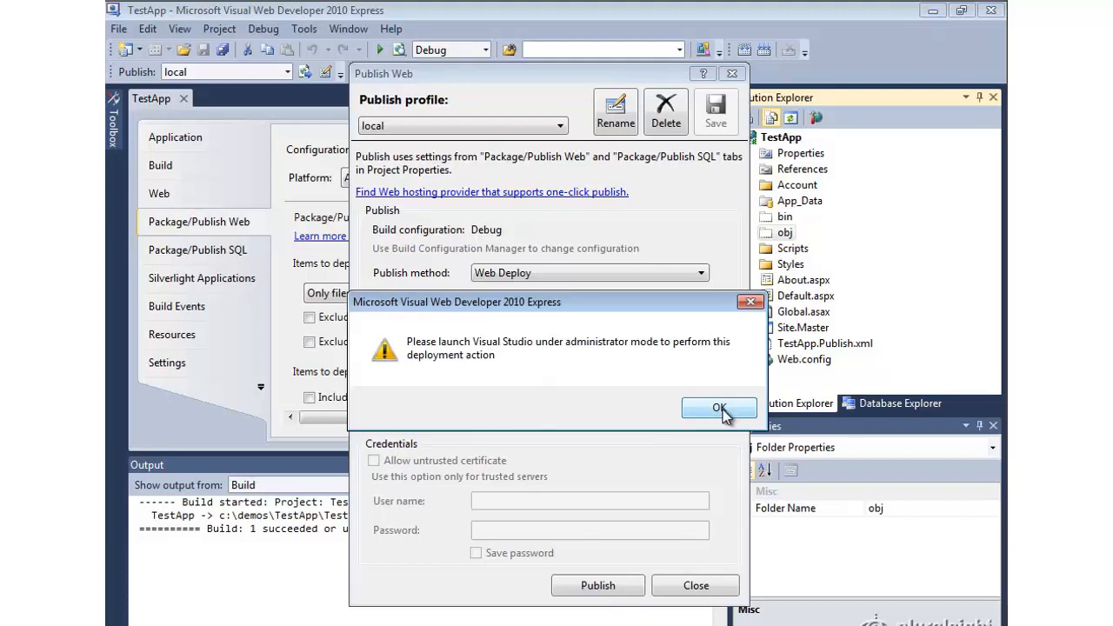
pyautogui.click(718, 409)
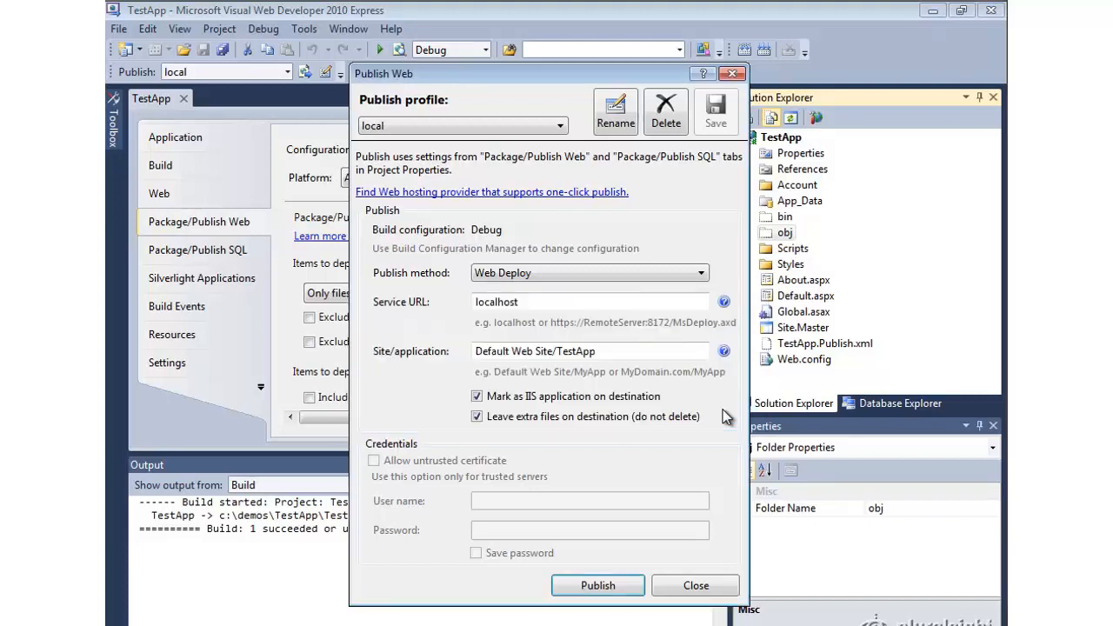
# - Close Publish Web and select TestApp from Recent Projects on the administrator Start Page
pyautogui.click(695, 586)
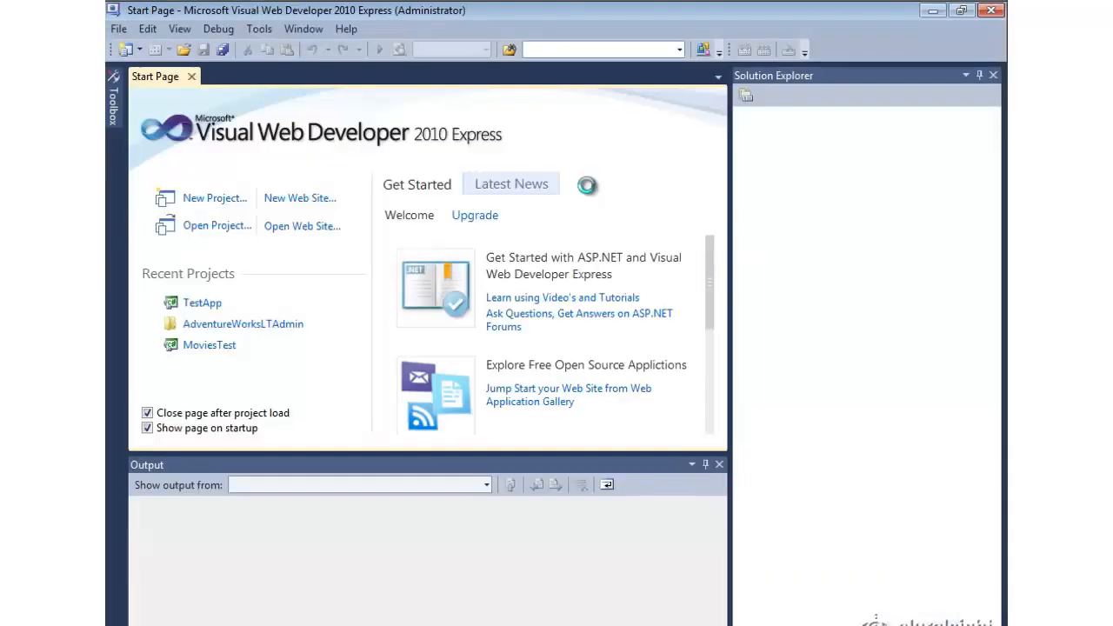
pyautogui.click(202, 302)
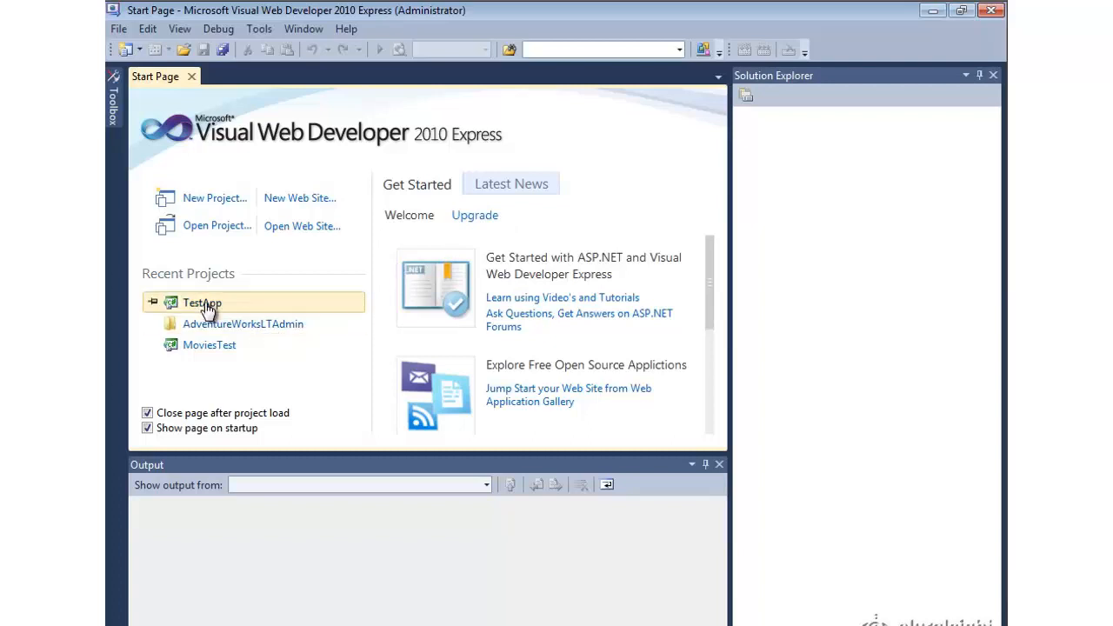
# - Open TestApp and publish it using the local Web Deploy profile
pyautogui.doubleClick(201, 302)
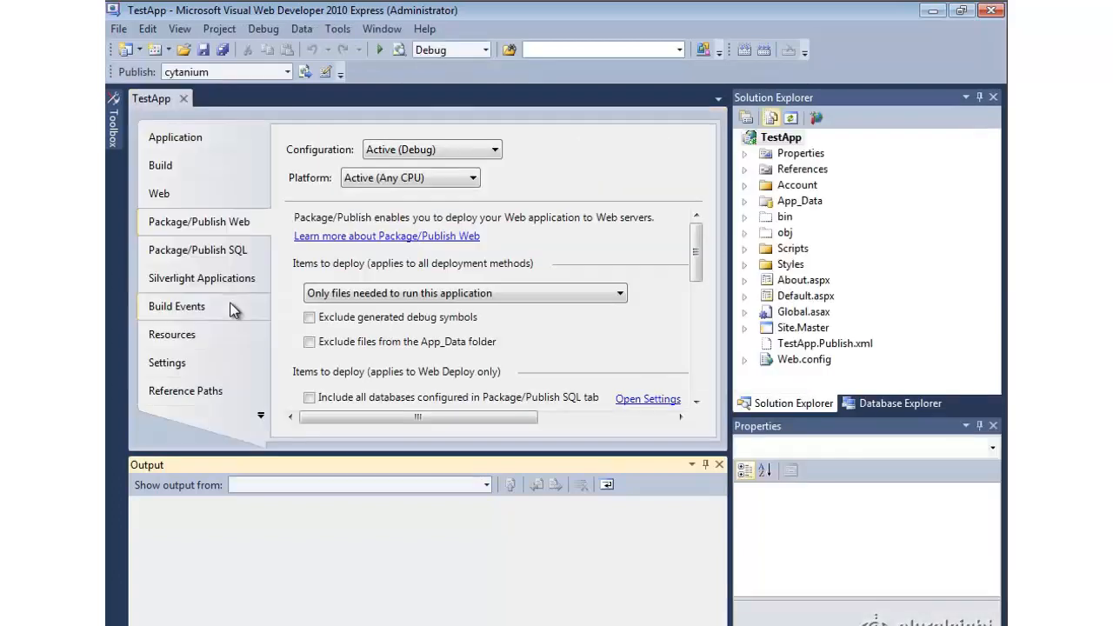
pyautogui.moveTo(461, 90)
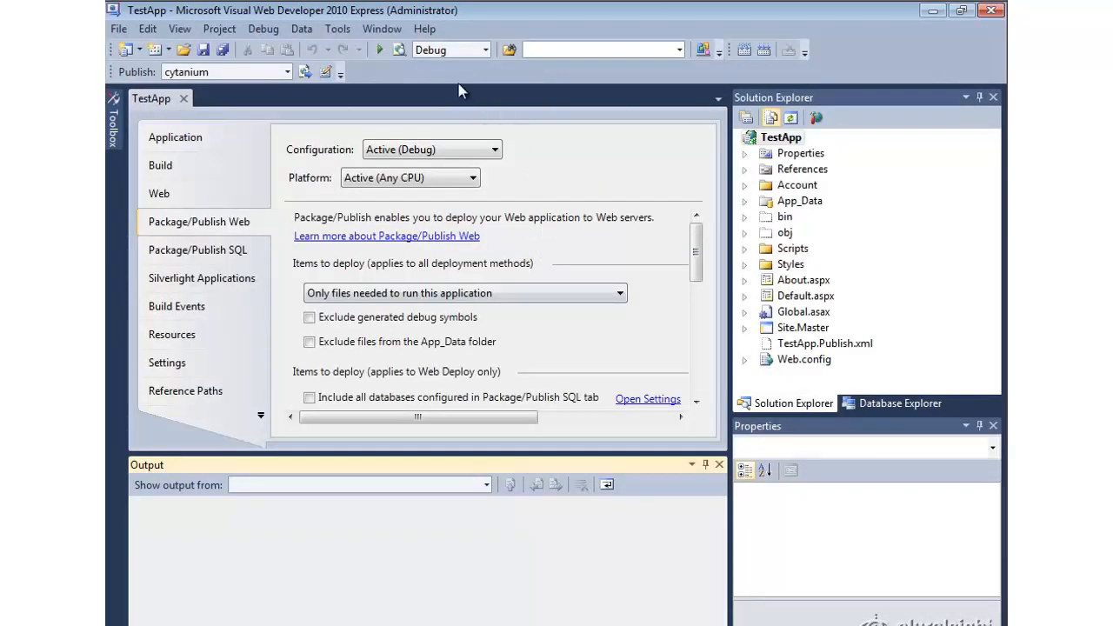
pyautogui.moveTo(326, 72)
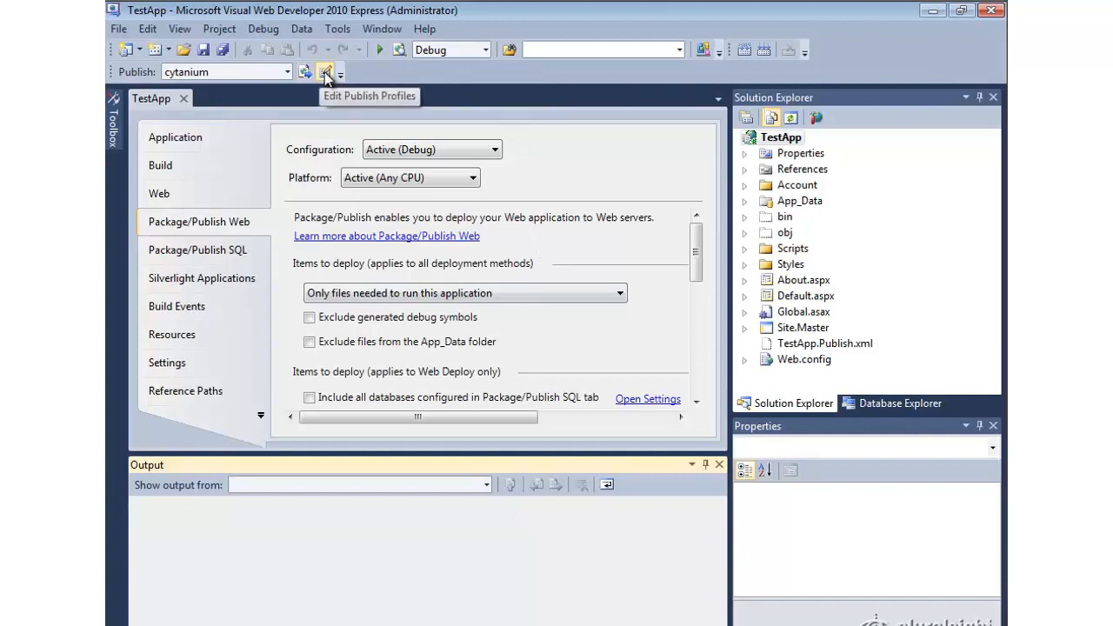
pyautogui.click(324, 72)
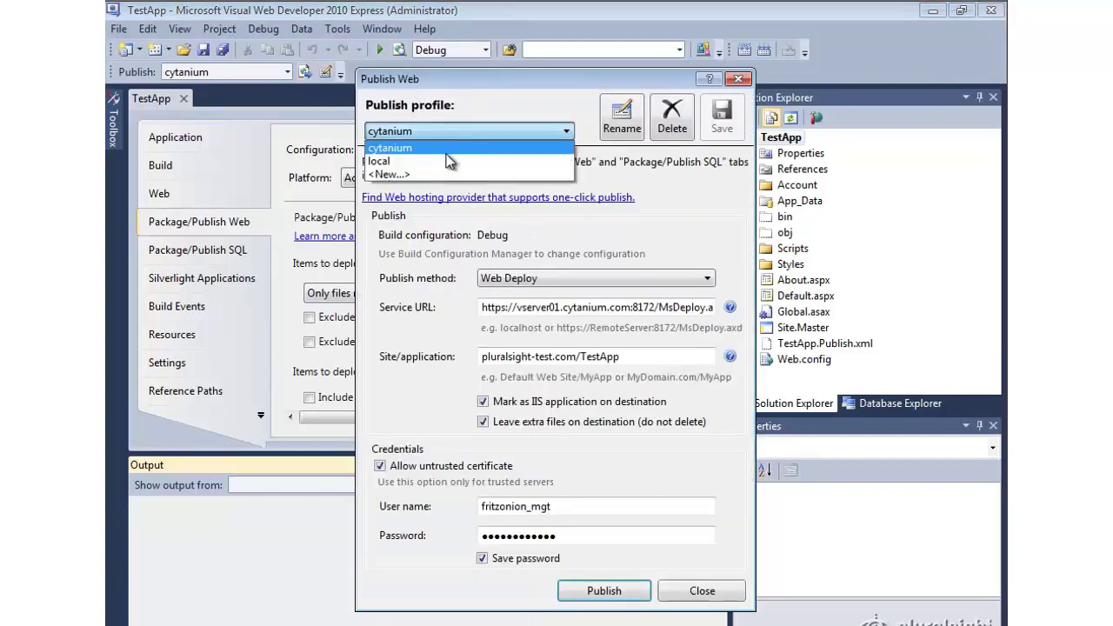
pyautogui.click(378, 160)
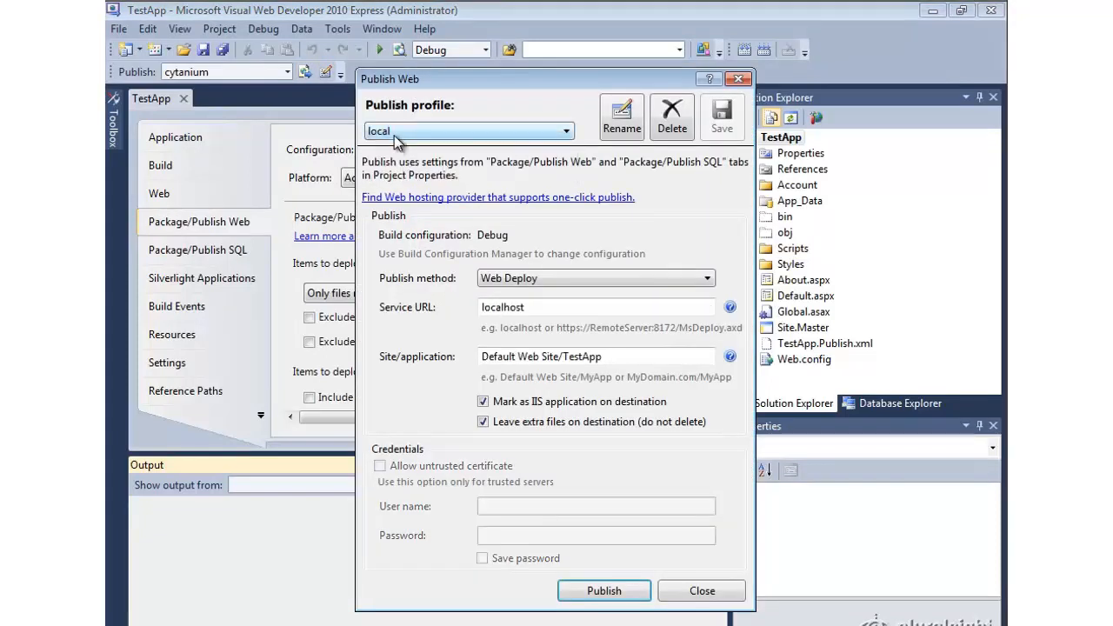
pyautogui.click(700, 590)
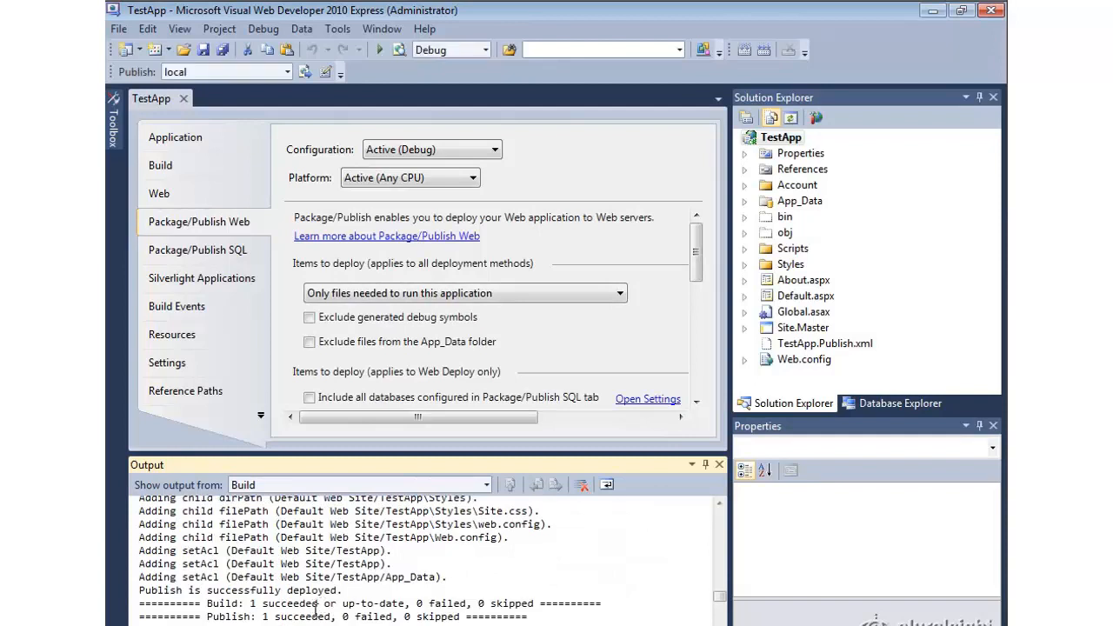
pyautogui.moveTo(294, 590)
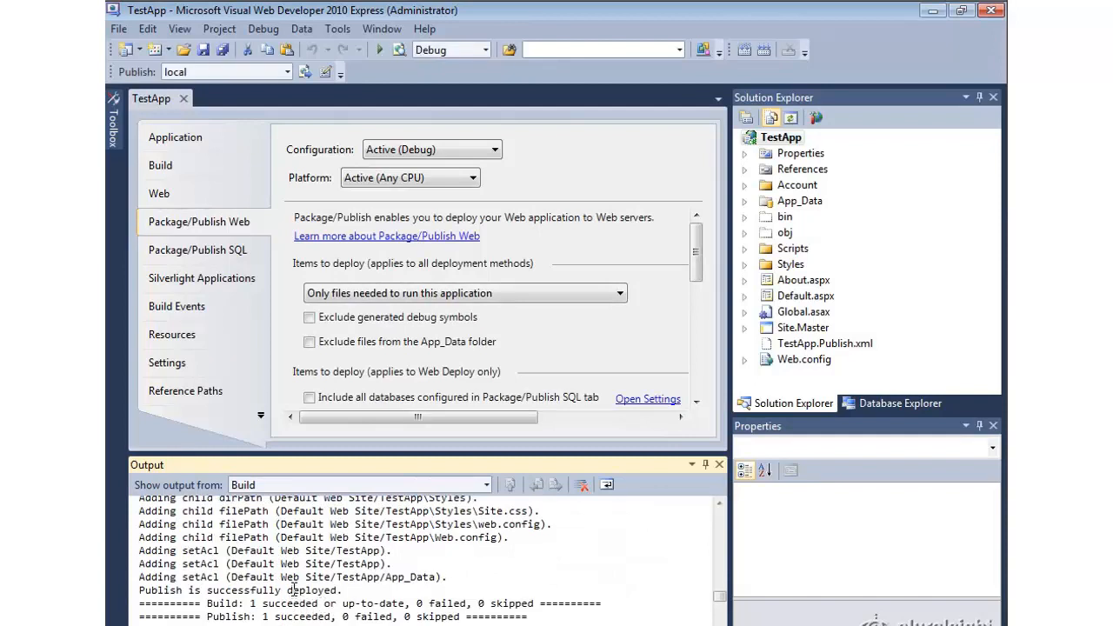
pyautogui.moveTo(322, 561)
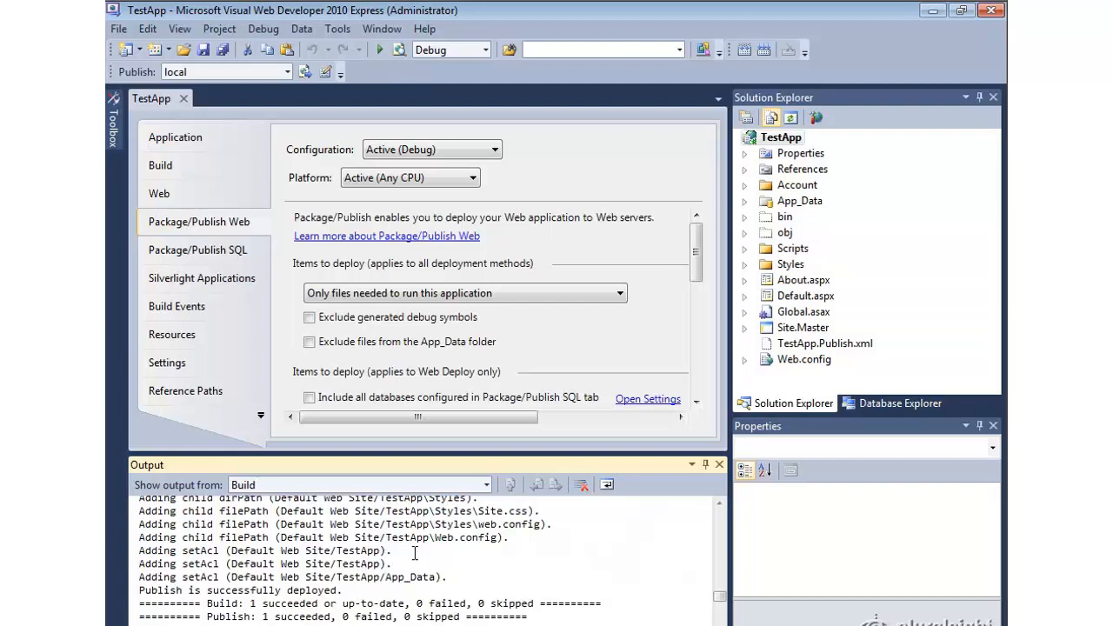
pyautogui.moveTo(453, 551)
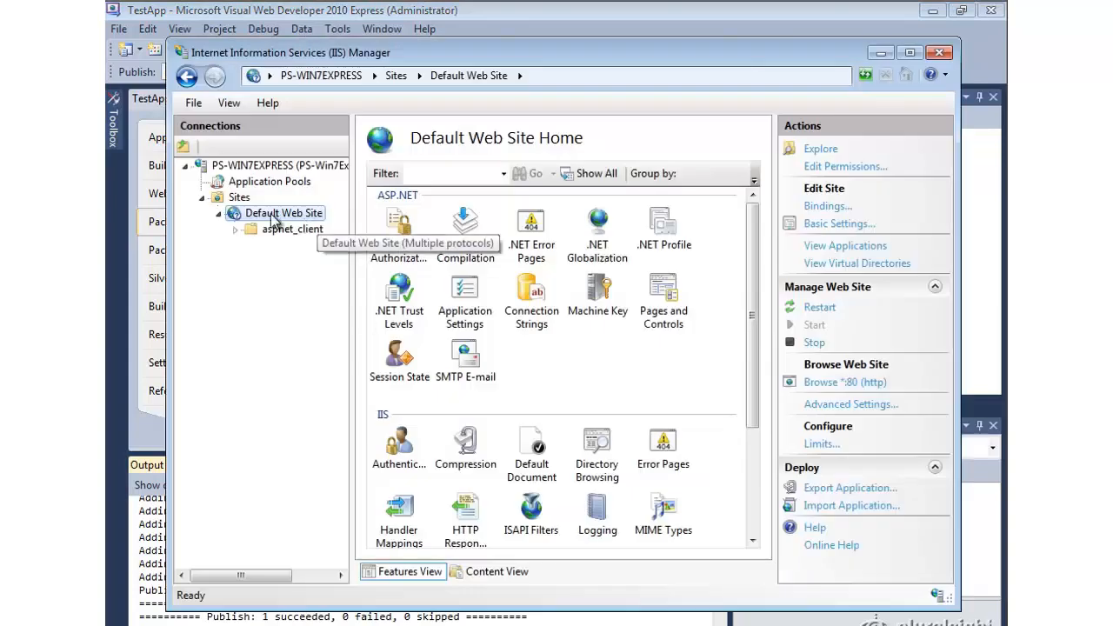
# - Refresh Default Web Site and select the newly listed TestApp application
pyautogui.rightClick(284, 213)
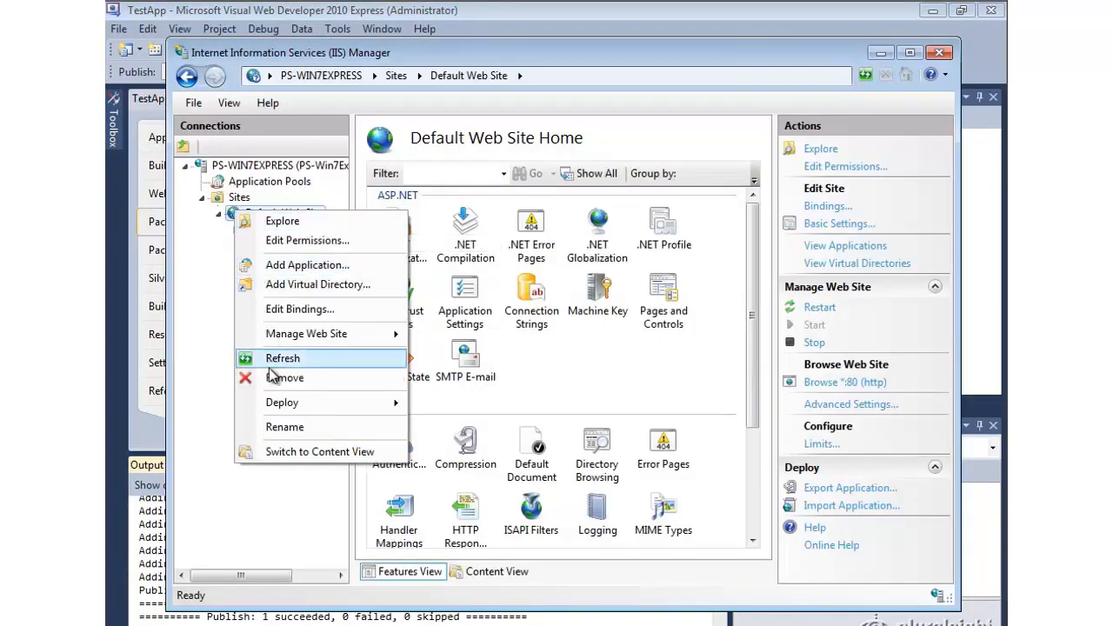
pyautogui.click(282, 357)
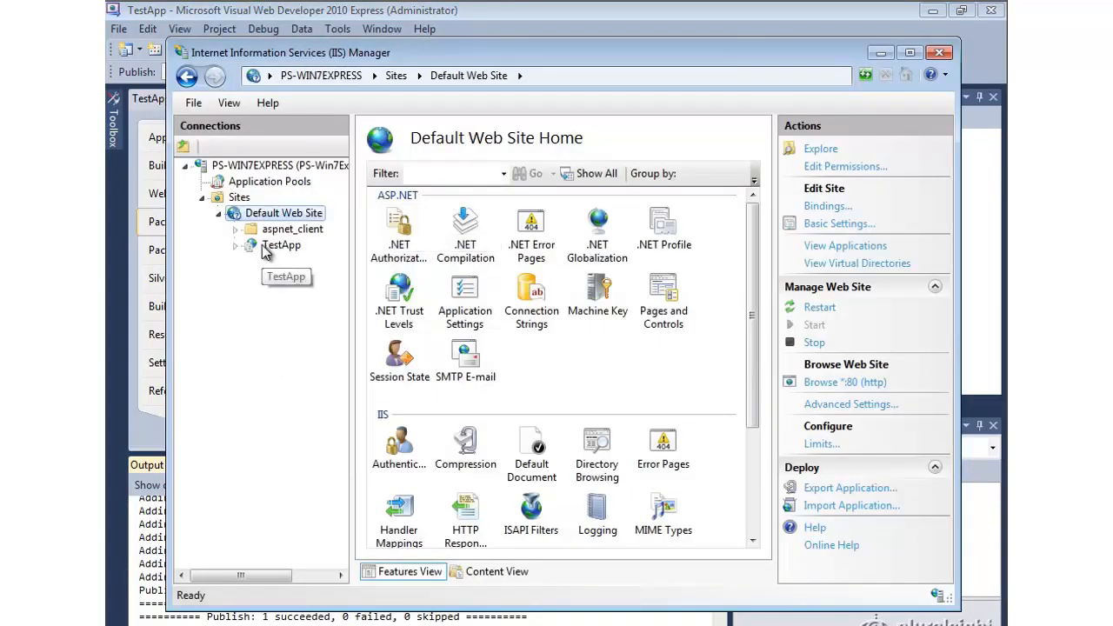
pyautogui.click(282, 244)
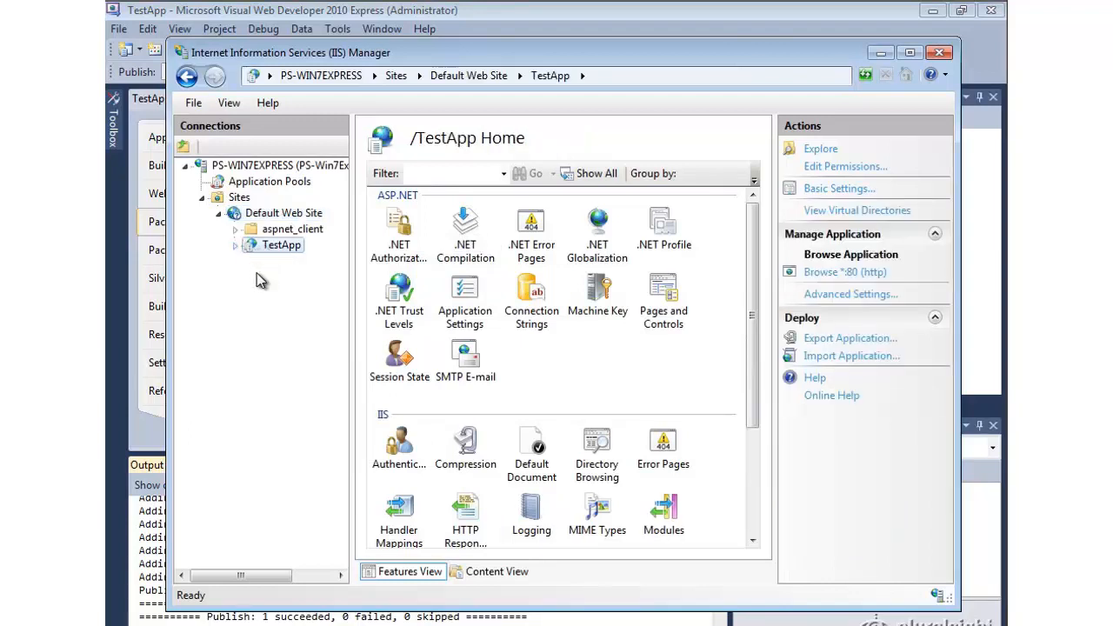
pyautogui.moveTo(261, 274)
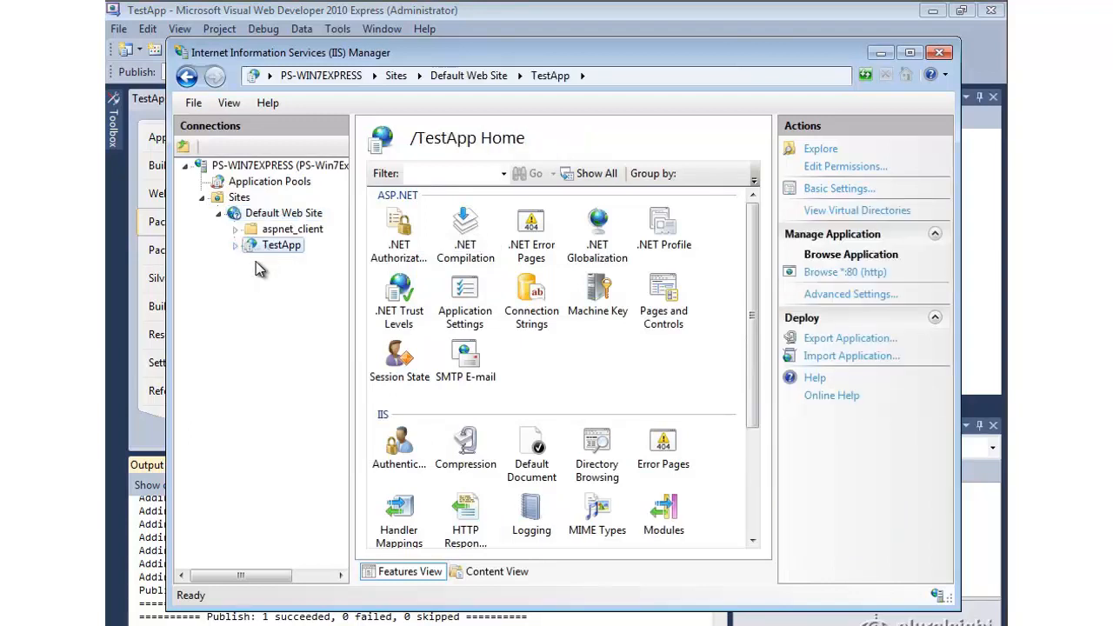
# - Check TestApp's Basic Settings physical path is inetpub\wwwroot\TestApp, closing without changes
pyautogui.click(839, 188)
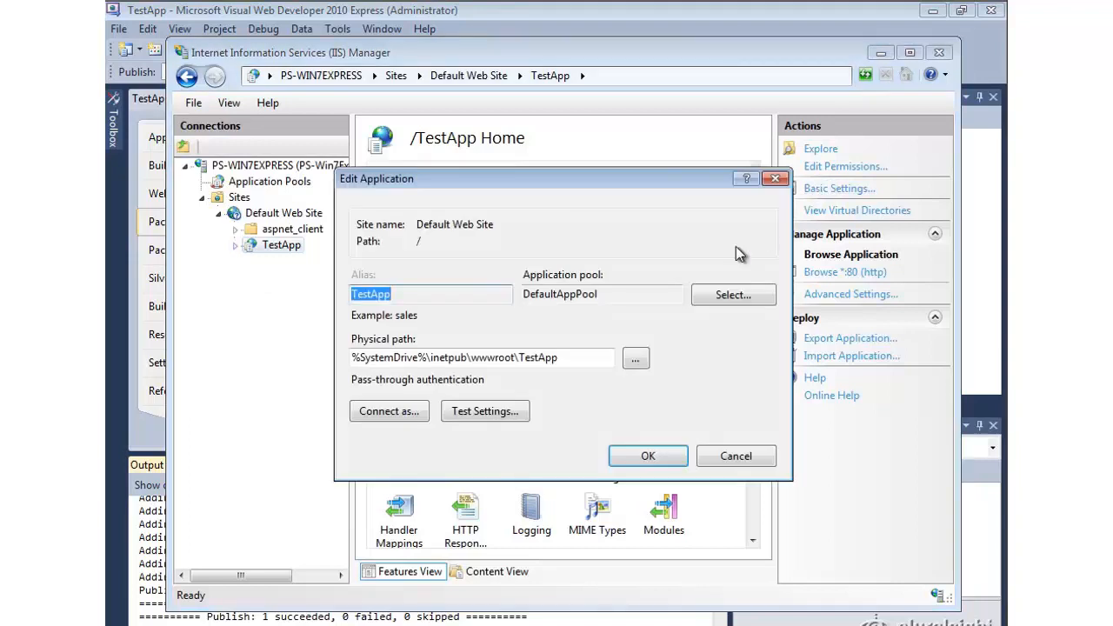
pyautogui.click(481, 358)
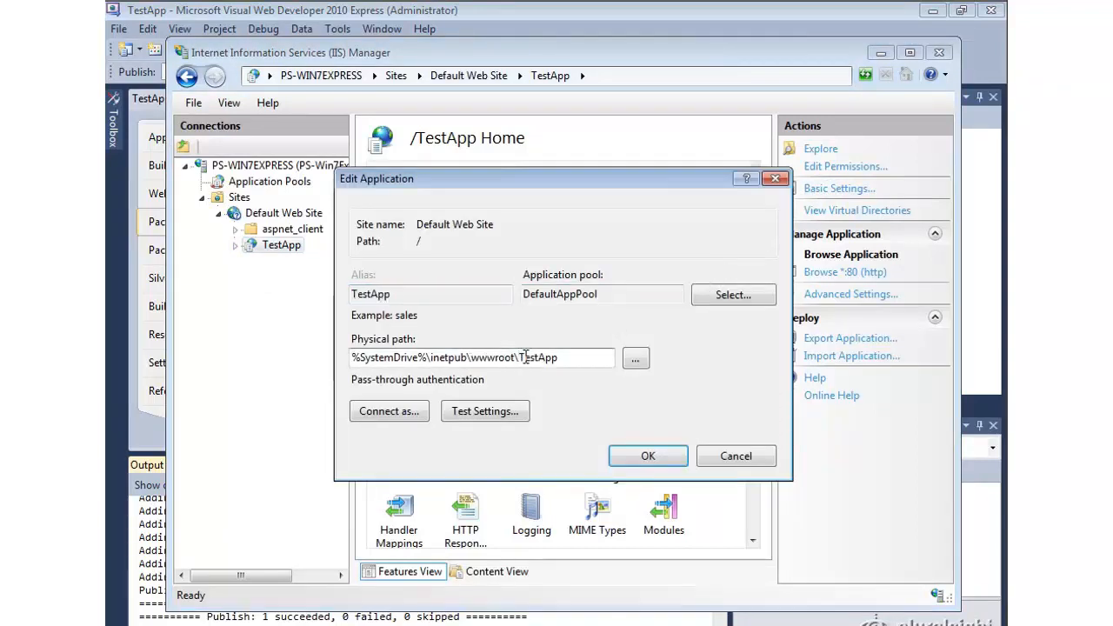
pyautogui.doubleClick(537, 357)
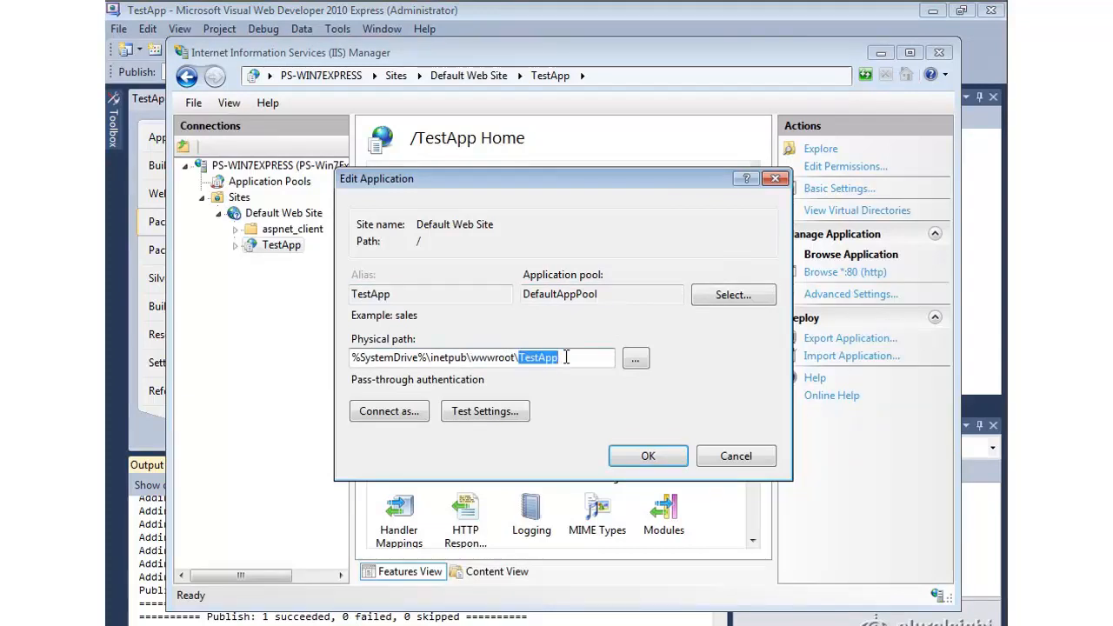
pyautogui.click(647, 455)
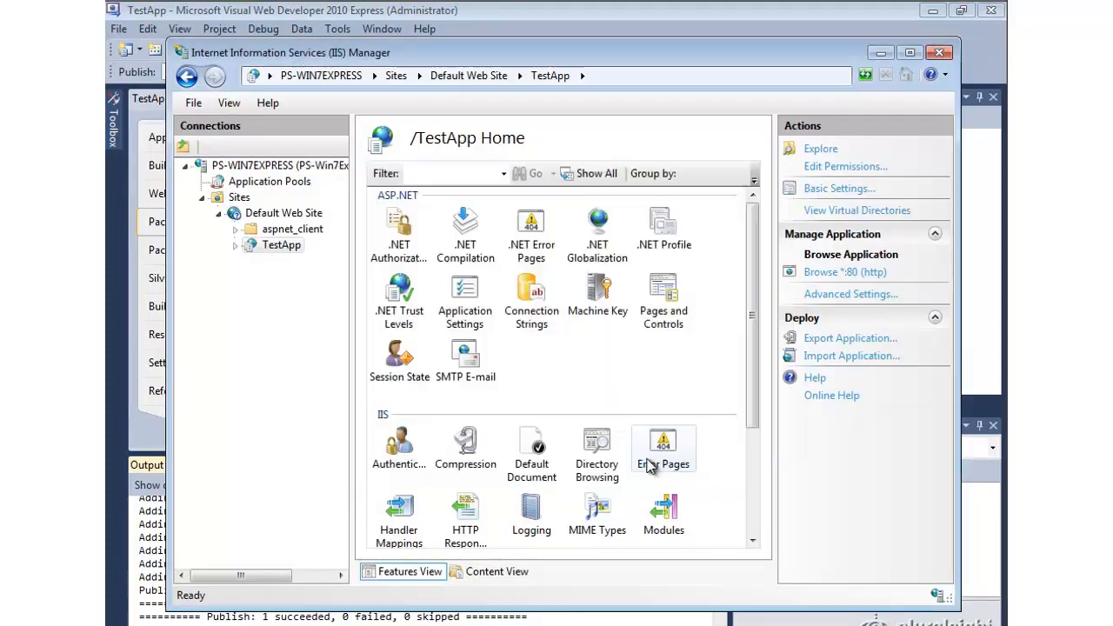
pyautogui.moveTo(639, 462)
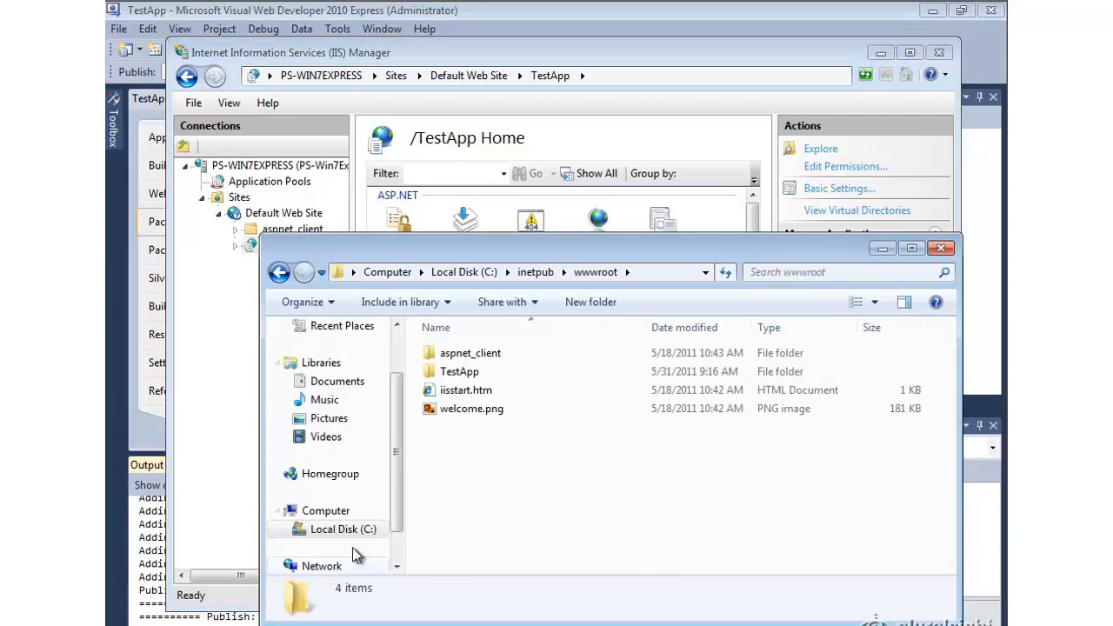
pyautogui.moveTo(459, 372)
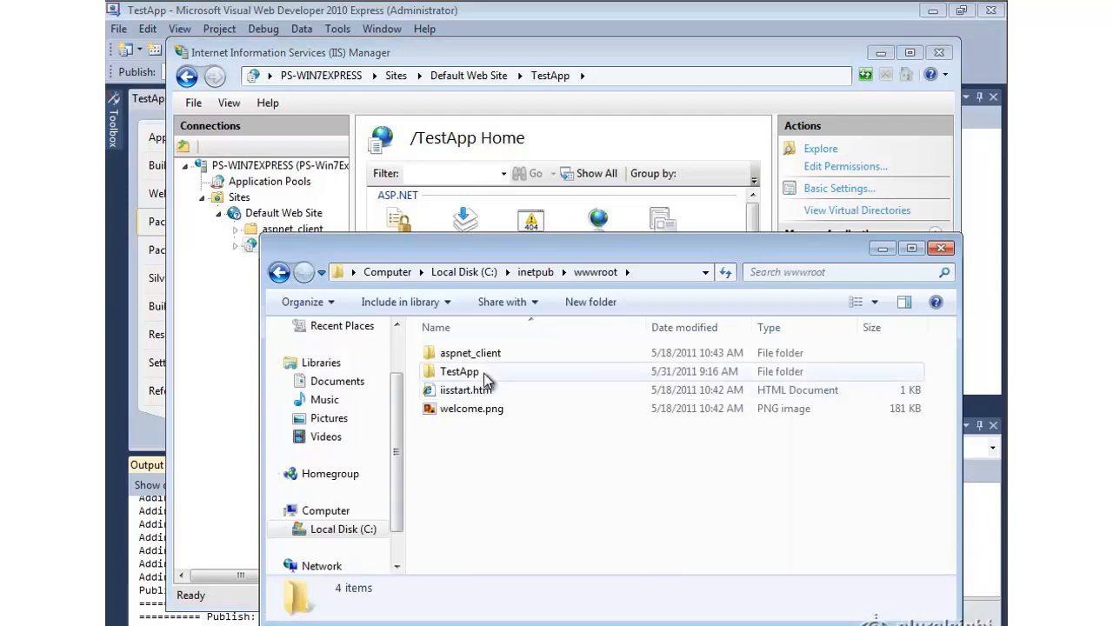
pyautogui.moveTo(459, 372)
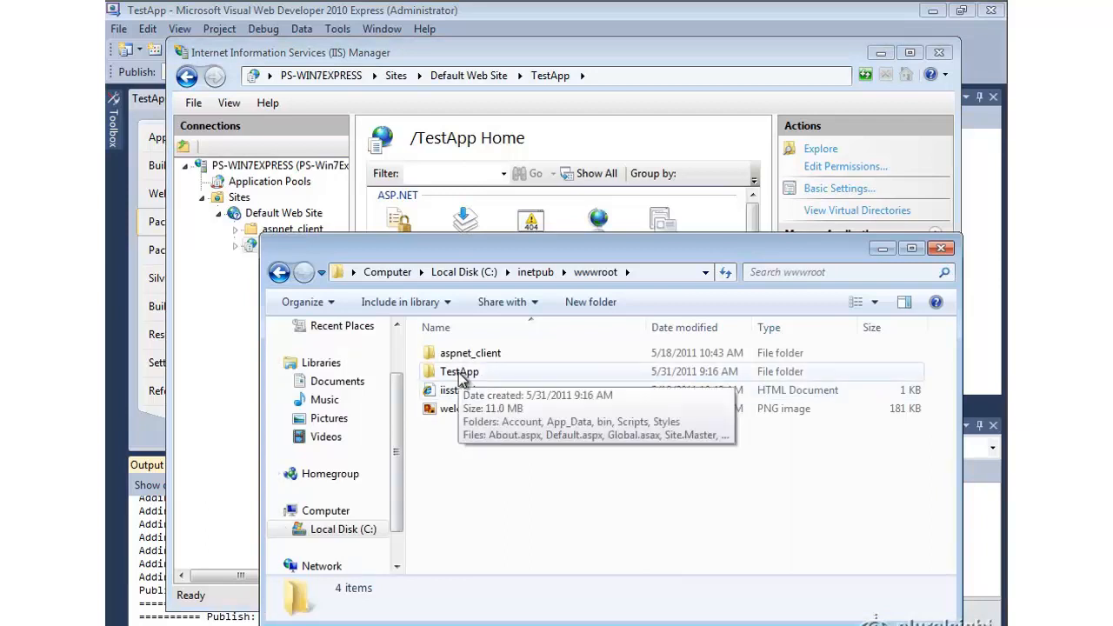
# - Open the deployed wwwroot\TestApp folder and check Web.config and App_Data
pyautogui.doubleClick(459, 371)
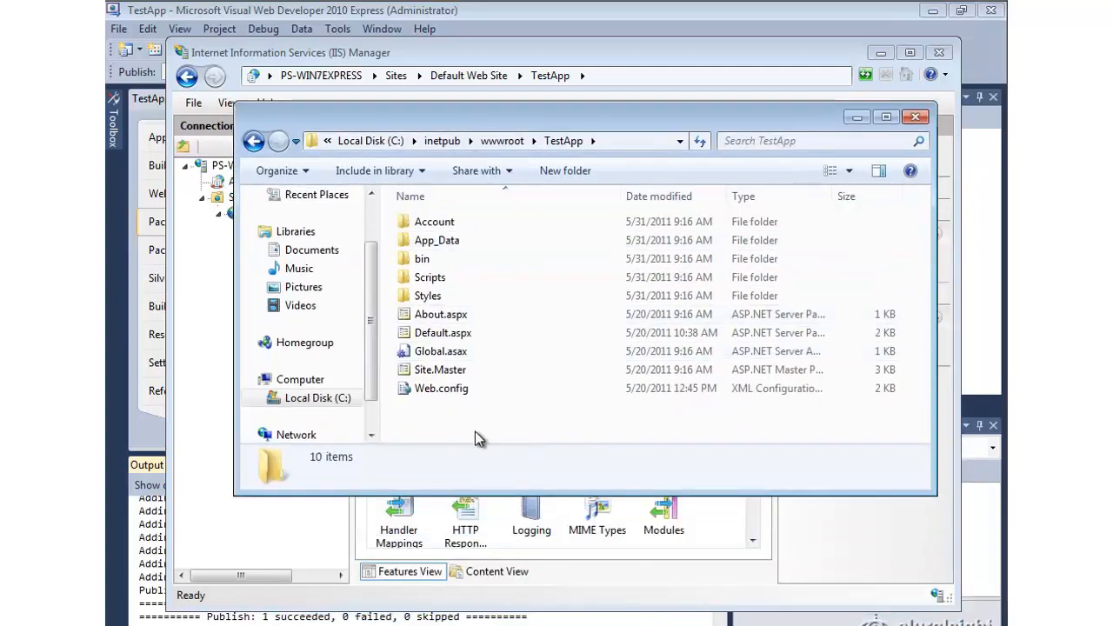
pyautogui.moveTo(460, 417)
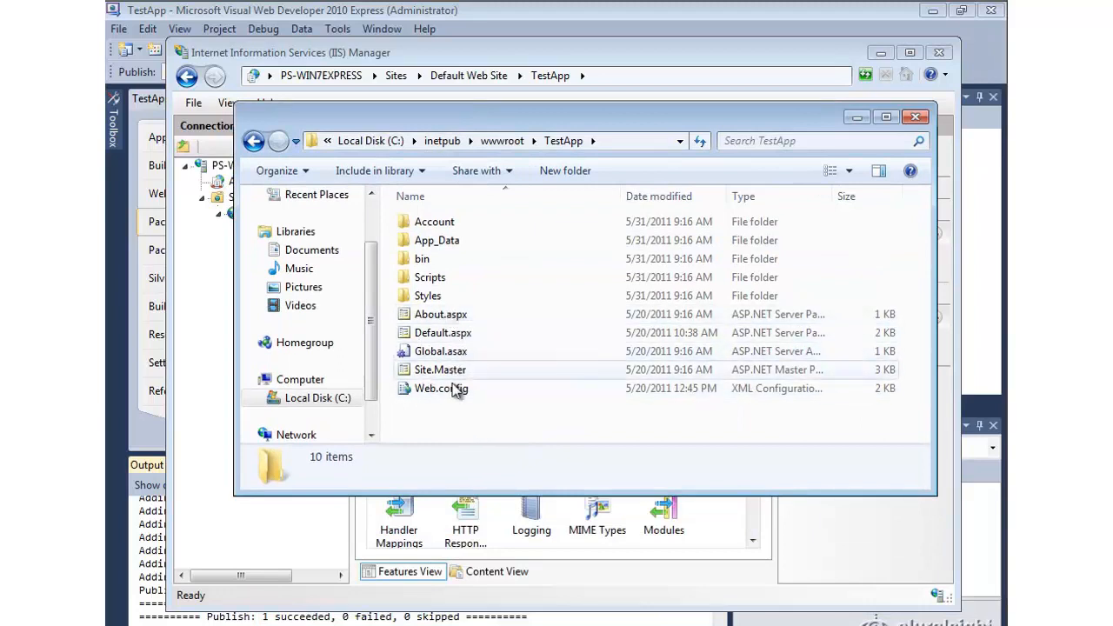
pyautogui.click(440, 388)
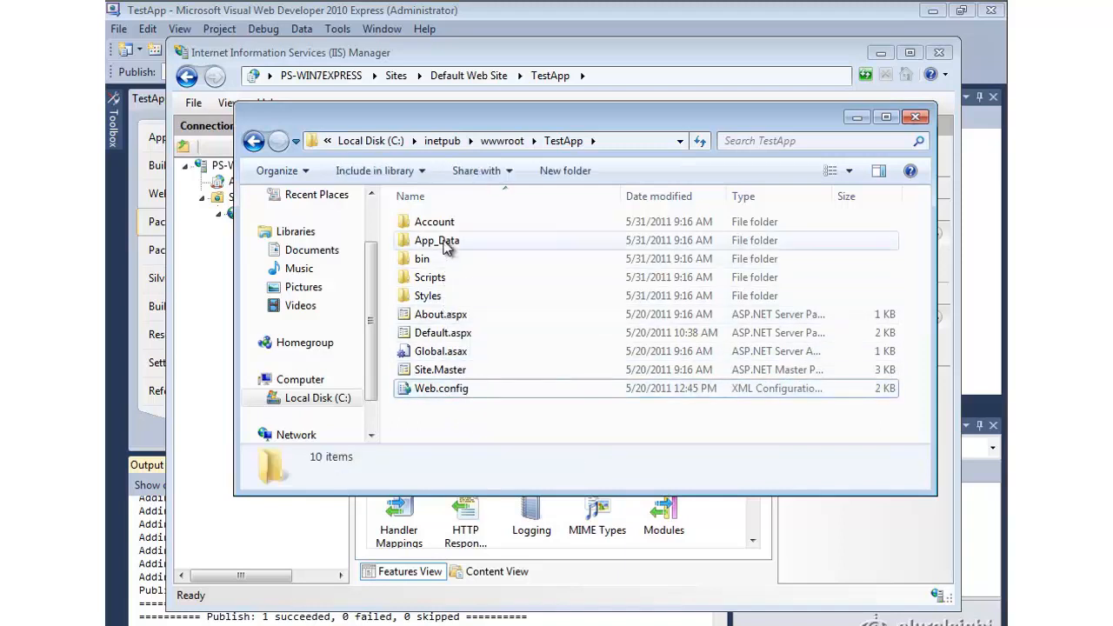
pyautogui.doubleClick(421, 258)
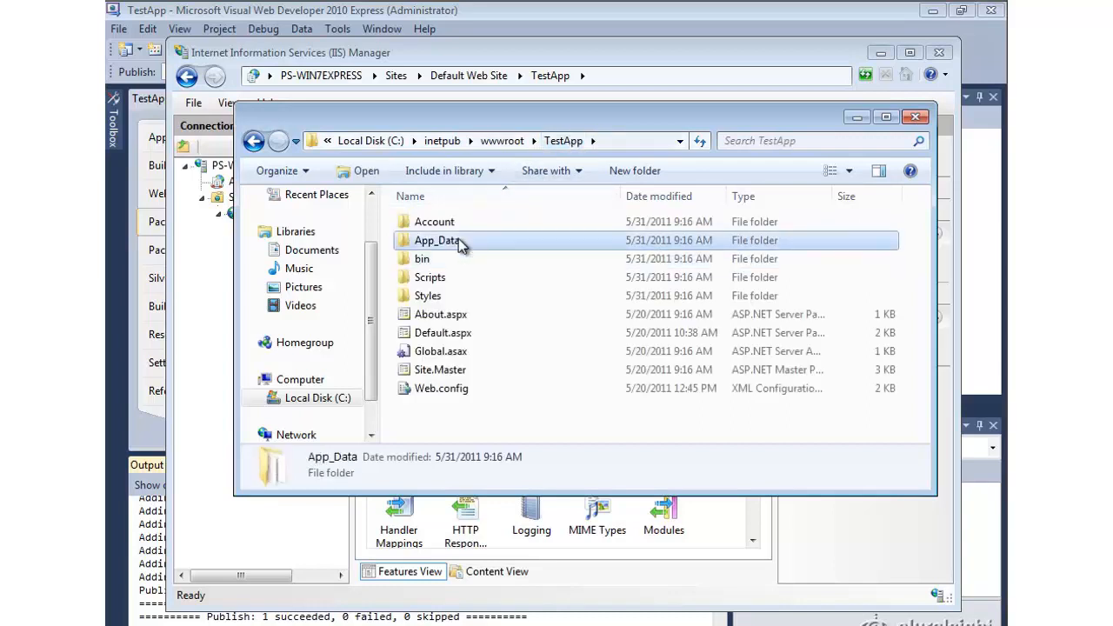
pyautogui.doubleClick(437, 240)
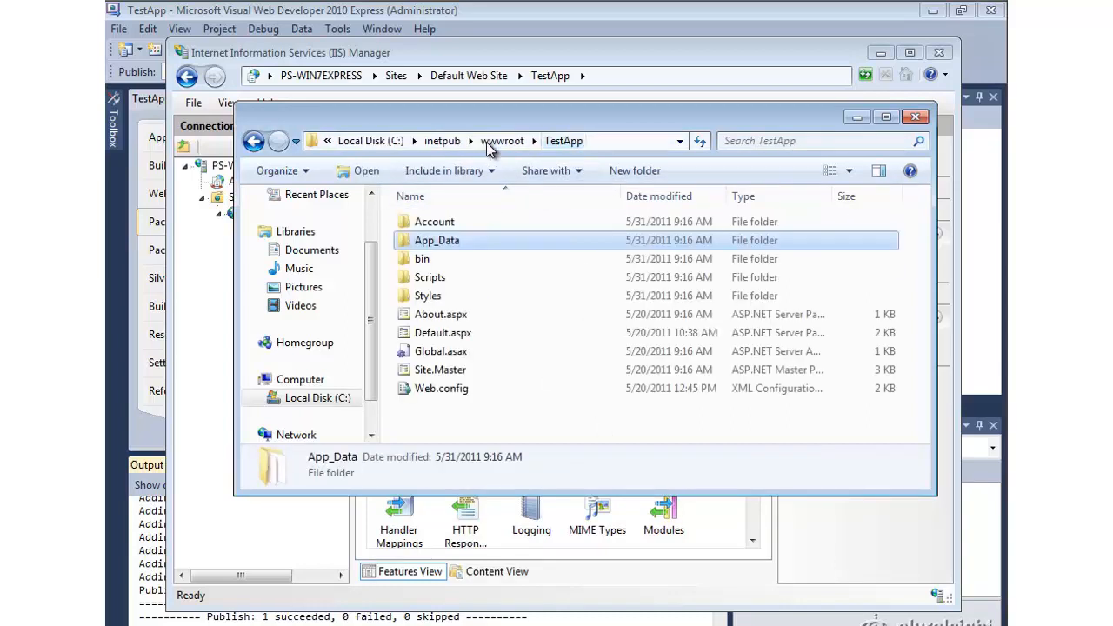
pyautogui.moveTo(439, 287)
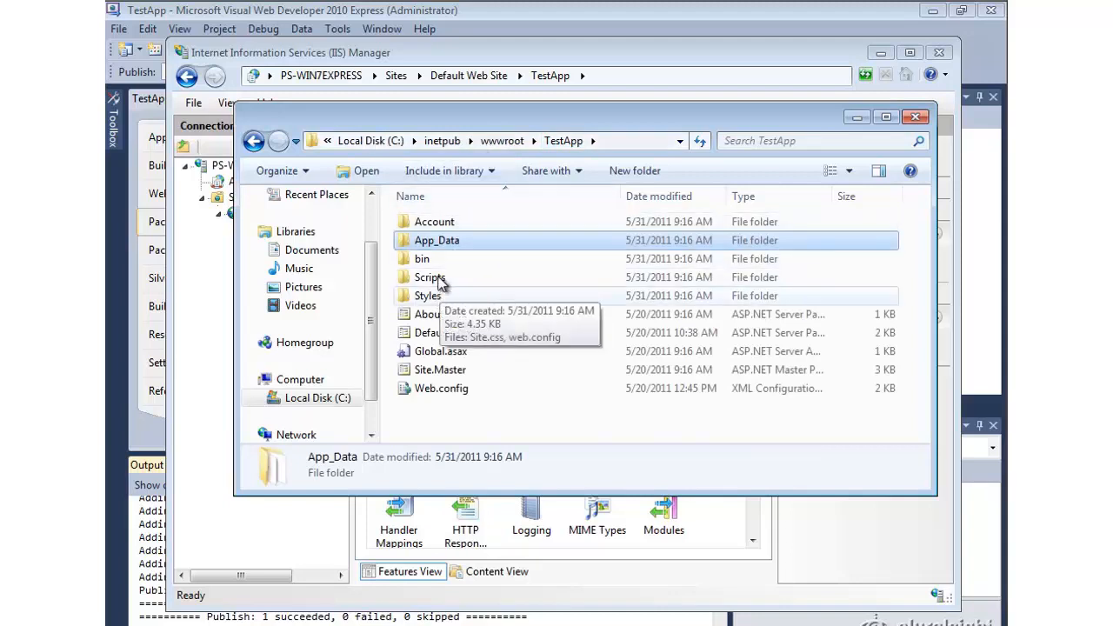
# - Open the Account folder, return to TestApp, and bring IIS Manager forward
pyautogui.doubleClick(434, 221)
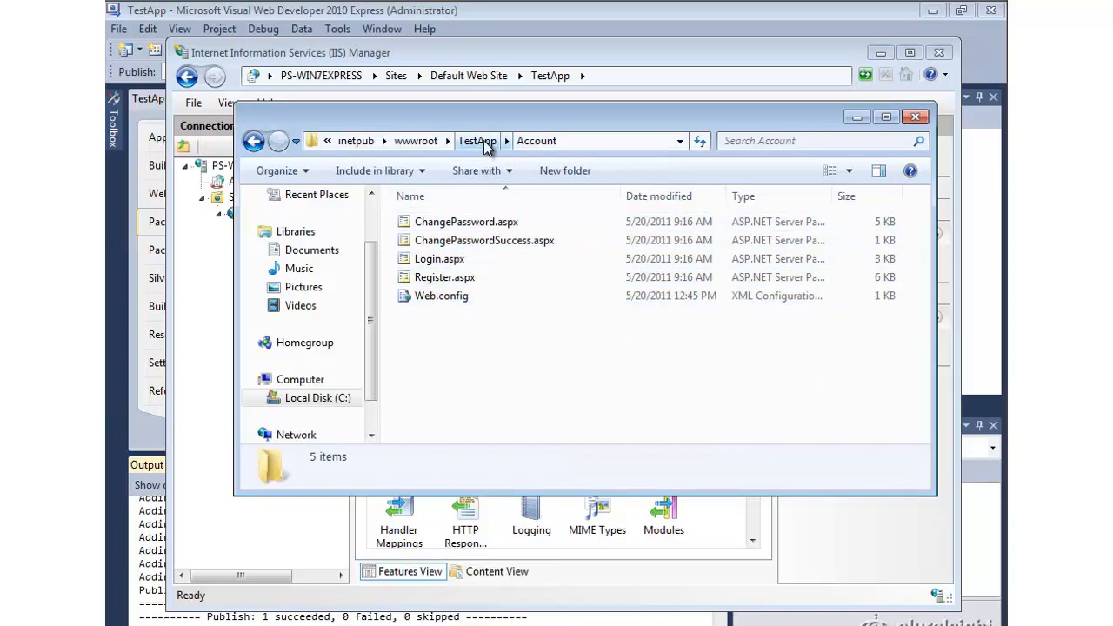
pyautogui.click(476, 140)
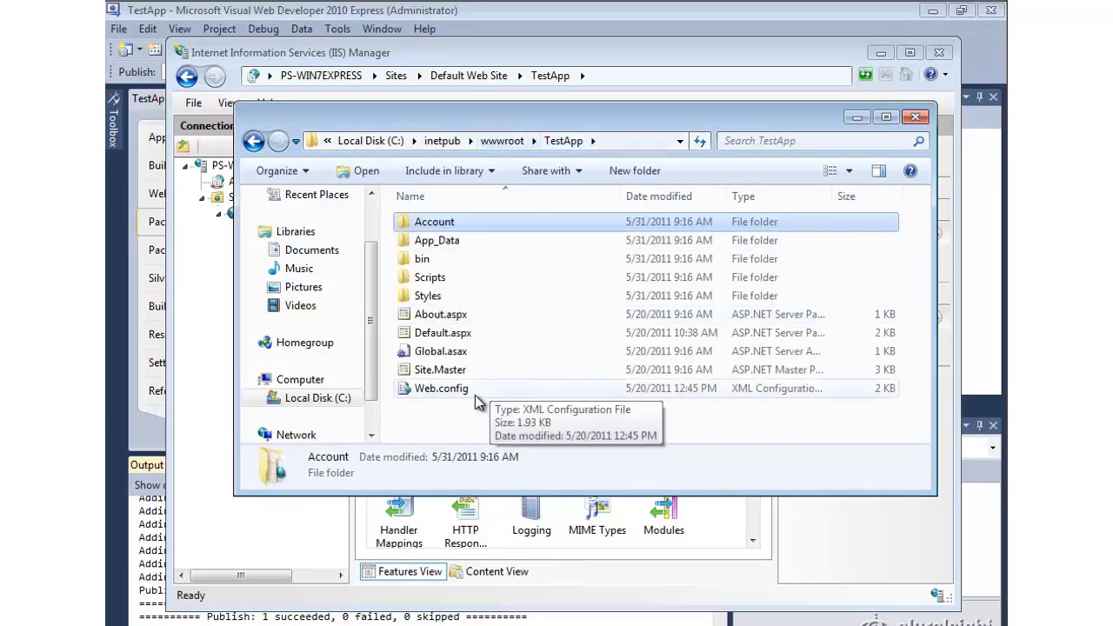
pyautogui.moveTo(458, 85)
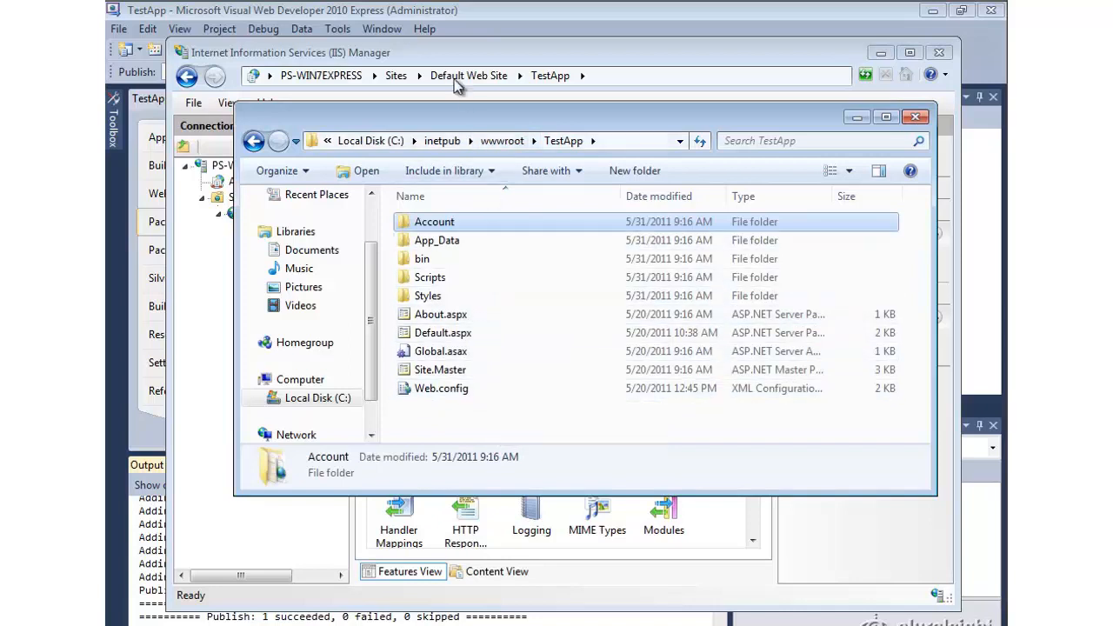
pyautogui.click(915, 117)
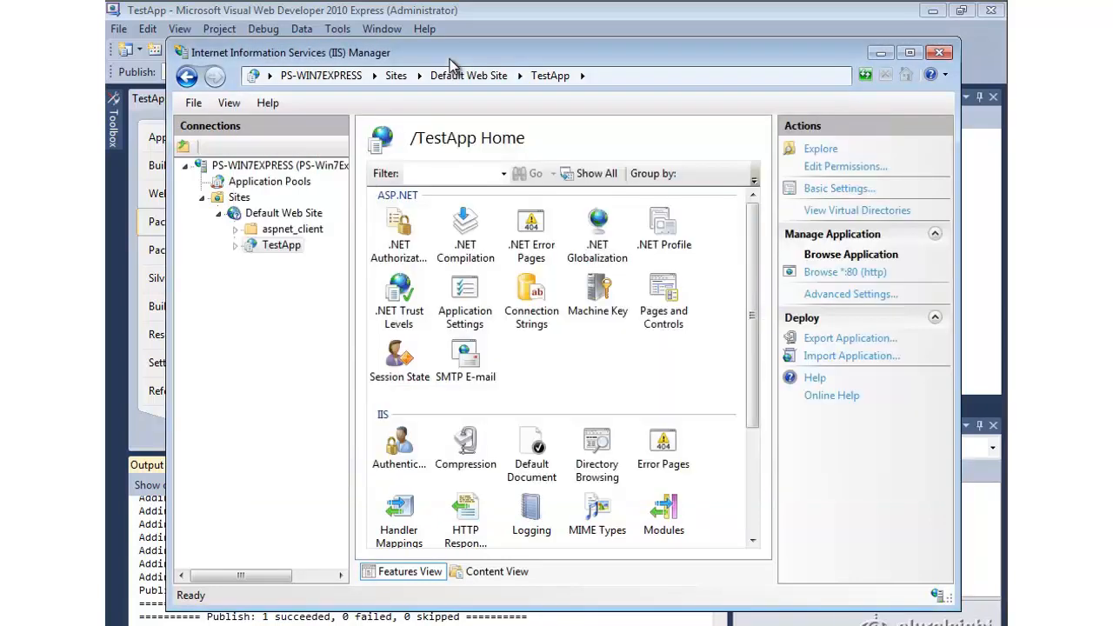
# - Browse the deployed TestApp on localhost port 80, log in as bob, and close Internet Explorer
pyautogui.click(844, 272)
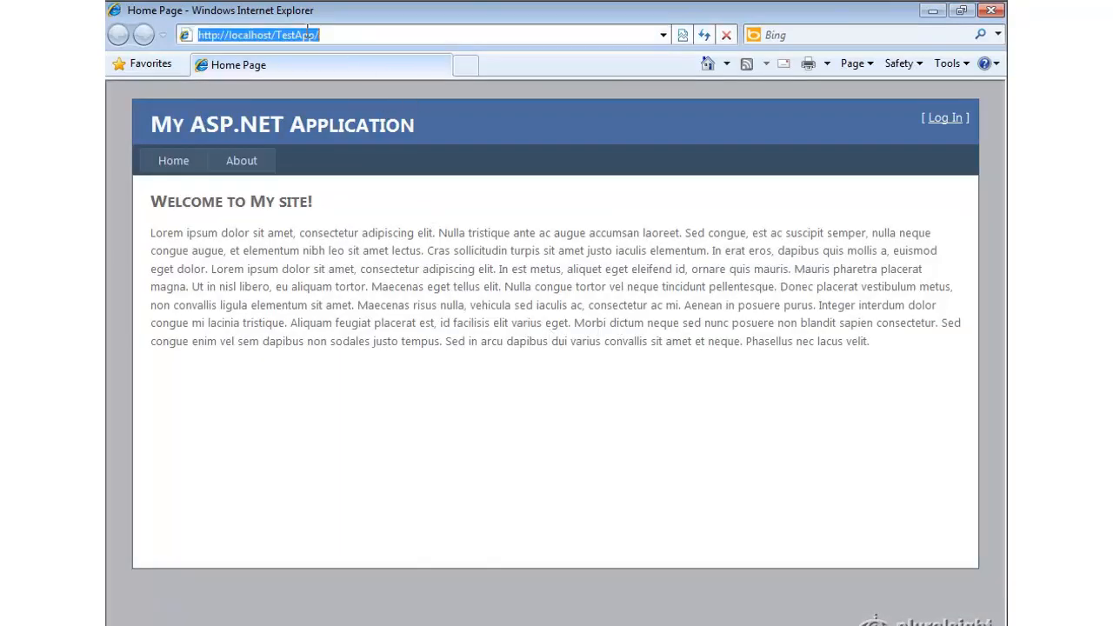
pyautogui.click(944, 117)
pyautogui.write('bob')
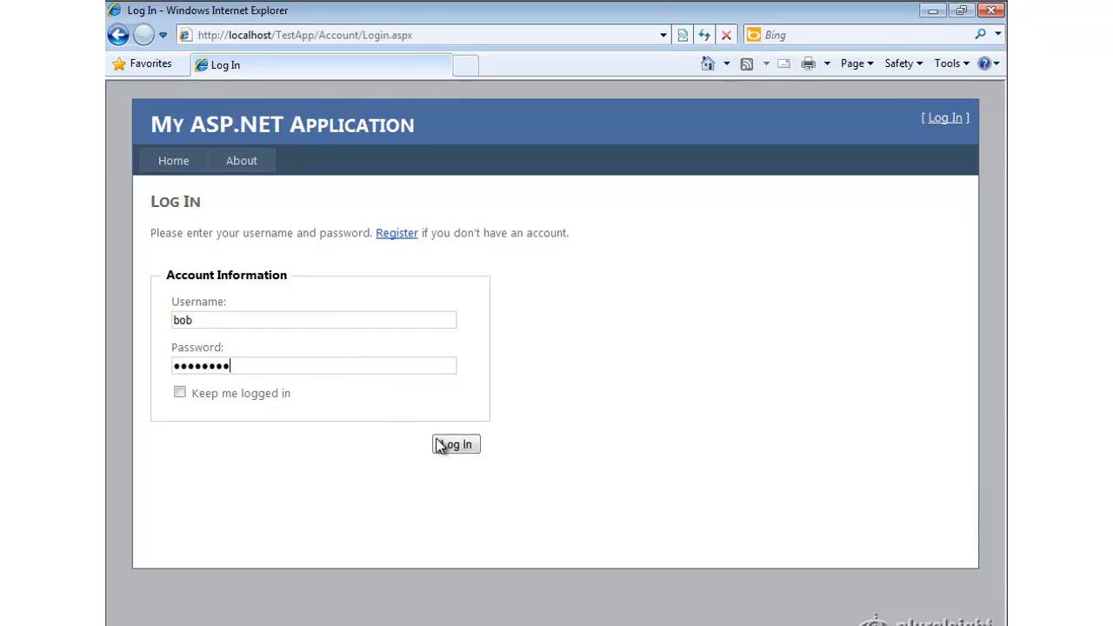
pyautogui.click(455, 444)
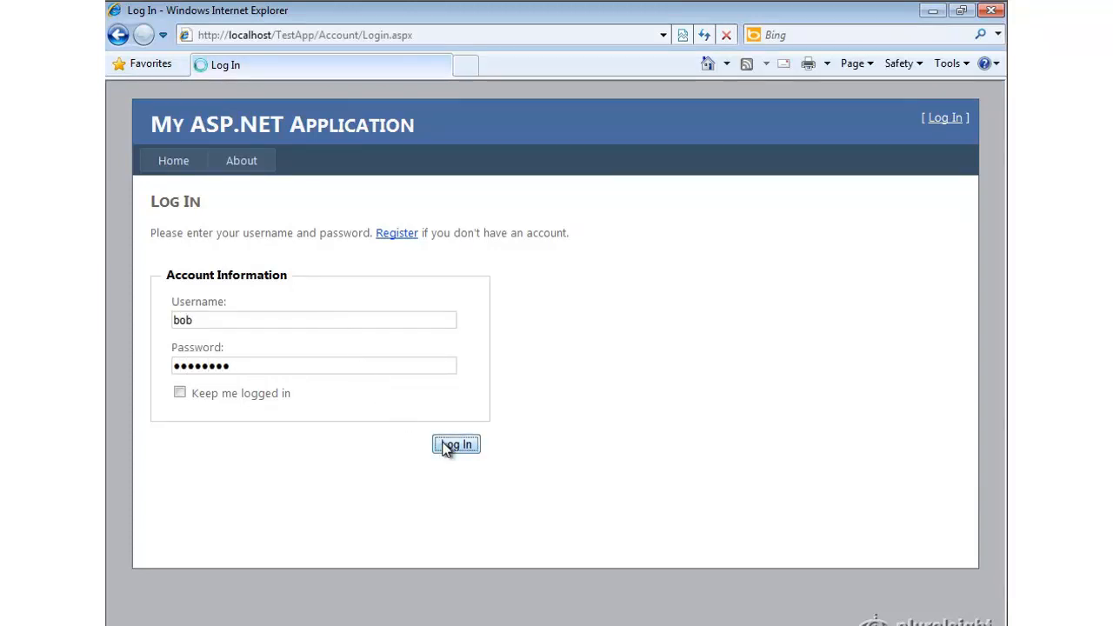
pyautogui.click(455, 444)
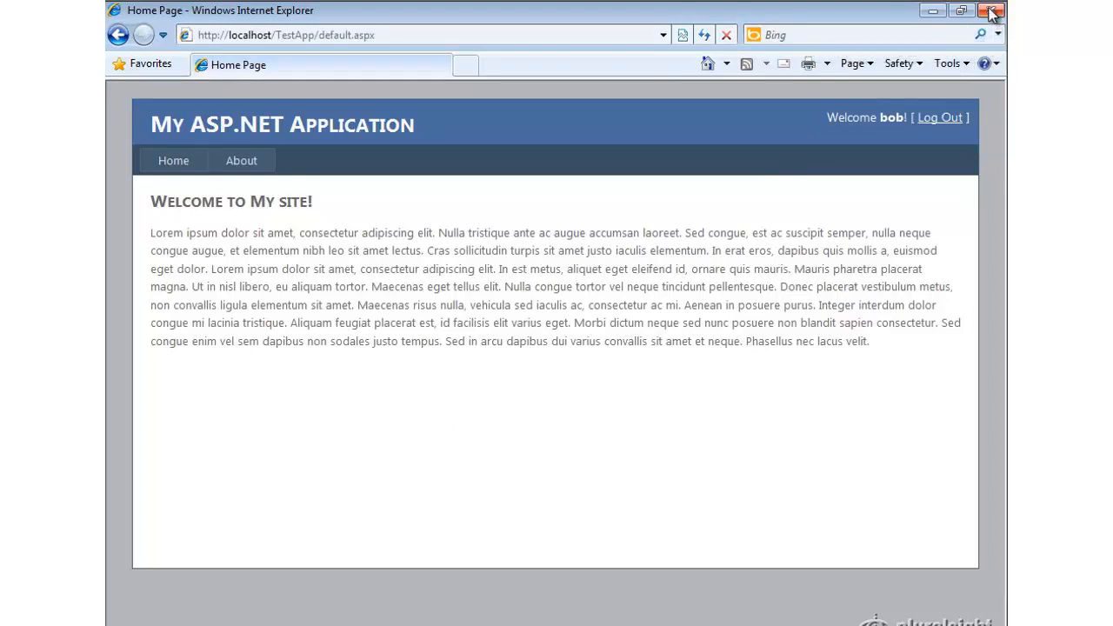
pyautogui.moveTo(991, 10)
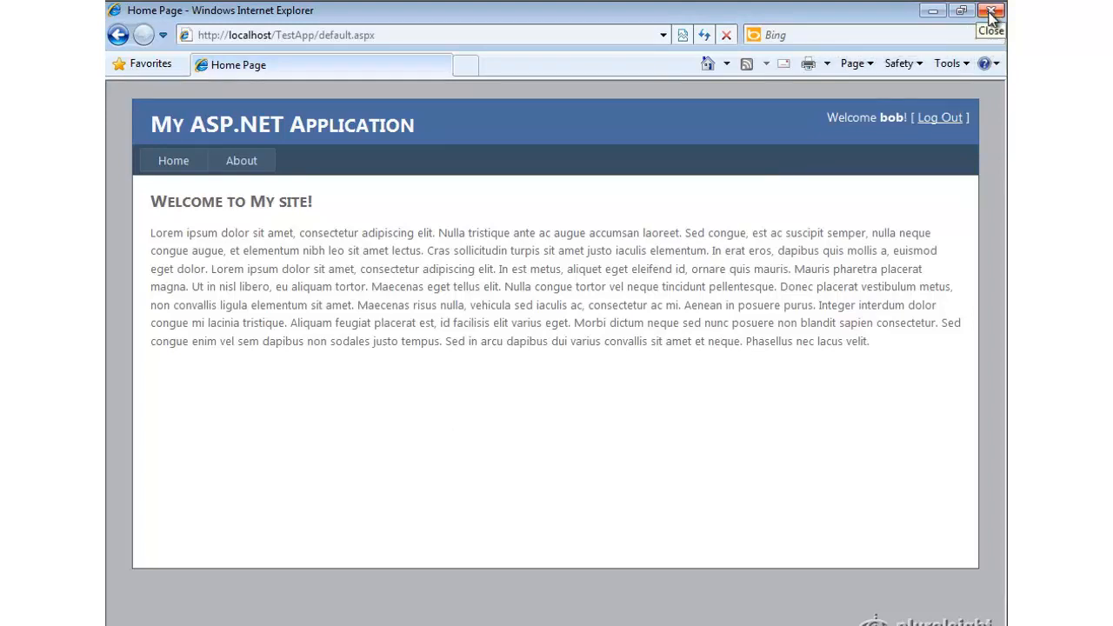
pyautogui.click(992, 9)
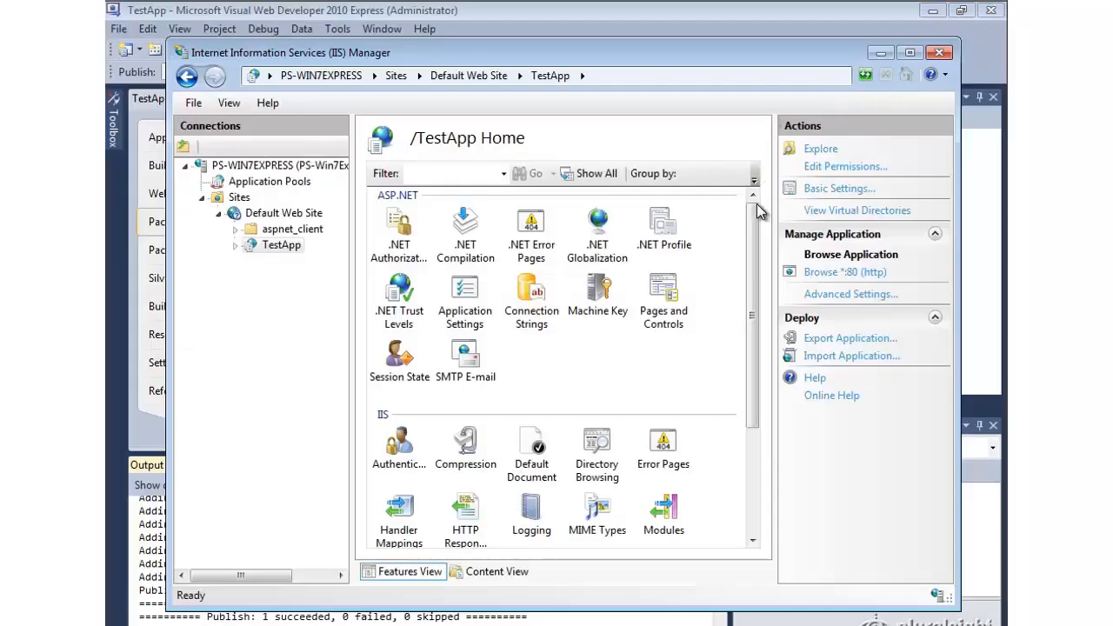
pyautogui.moveTo(663, 469)
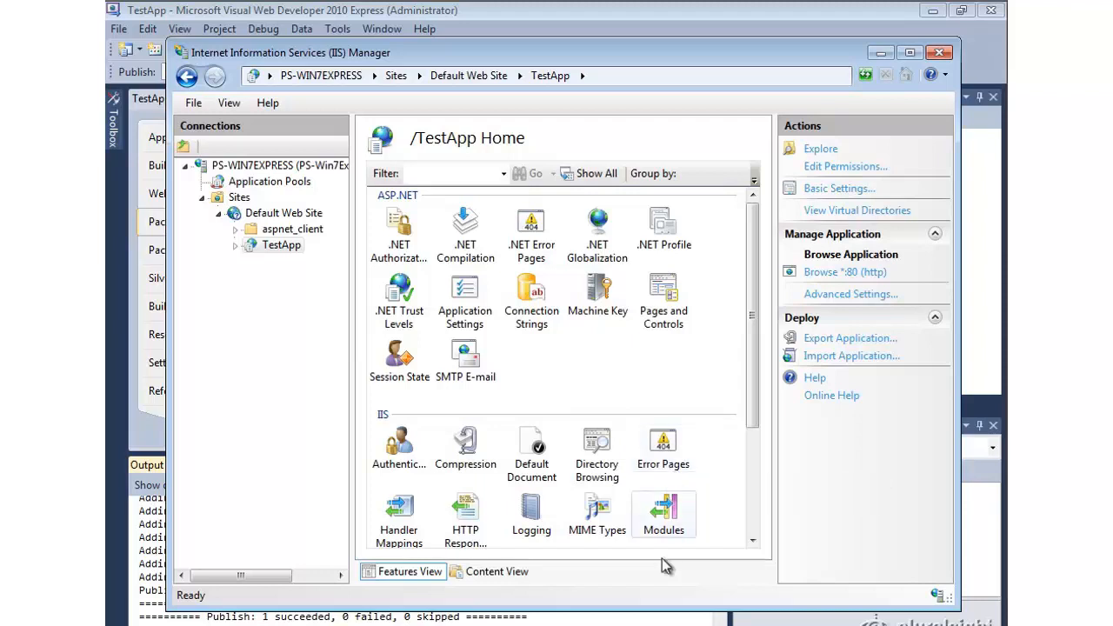
pyautogui.moveTo(665, 566)
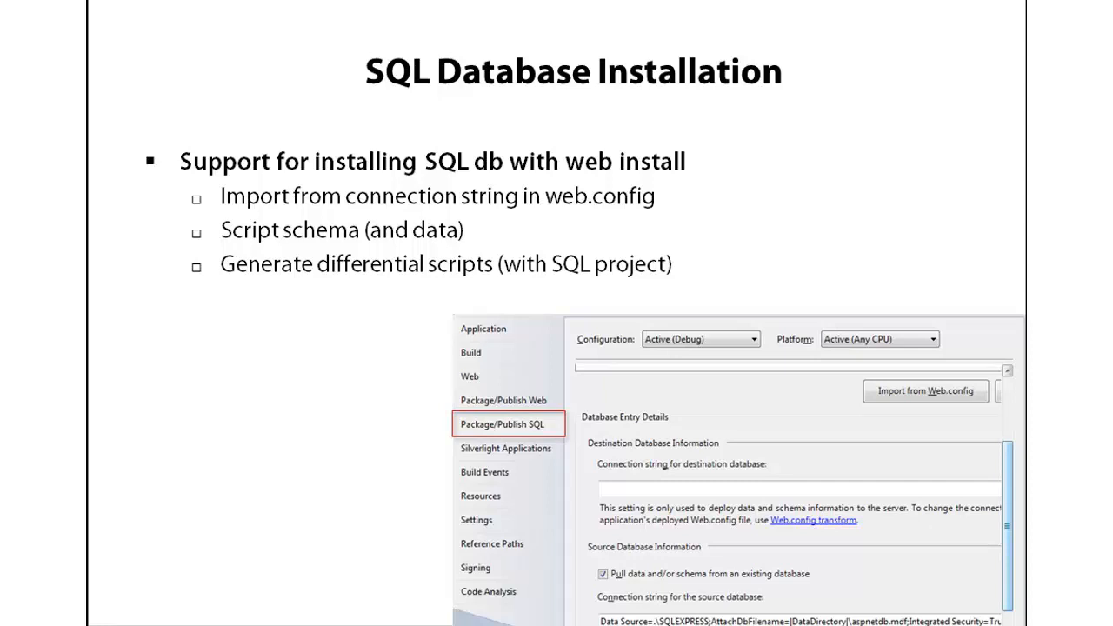
pyautogui.moveTo(491, 473)
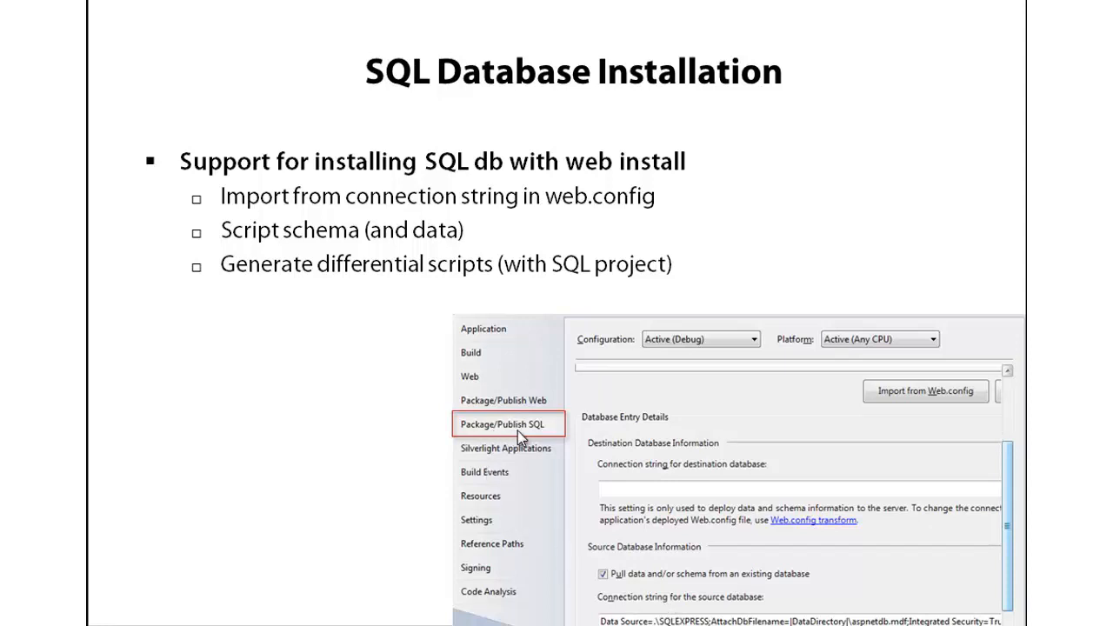
pyautogui.moveTo(521, 435)
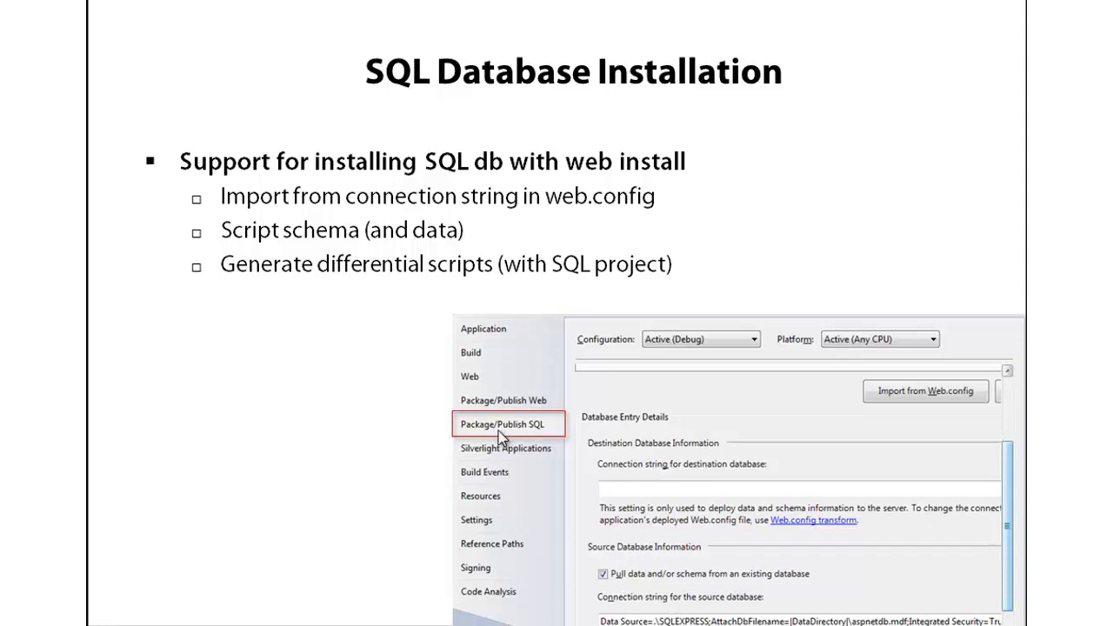
pyautogui.moveTo(655, 600)
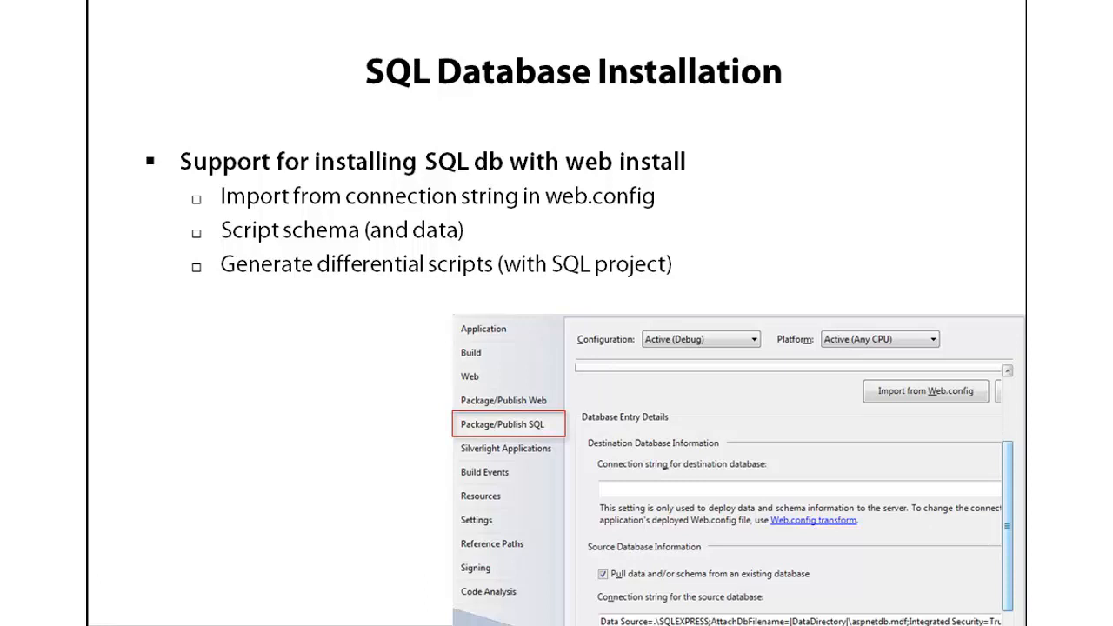
pyautogui.moveTo(481, 613)
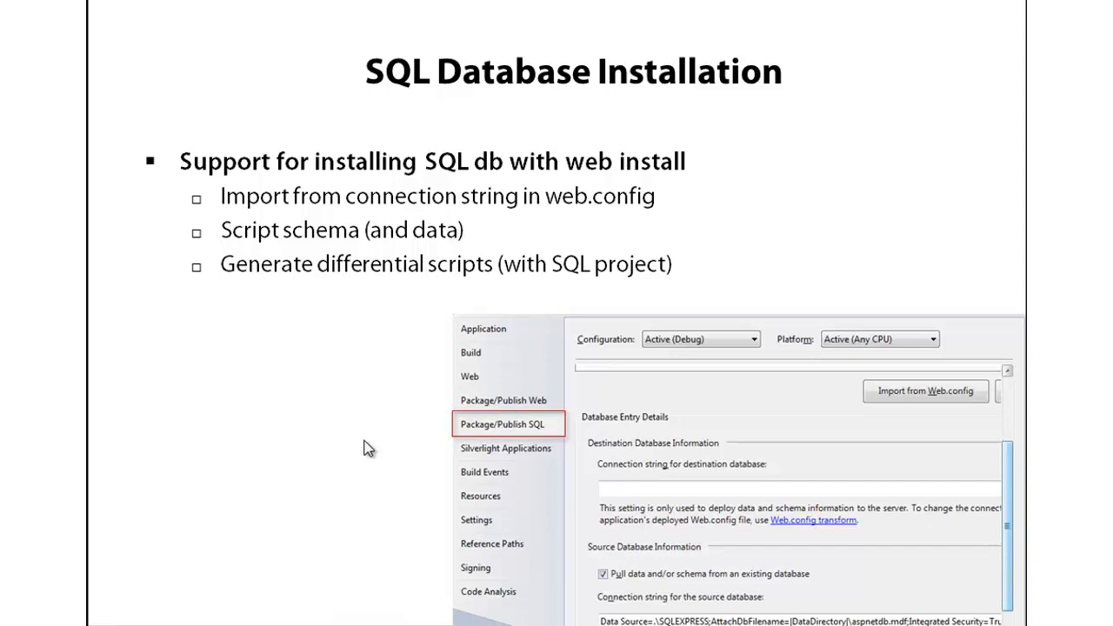
pyautogui.moveTo(364, 444)
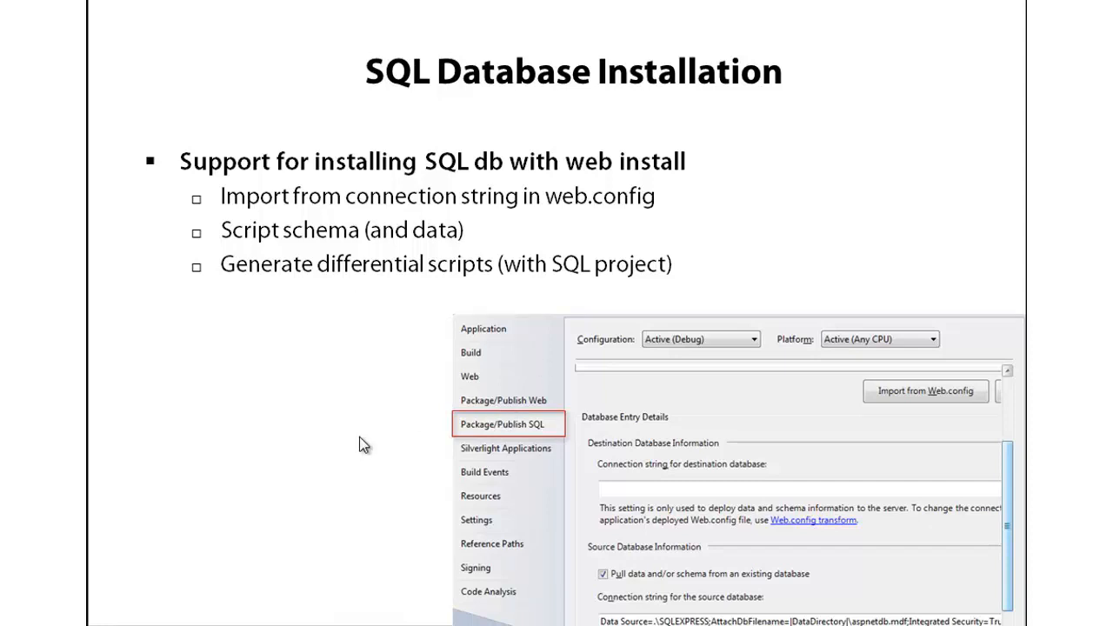